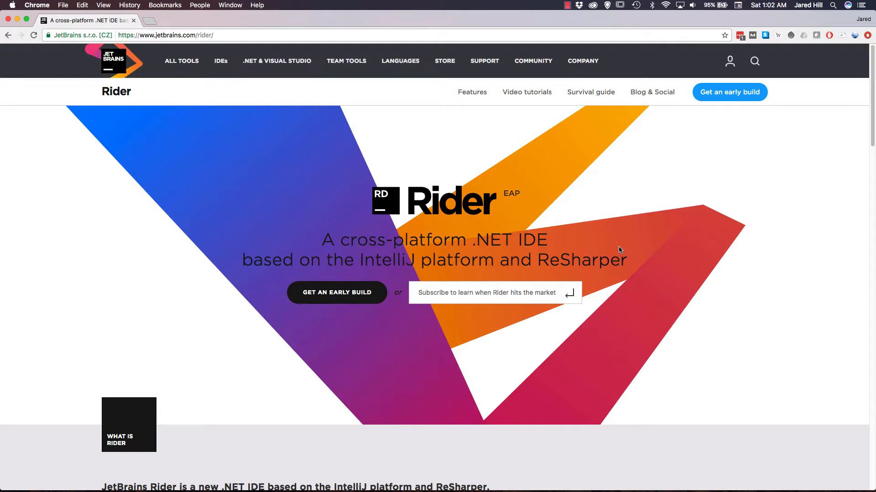
{"action": "mouse_move", "coordinate": [436, 350]}
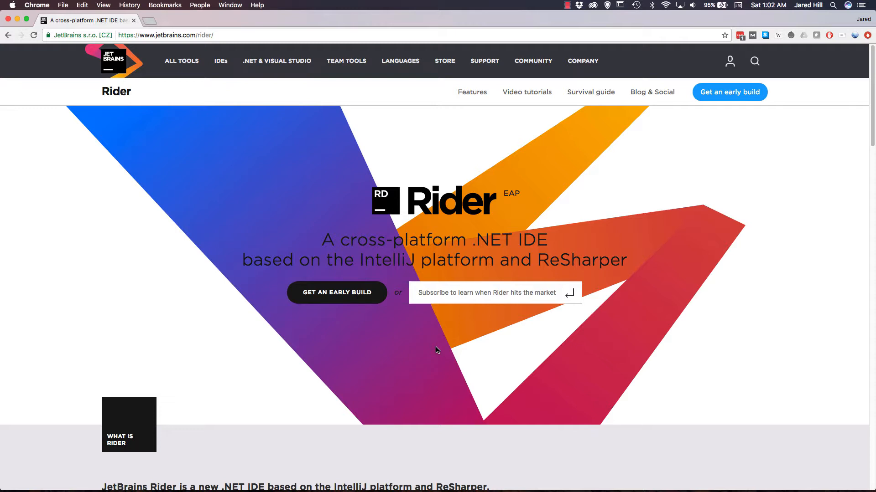
Navigate from the Rider homepage to the Rider Features page.
{"action": "left_click", "coordinate": [471, 91]}
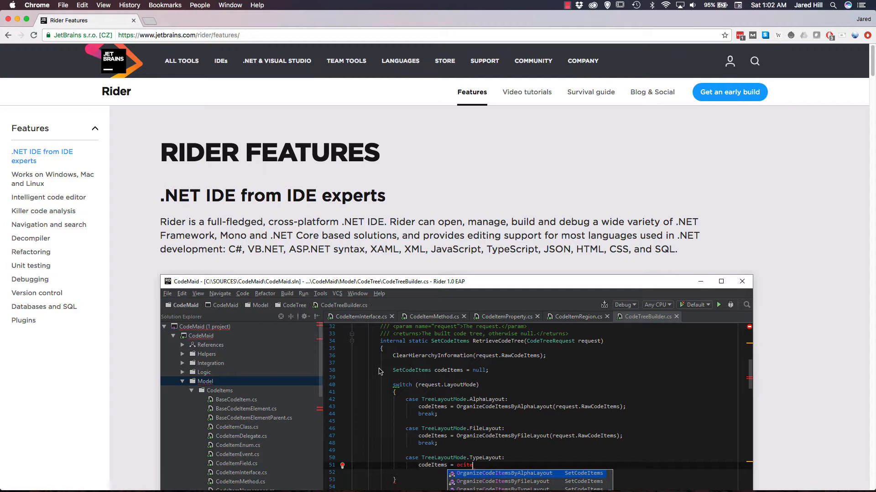
Scroll the Features page down to the Works on Windows, Mac and Linux section.
{"action": "scroll", "scroll_direction": "down", "scroll_amount": 3}
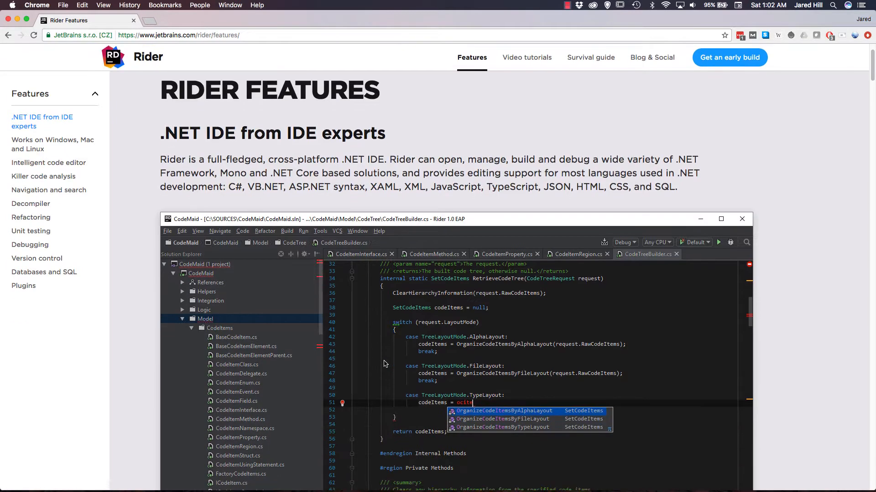
{"action": "scroll", "scroll_direction": "down", "scroll_amount": 3}
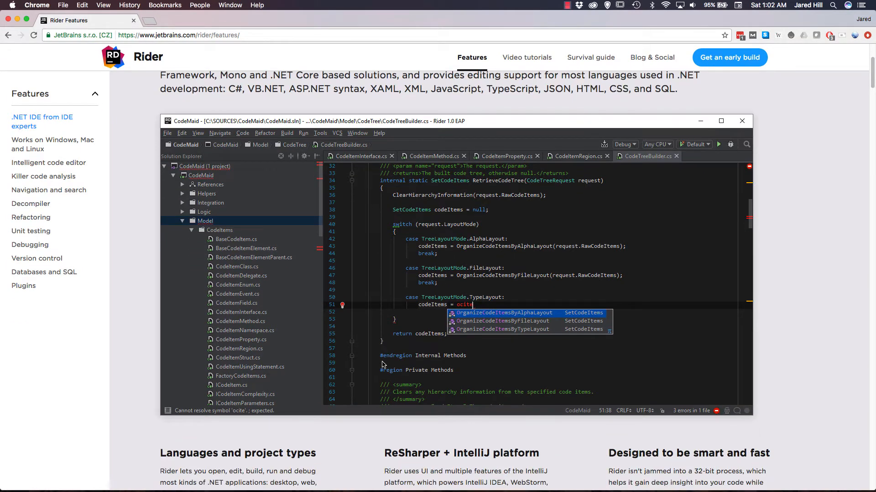
{"action": "scroll", "scroll_direction": "down", "scroll_amount": 3}
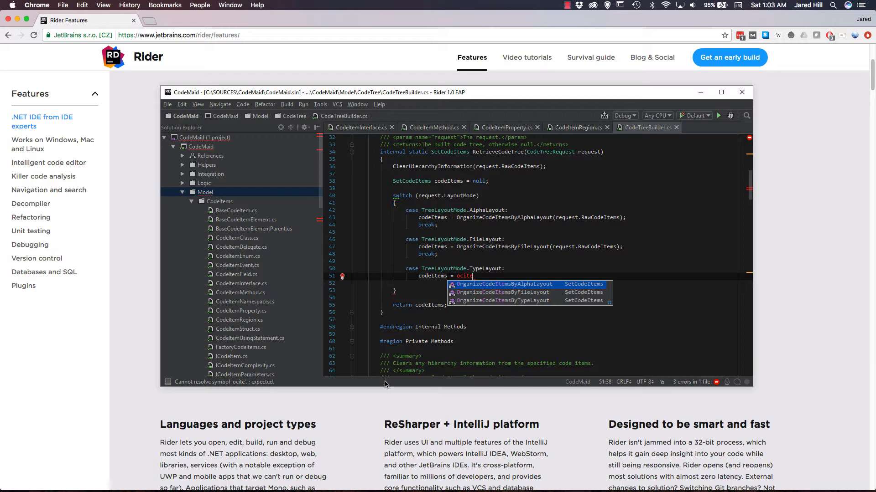
{"action": "scroll", "scroll_direction": "down", "scroll_amount": 3}
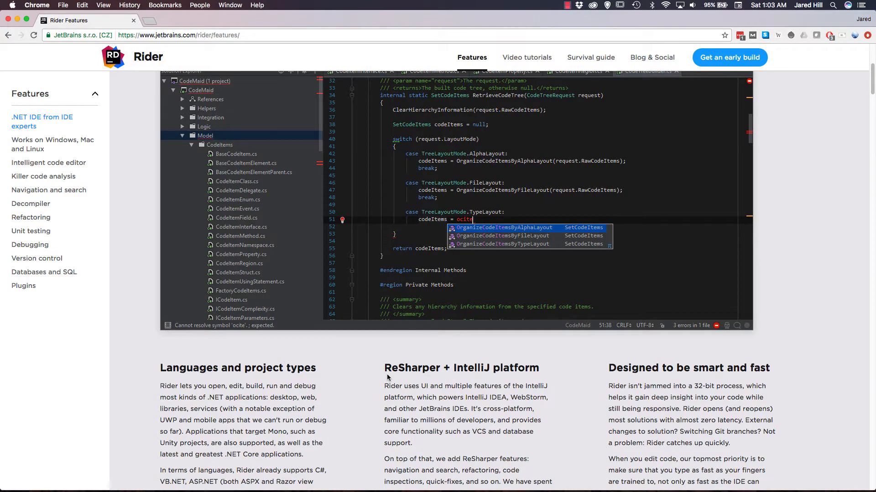
{"action": "scroll", "scroll_direction": "down", "scroll_amount": 3}
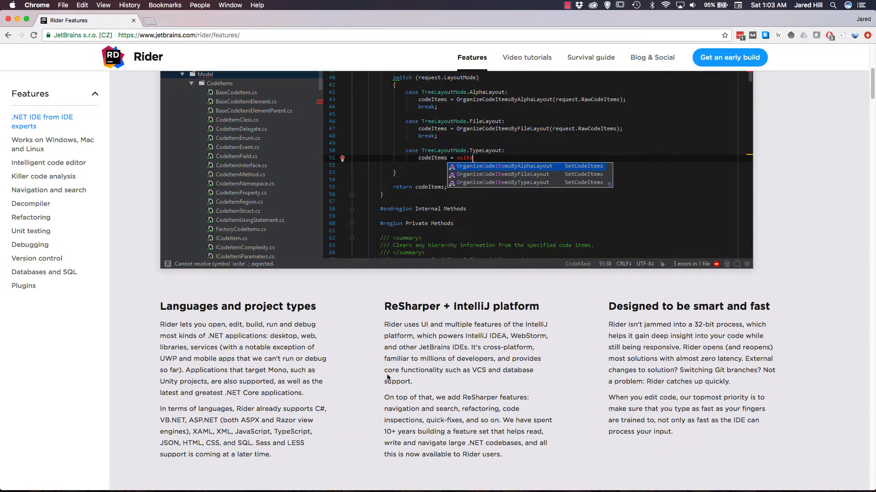
{"action": "scroll", "scroll_direction": "down", "scroll_amount": 3}
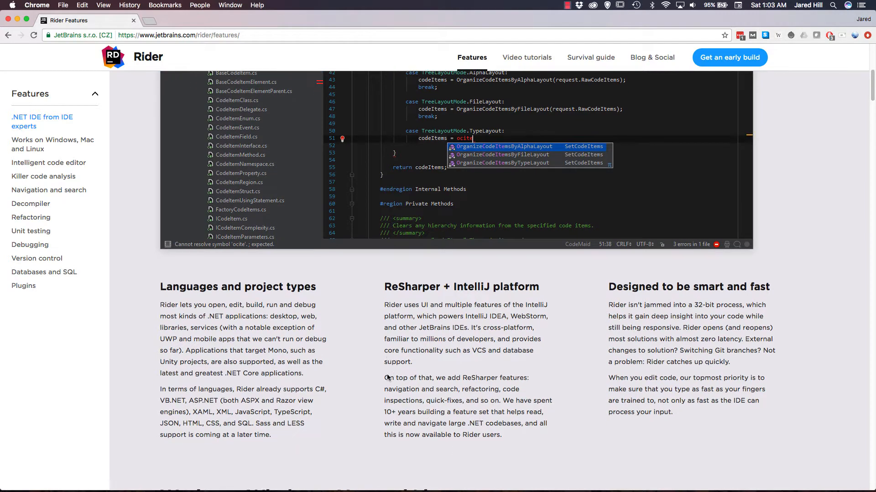
{"action": "scroll", "scroll_direction": "down", "scroll_amount": 3}
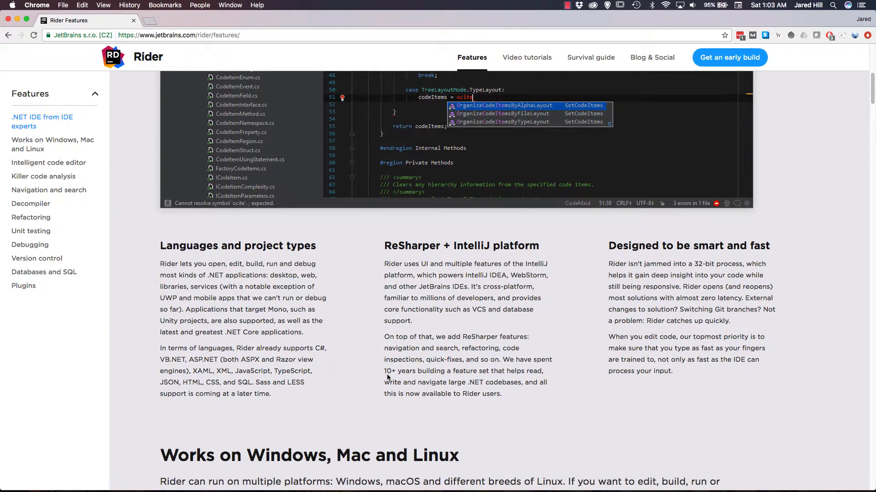
{"action": "scroll", "scroll_direction": "down", "scroll_amount": 3}
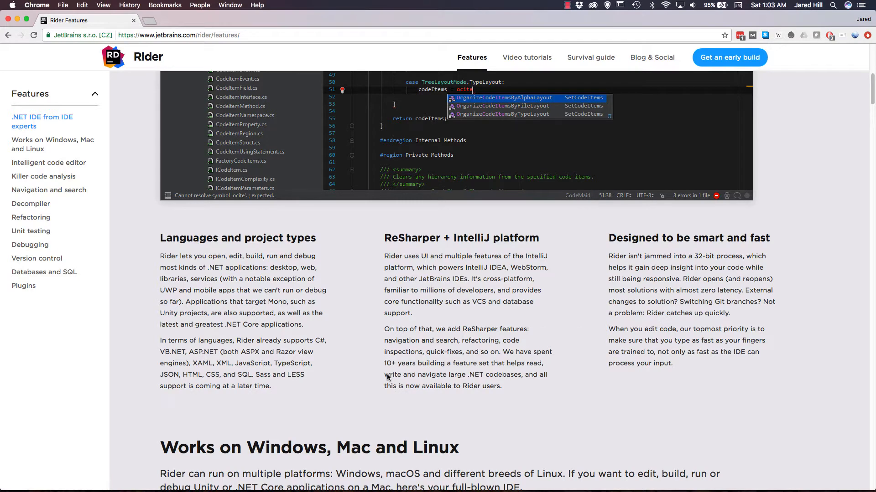
{"action": "scroll", "scroll_direction": "down", "scroll_amount": 3}
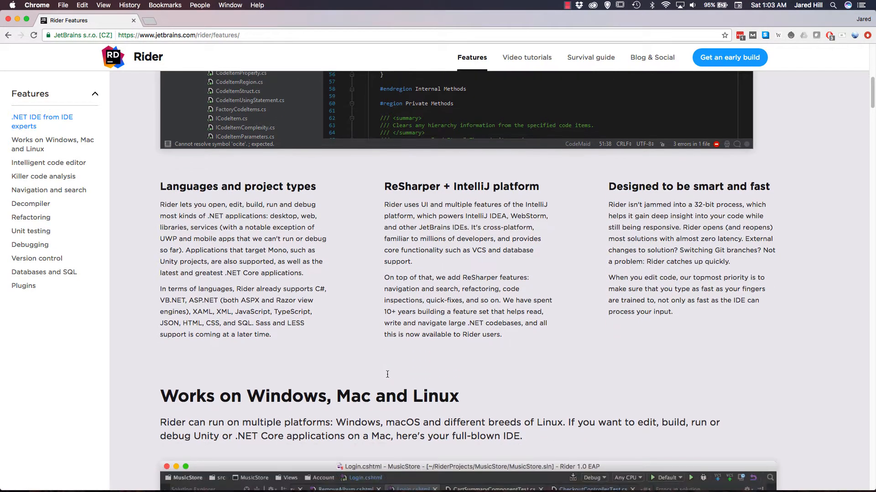
{"action": "scroll", "scroll_direction": "down", "scroll_amount": 3}
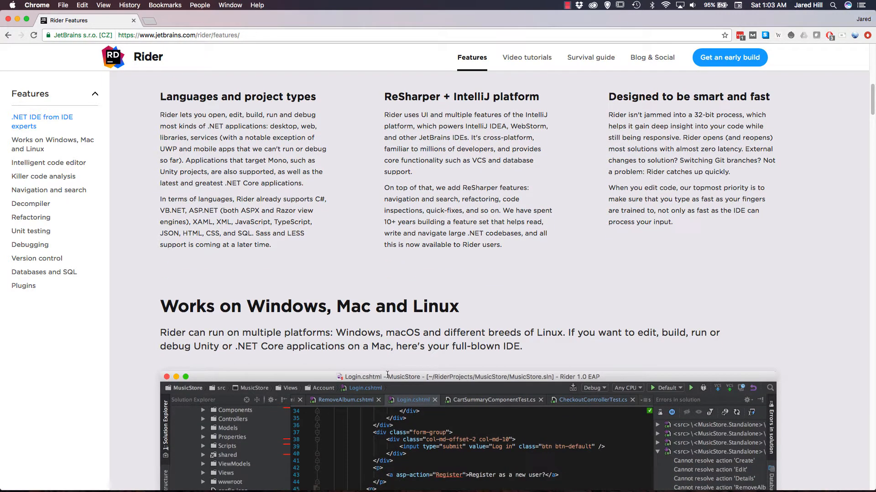
{"action": "scroll", "scroll_direction": "down", "scroll_amount": 3}
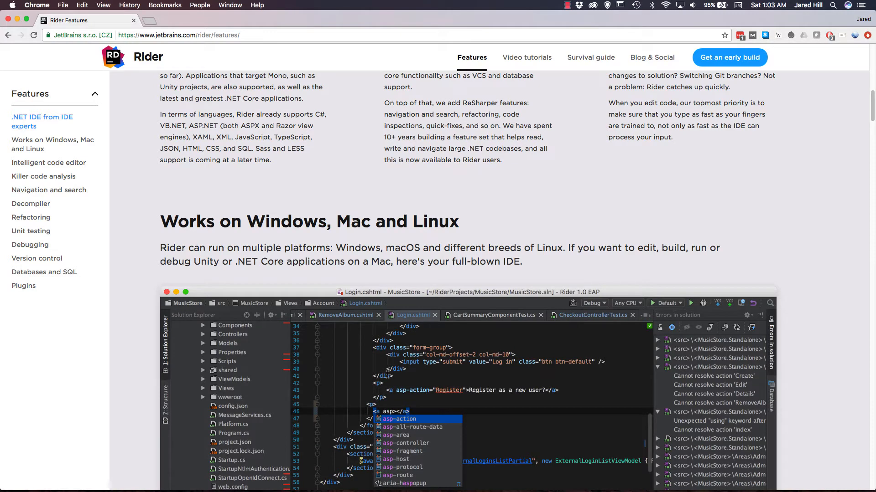
{"action": "scroll", "scroll_direction": "down", "scroll_amount": 3}
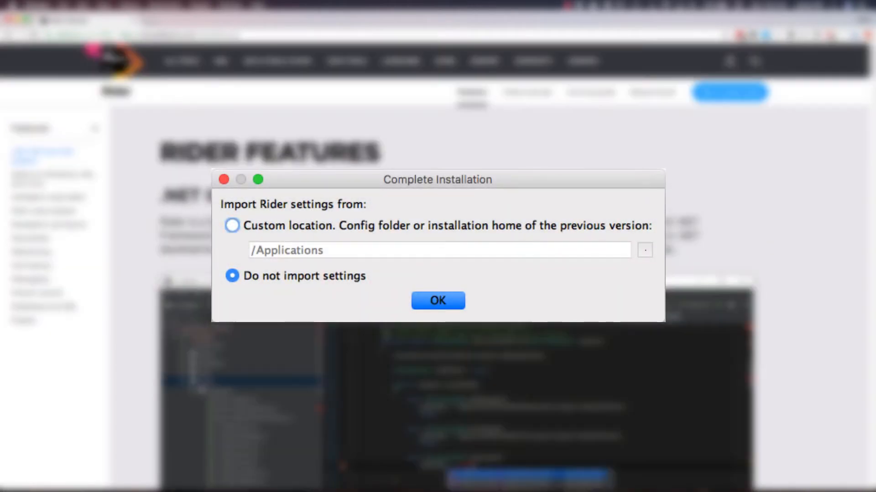
Skip importing settings, choose the Darcula theme and advance past the keymap step.
{"action": "left_click", "coordinate": [437, 301]}
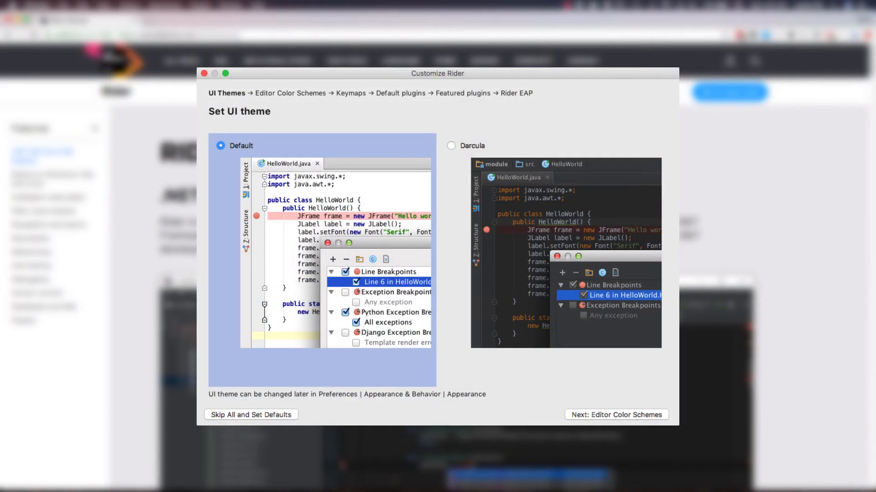
{"action": "left_click", "coordinate": [615, 415]}
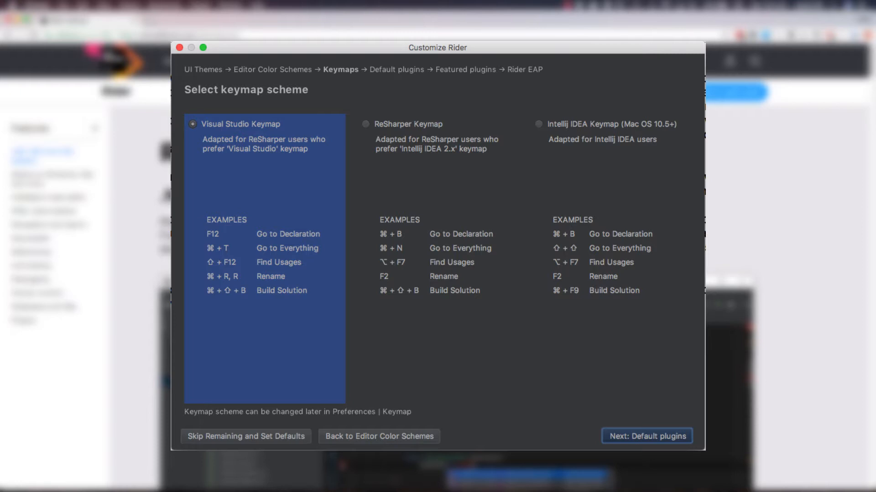
{"action": "left_click", "coordinate": [645, 436]}
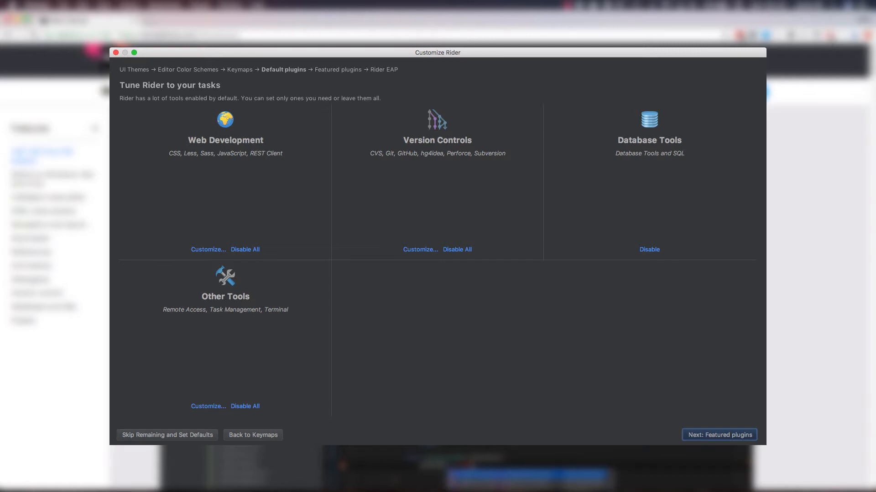
Finish the Default and Featured plugins steps to reach the Welcome to Rider screen.
{"action": "left_click", "coordinate": [718, 435]}
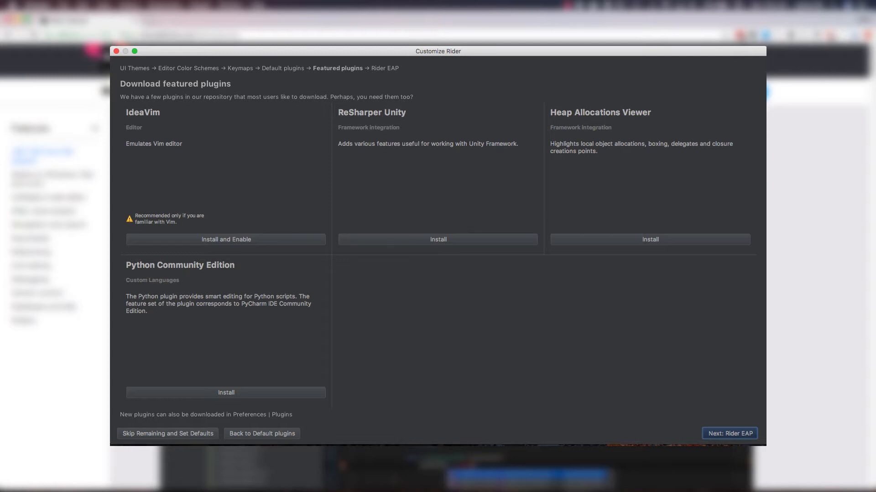
{"action": "left_click", "coordinate": [729, 433]}
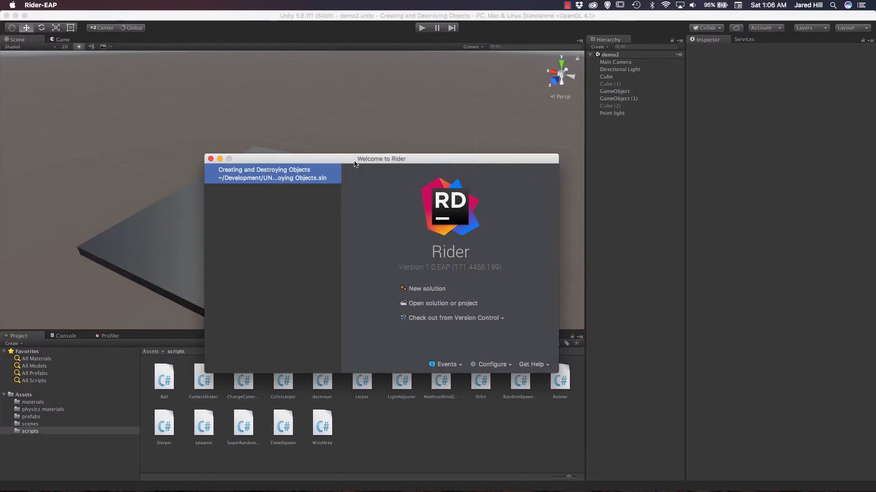
Bring up Unity's External Tools preferences.
{"action": "left_click_drag", "start_coordinate": [381, 158], "coordinate": [388, 128]}
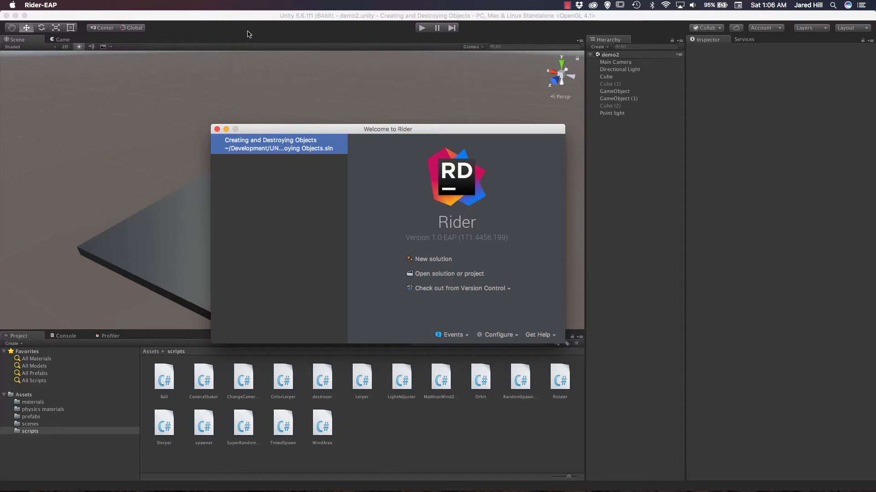
{"action": "left_click", "coordinate": [33, 5]}
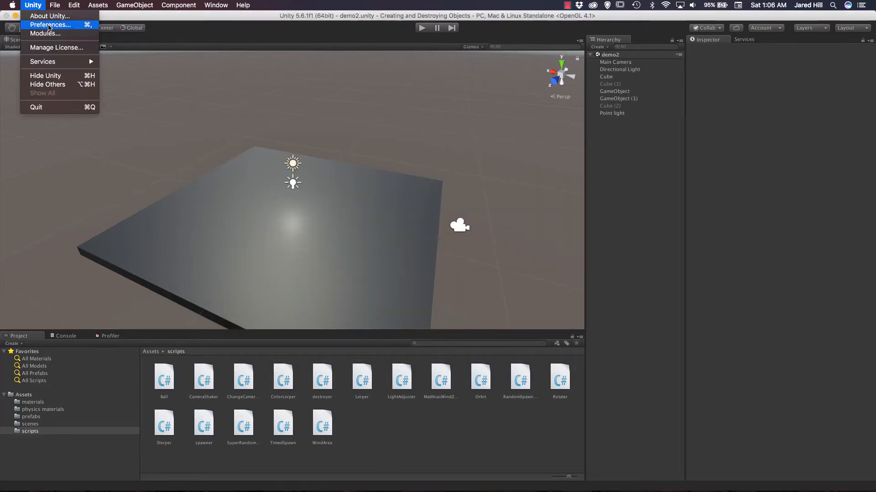
{"action": "left_click", "coordinate": [49, 24]}
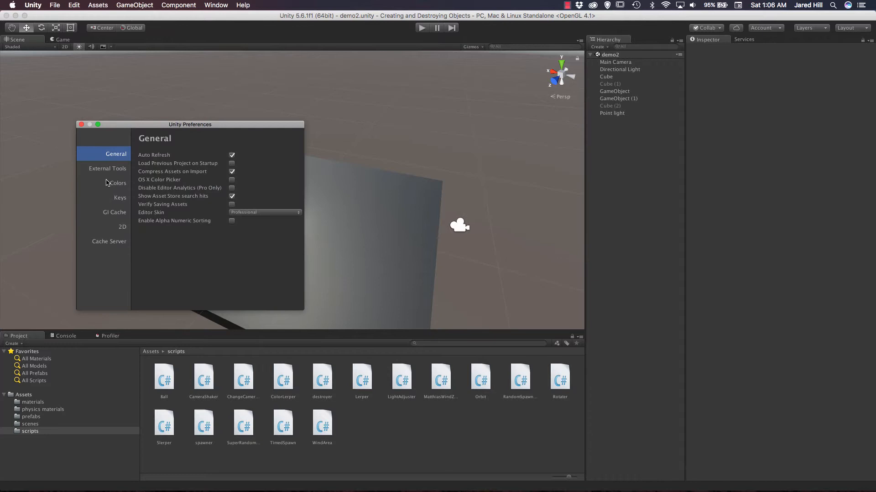
{"action": "left_click", "coordinate": [107, 168]}
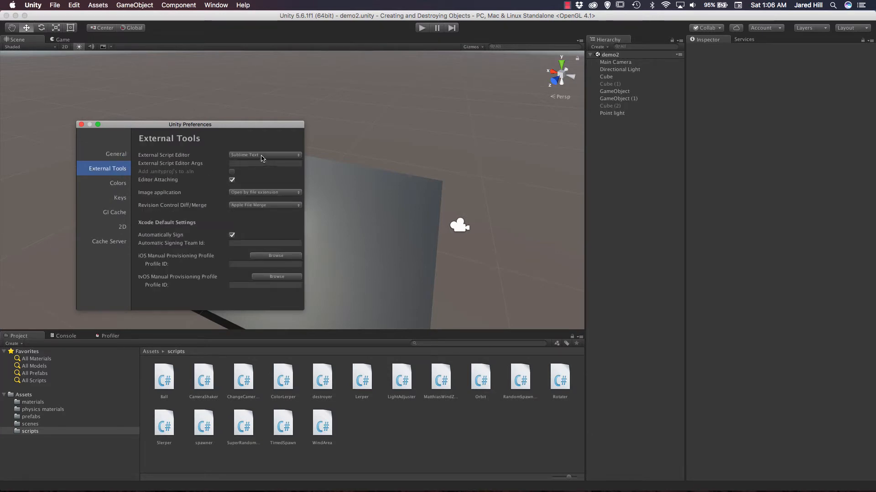
Browse for Rider EAP.app as Unity's external script editor.
{"action": "left_click", "coordinate": [264, 155]}
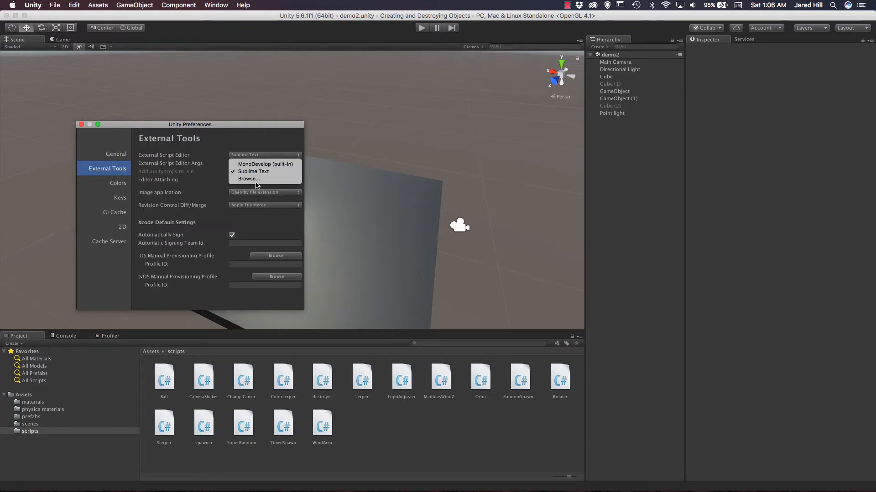
{"action": "left_click", "coordinate": [248, 179]}
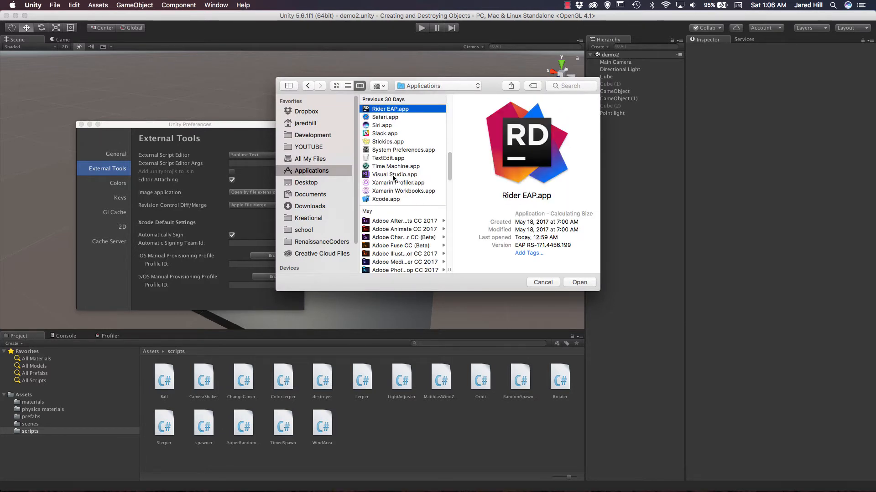
{"action": "left_click", "coordinate": [541, 282]}
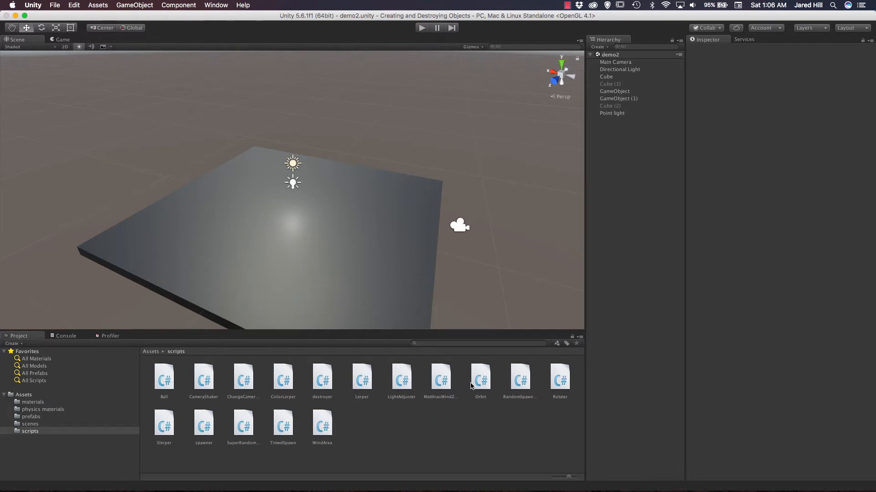
Launch Rider from the Orbit script and choose the Creating and Destroying Objects solution.
{"action": "left_click", "coordinate": [480, 378]}
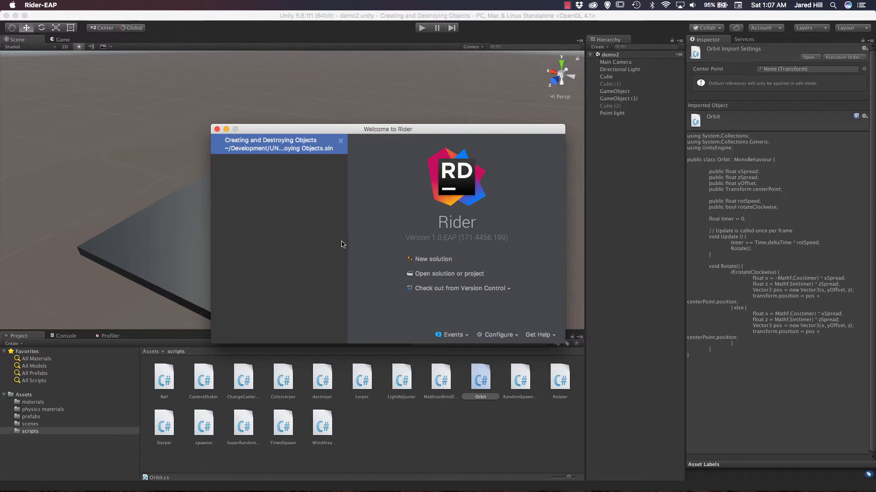
{"action": "mouse_move", "coordinate": [378, 275]}
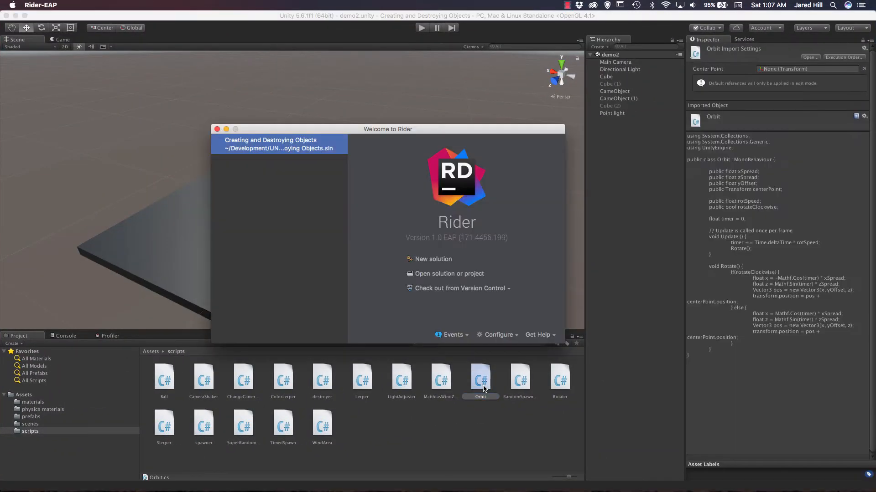
{"action": "mouse_move", "coordinate": [443, 422]}
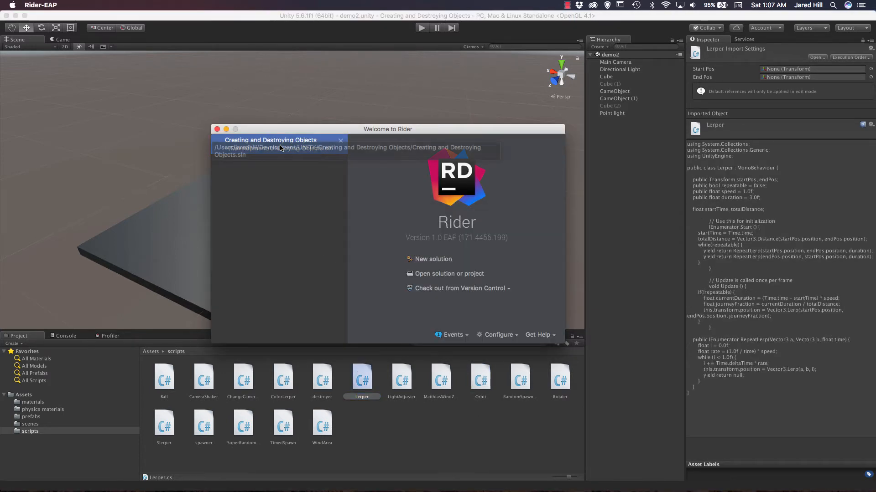
{"action": "left_click", "coordinate": [278, 147]}
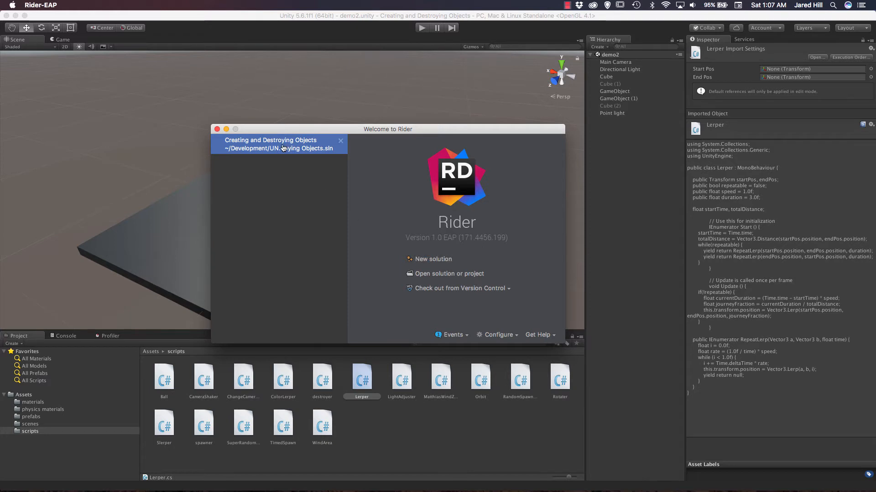
{"action": "mouse_move", "coordinate": [330, 229]}
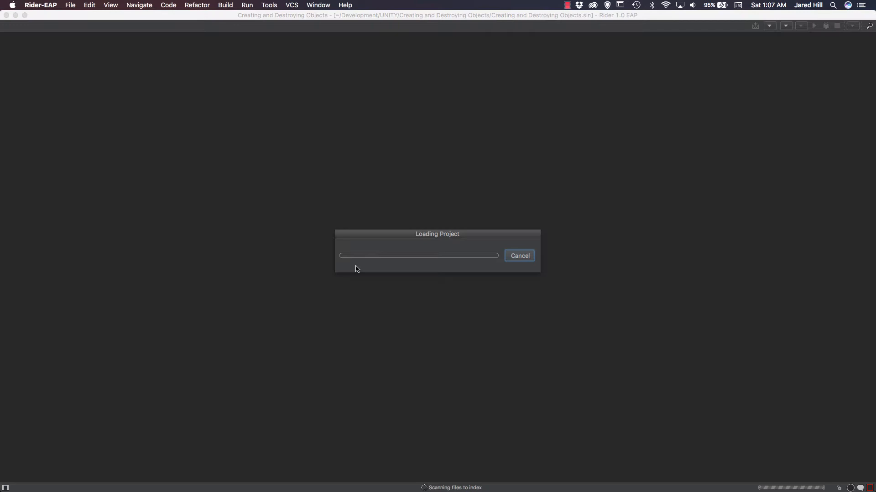
{"action": "mouse_move", "coordinate": [452, 483]}
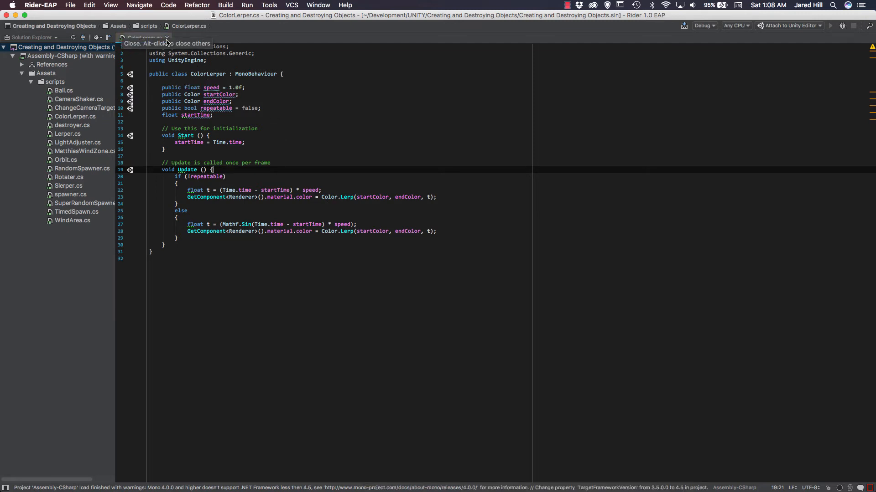
{"action": "mouse_move", "coordinate": [173, 65]}
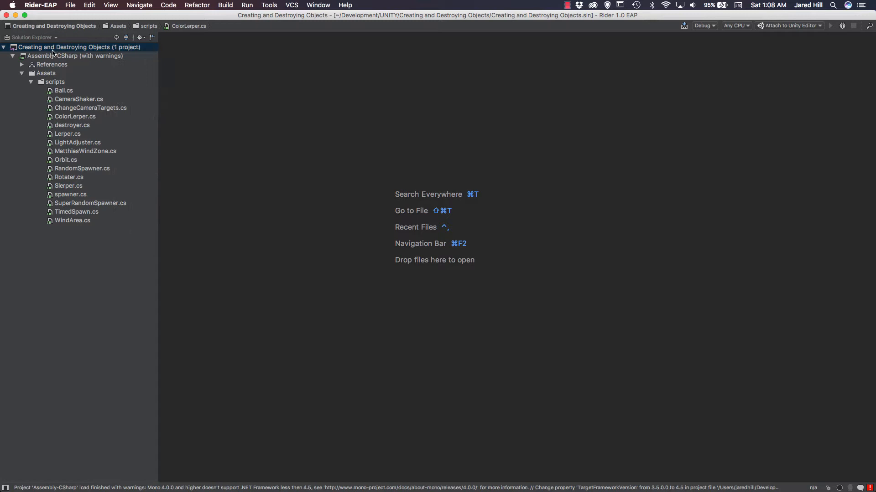
{"action": "mouse_move", "coordinate": [37, 68]}
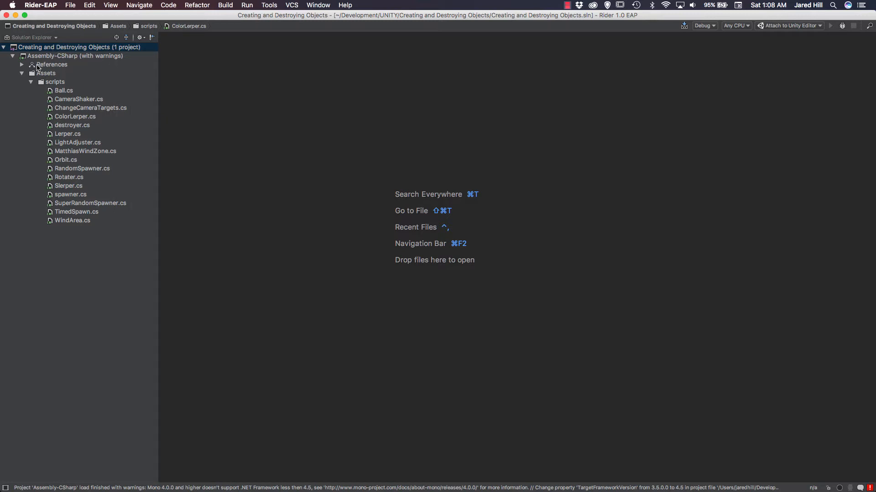
{"action": "mouse_move", "coordinate": [45, 127]}
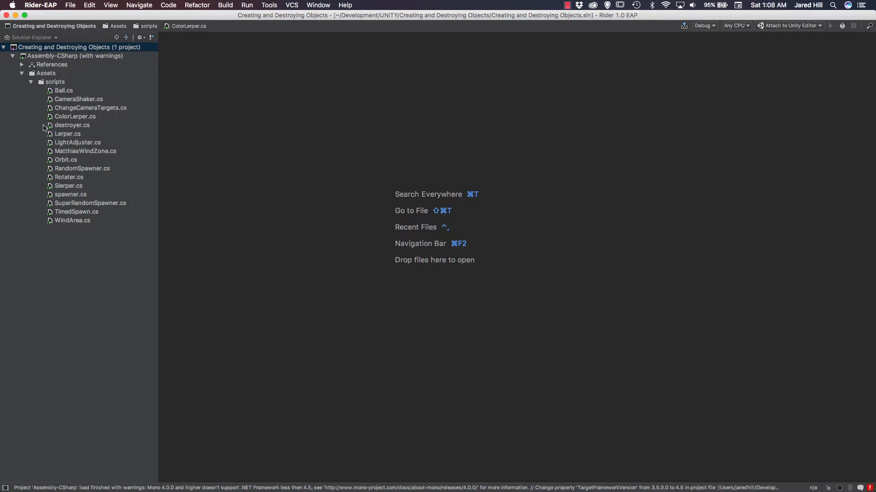
{"action": "mouse_move", "coordinate": [170, 196]}
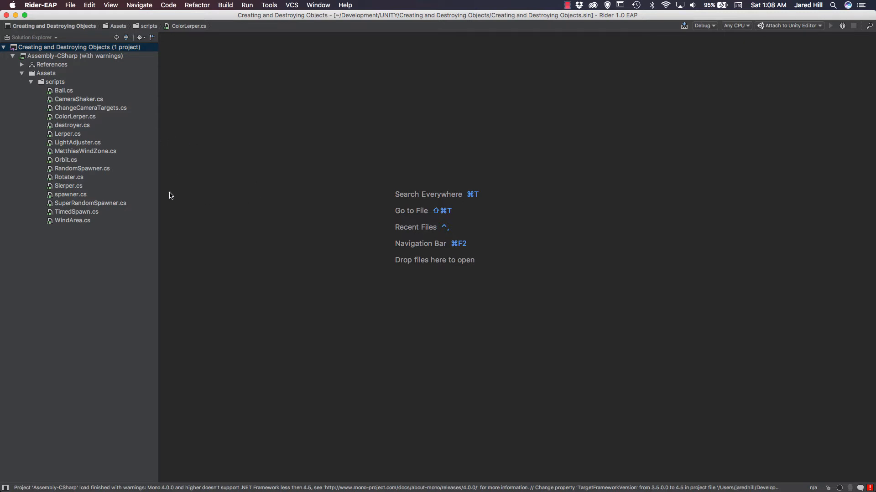
Open CameraShaker.cs from the Solution Explorer for editing.
{"action": "left_click", "coordinate": [78, 98]}
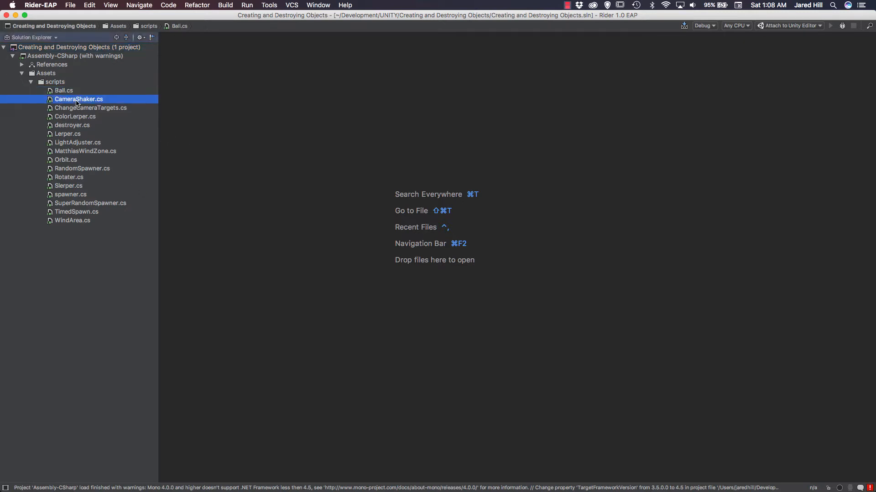
{"action": "double_click", "coordinate": [79, 99]}
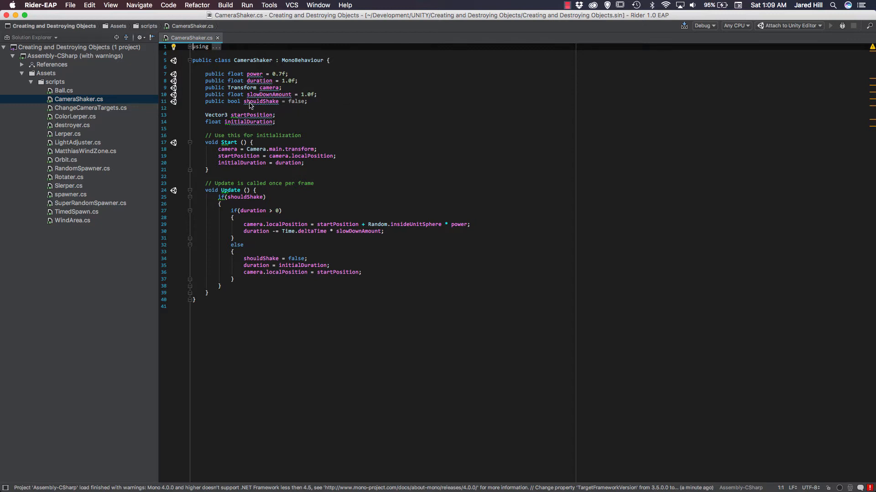
{"action": "mouse_move", "coordinate": [195, 66]}
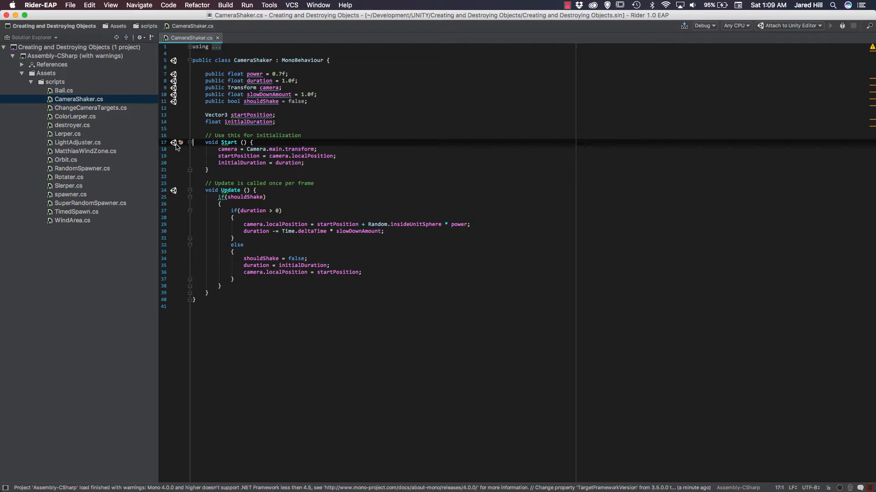
{"action": "mouse_move", "coordinate": [228, 142]}
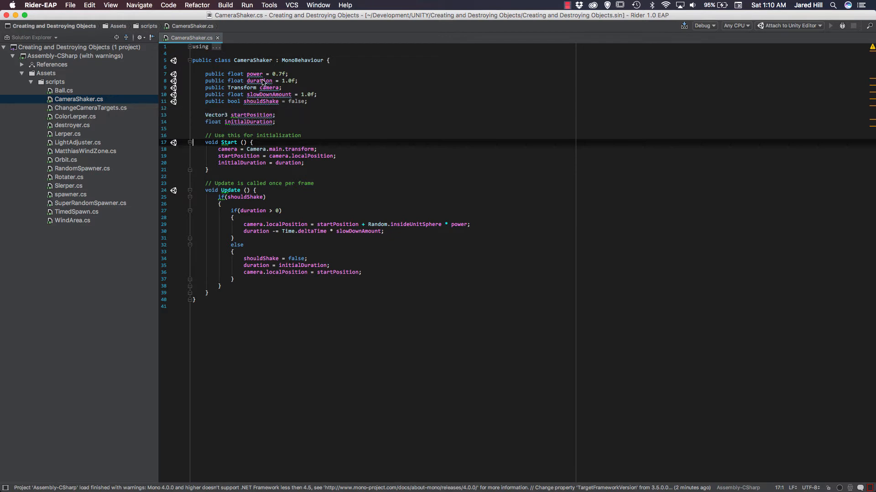
{"action": "mouse_move", "coordinate": [260, 101]}
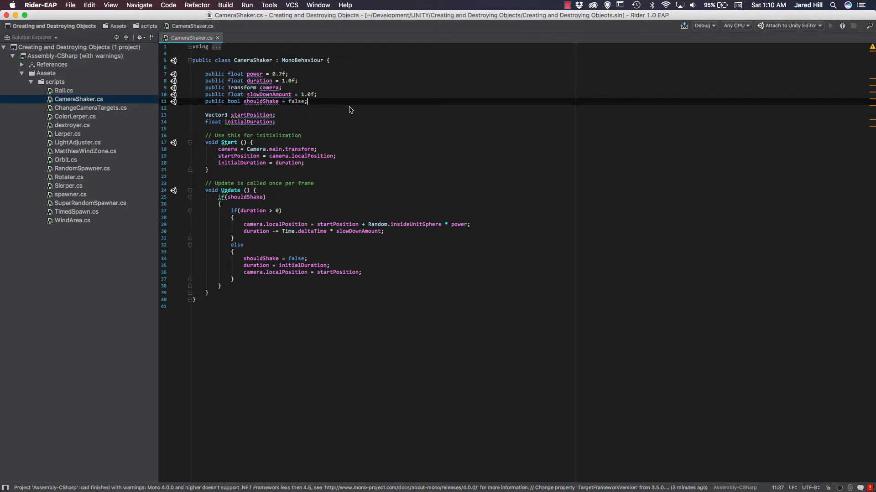
Try completion with public Quaternion and GameObject declarations, then delete those trial lines.
{"action": "key", "text": "enter"}
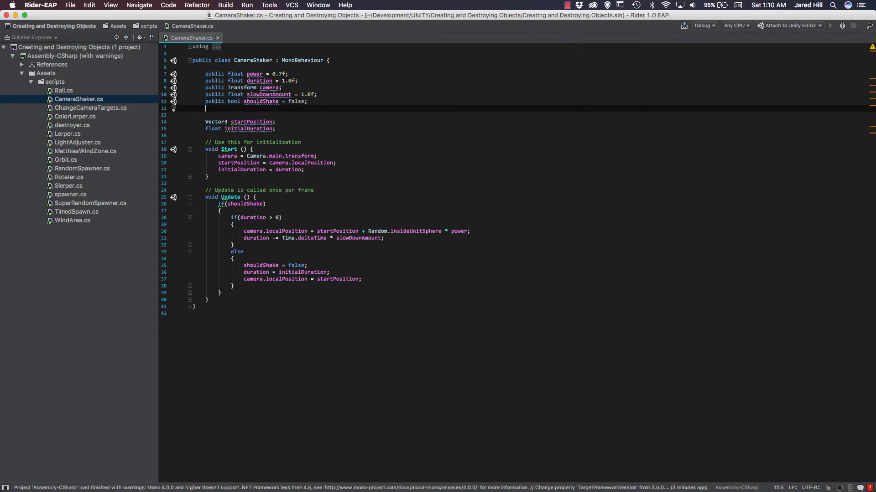
{"action": "type", "text": "public"}
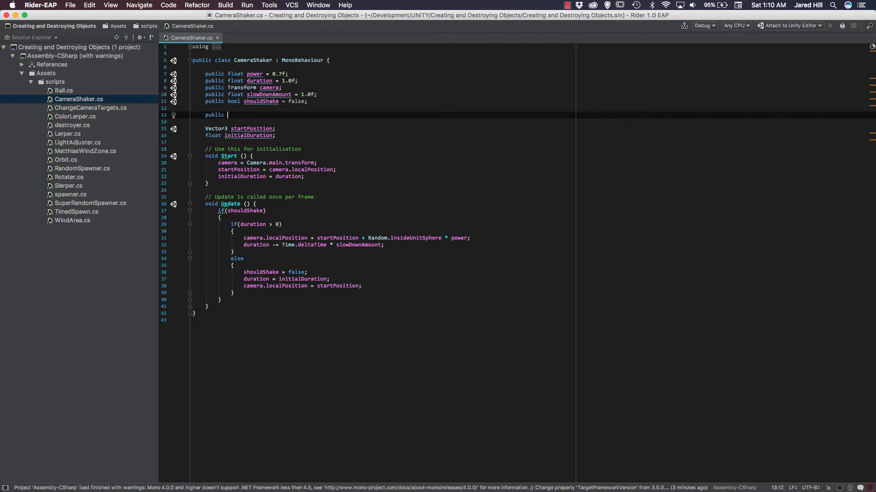
{"action": "type", "text": "Quaternion quat;"}
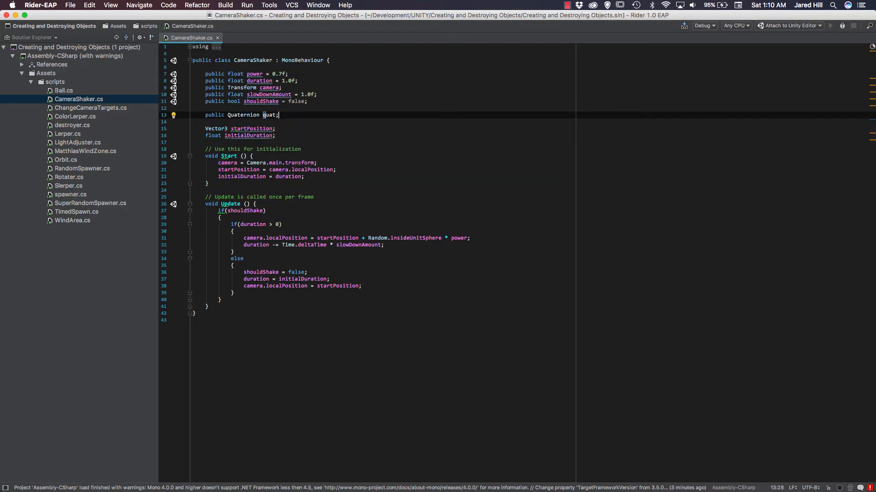
{"action": "type", "text": "PublicAPIAttribute"}
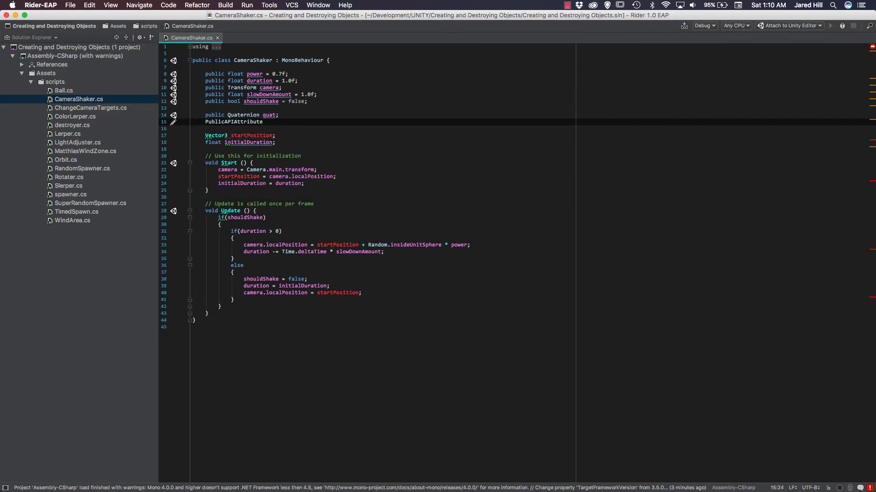
{"action": "type", "text": "G"}
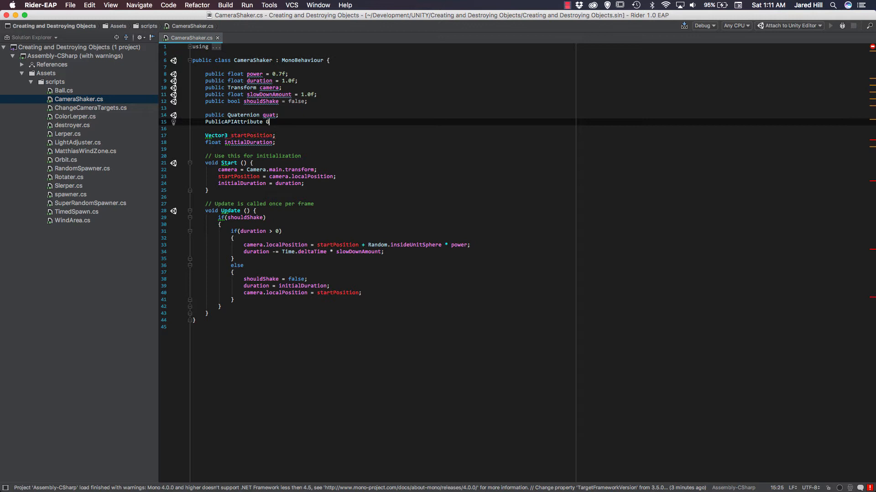
{"action": "type", "text": "public"}
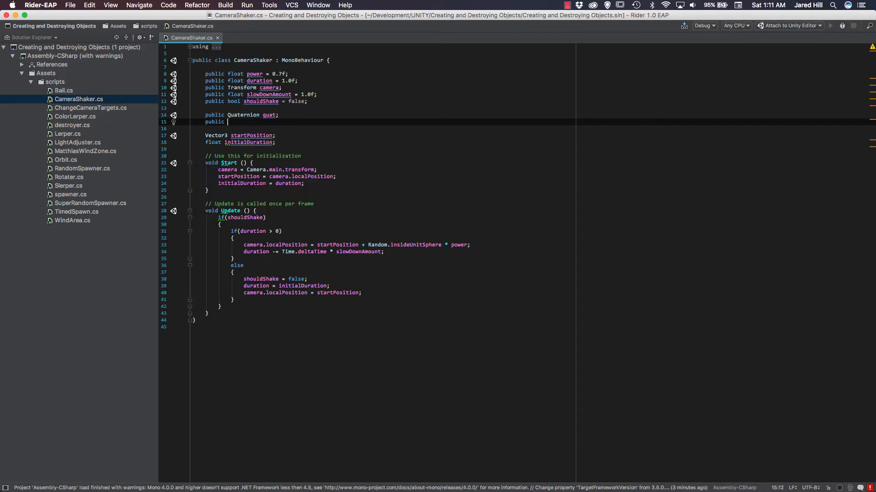
{"action": "type", "text": "GameObject"}
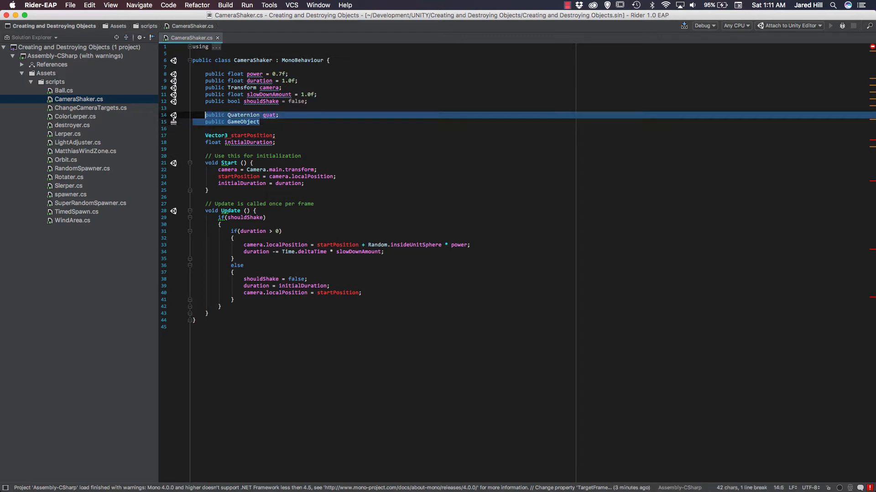
{"action": "key", "text": "delete"}
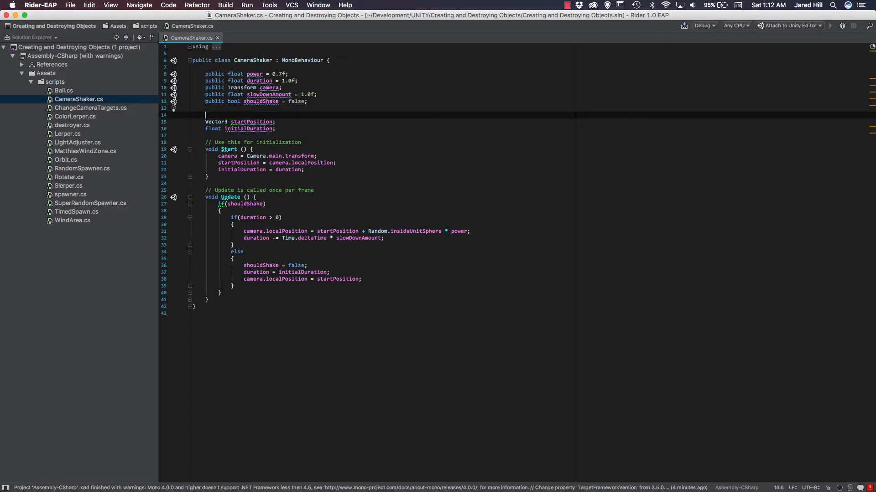
Declare private Rigidbody rb and a public GameObject reference field.
{"action": "type", "text": "private Rigidbody rb;"}
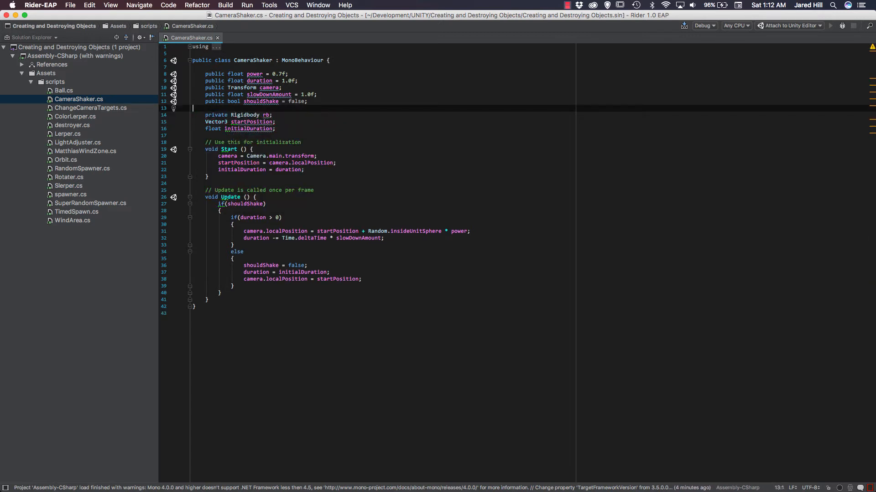
{"action": "type", "text": "pu"}
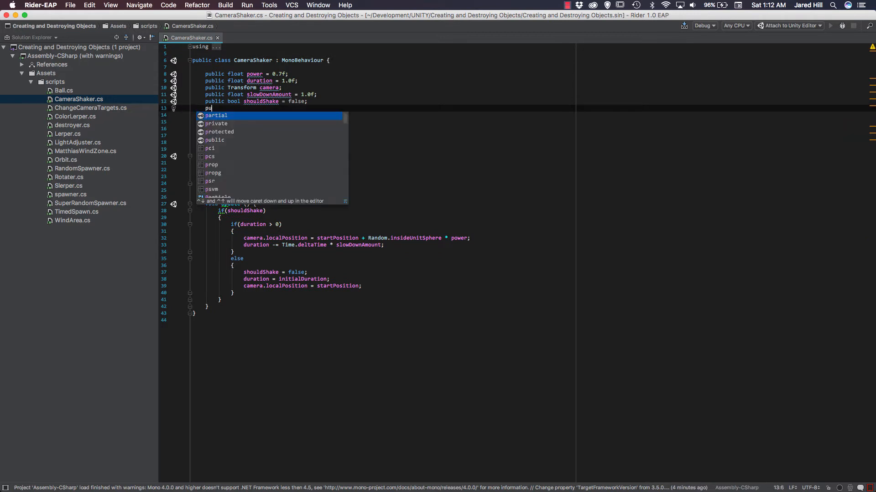
{"action": "type", "text": "GameObject"}
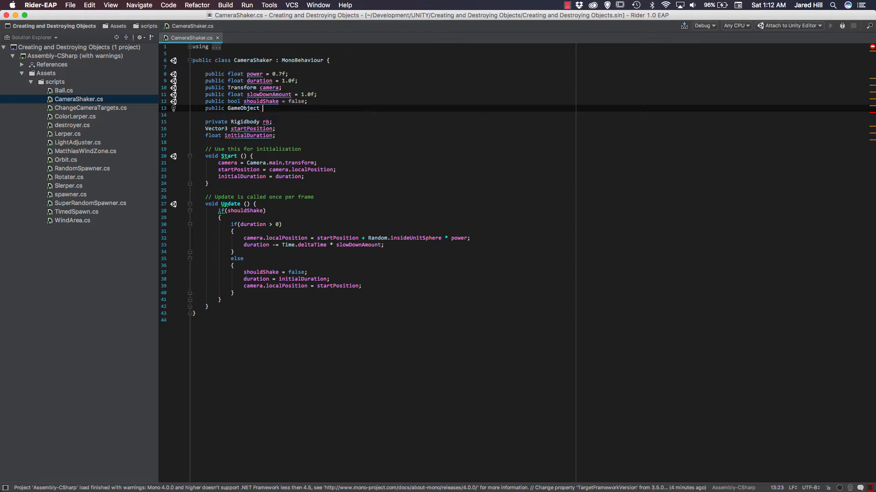
{"action": "type", "text": "ref;"}
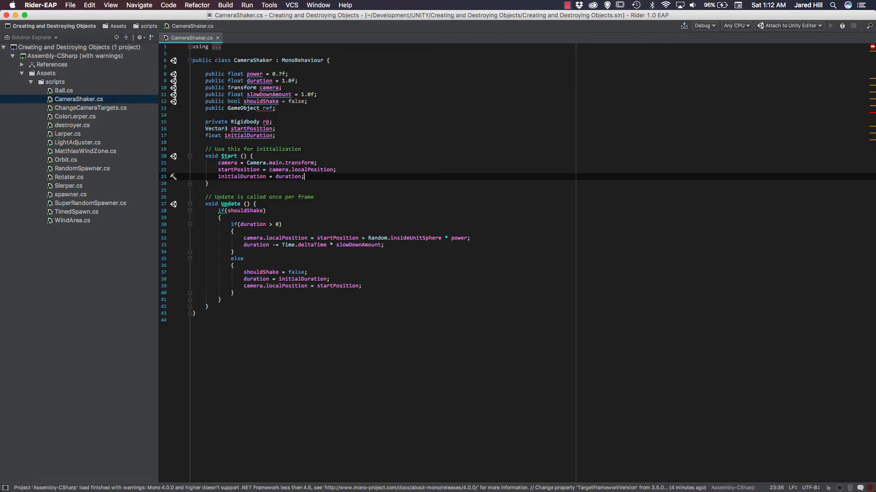
In Start, assign rb = reference.GetComponent<Rigidbody>() using completion.
{"action": "type", "text": "erece"}
{"action": "key", "text": "Return"}
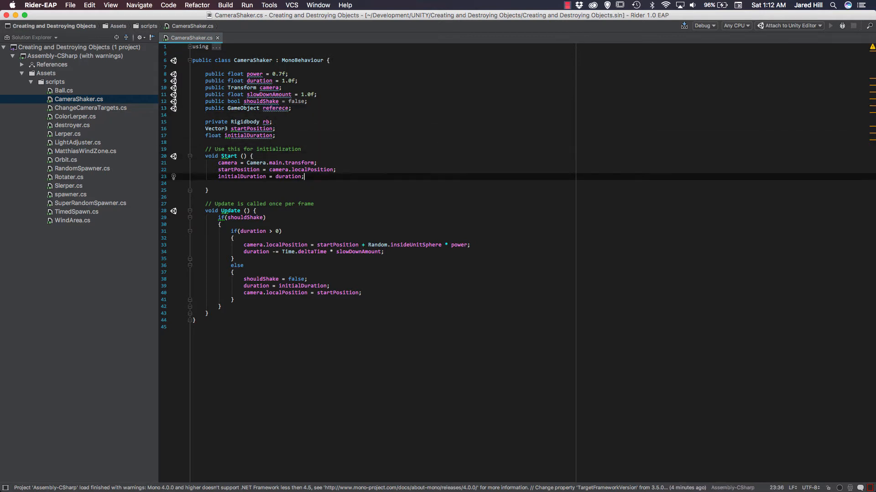
{"action": "type", "text": "rb ="}
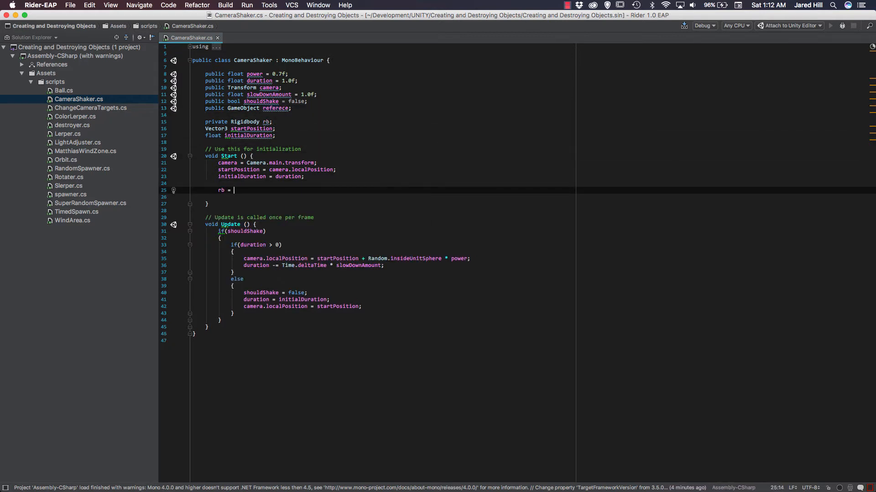
{"action": "type", "text": "reference.GetComponent<>("}
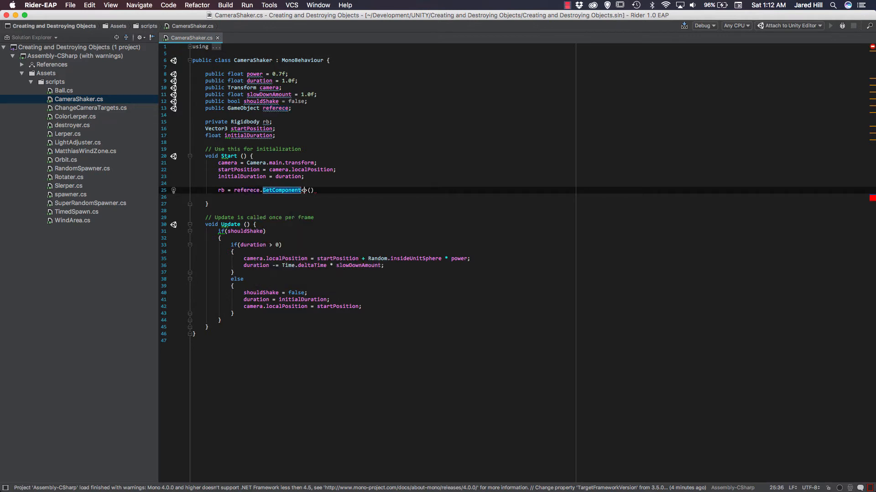
{"action": "type", "text": "<"}
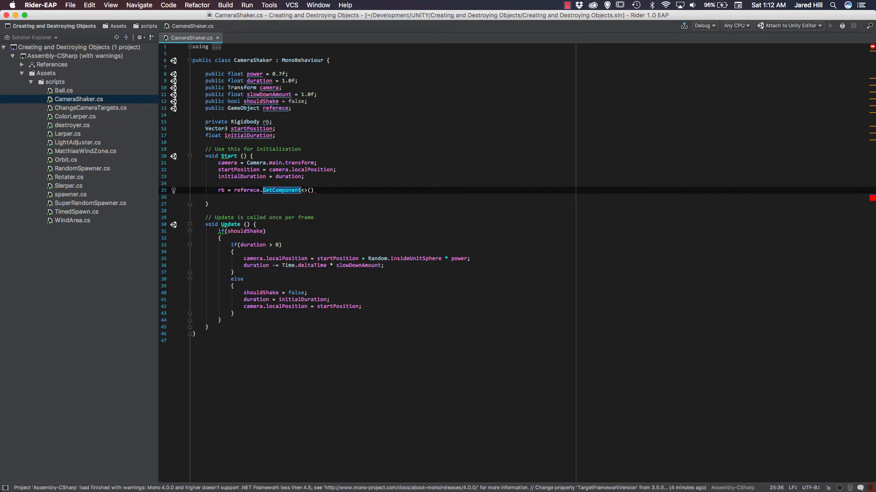
{"action": "mouse_move", "coordinate": [306, 190]}
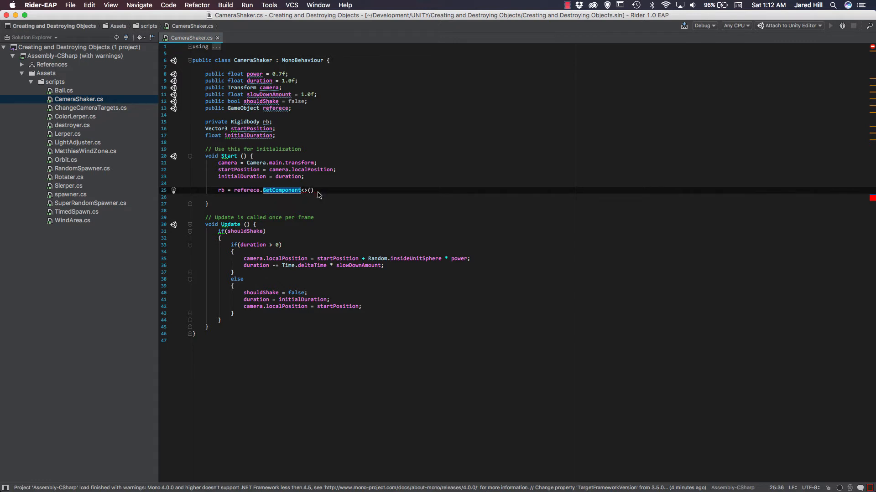
{"action": "type", "text": "Rigidbody"}
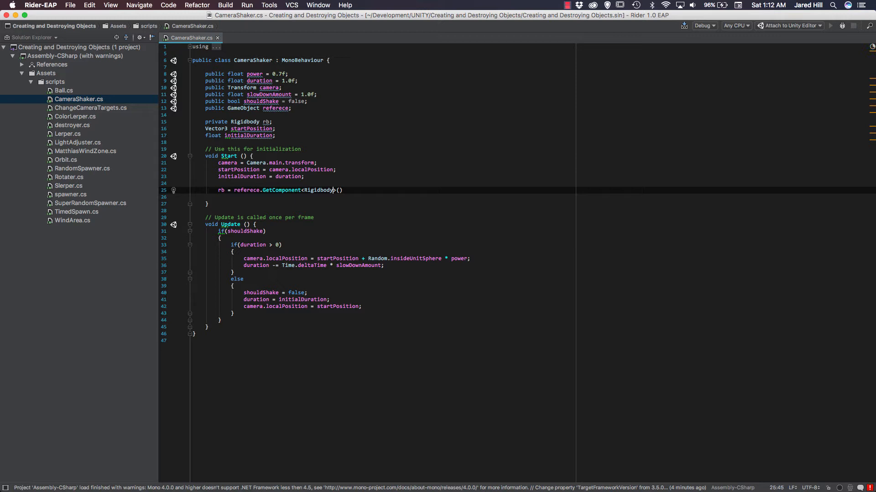
{"action": "key", "text": "Delete"}
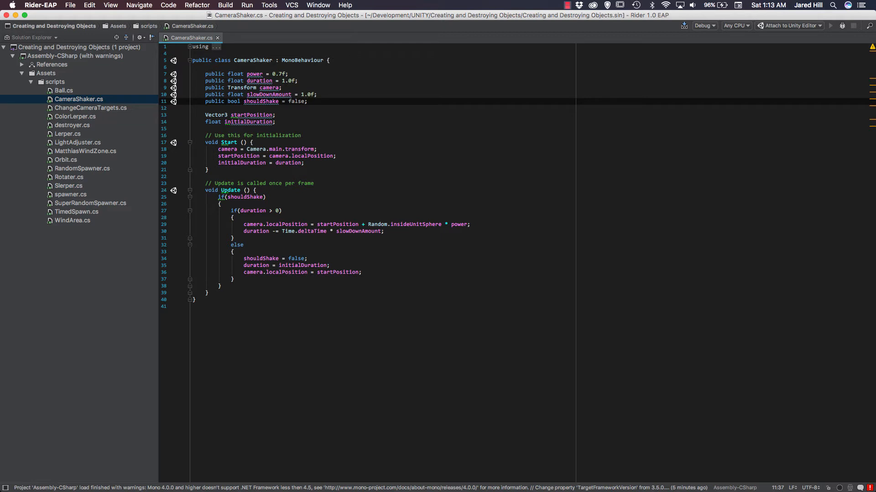
{"action": "mouse_move", "coordinate": [254, 148]}
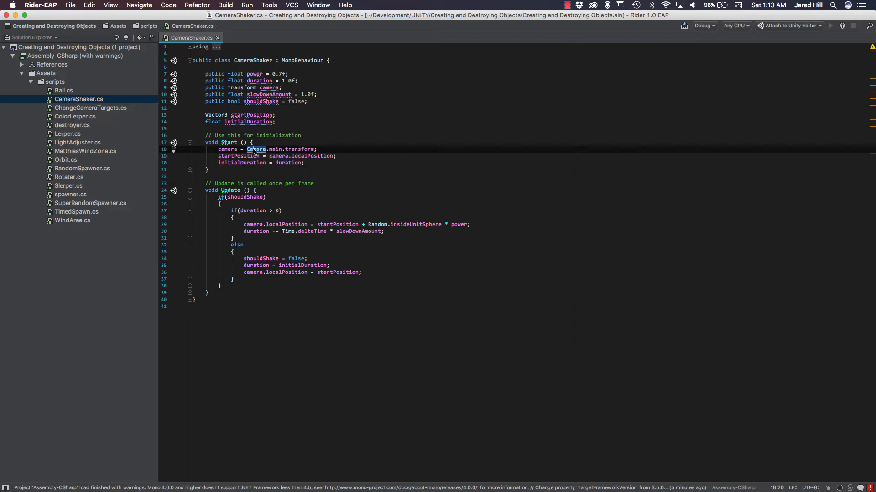
{"action": "right_click", "coordinate": [256, 149]}
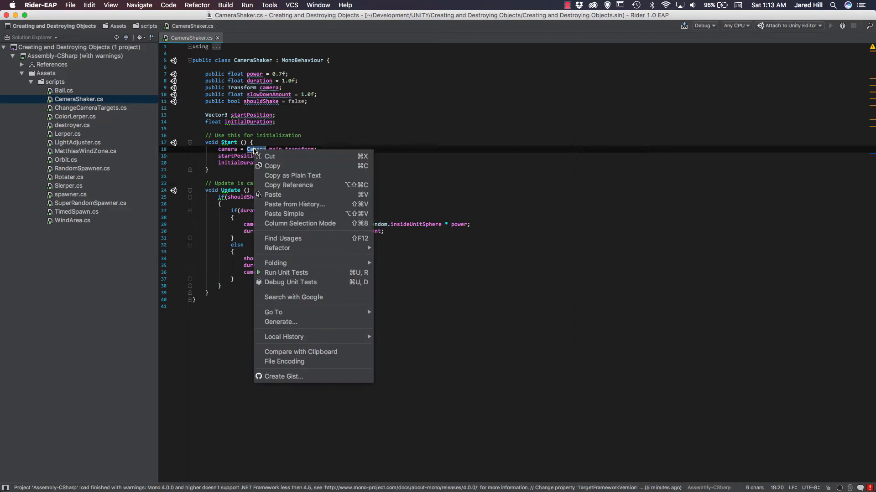
{"action": "mouse_move", "coordinate": [279, 156]}
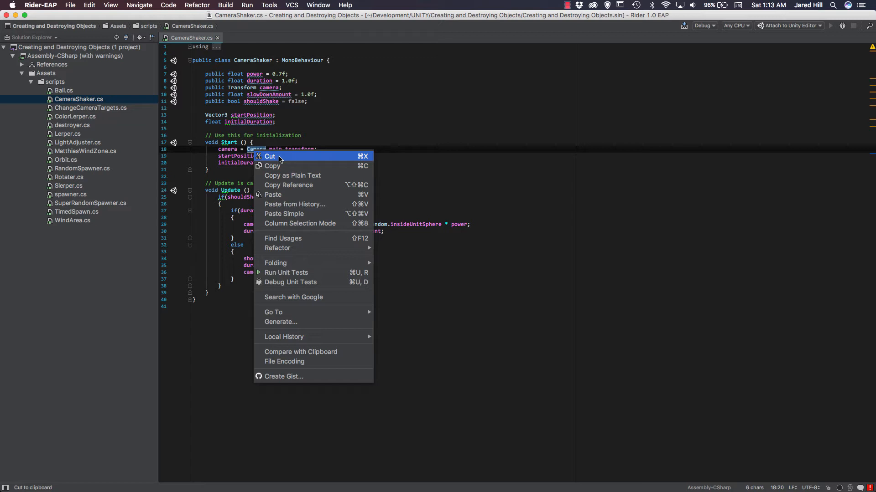
{"action": "mouse_move", "coordinate": [274, 312]}
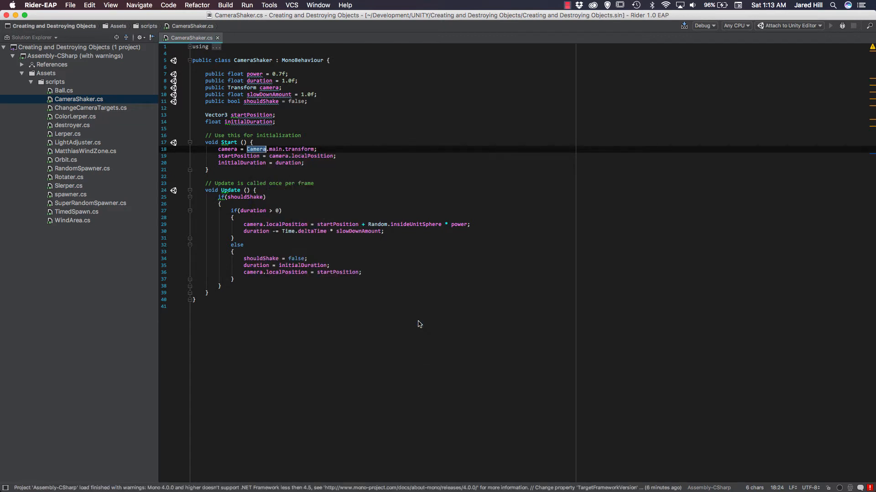
{"action": "mouse_move", "coordinate": [416, 252]}
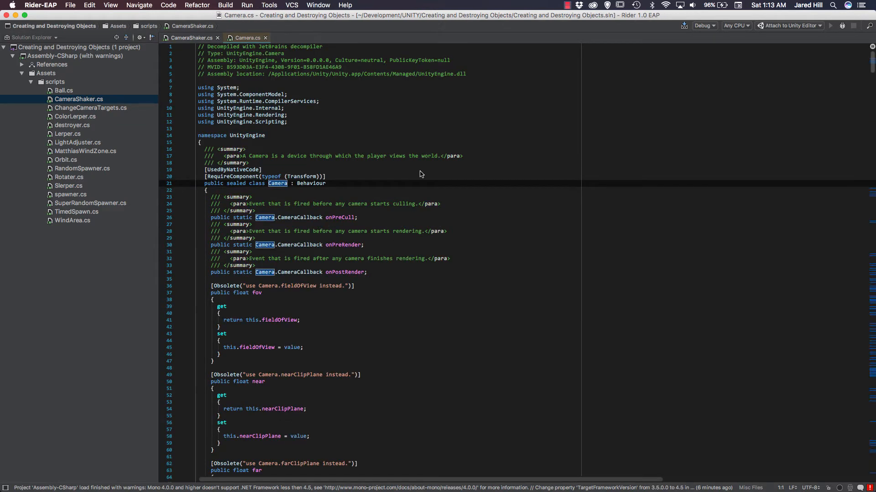
{"action": "mouse_move", "coordinate": [347, 191]}
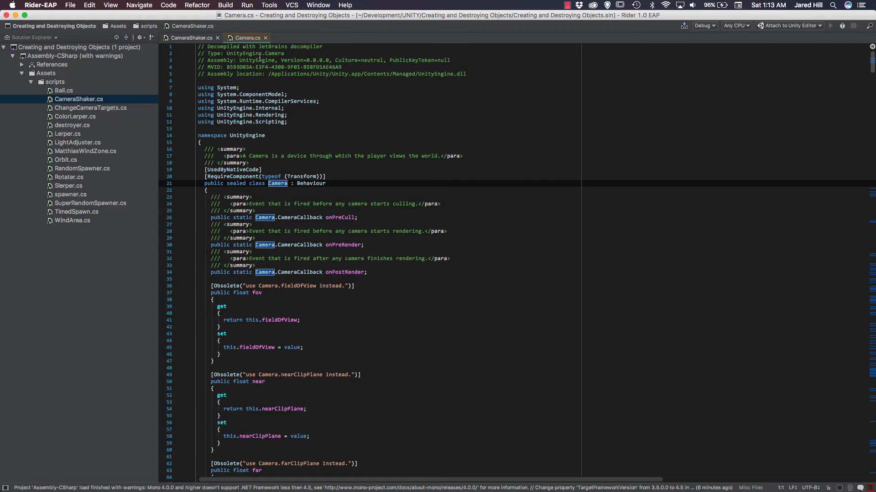
Browse the decompiled UnityEngine Camera class source and scroll through its properties.
{"action": "double_click", "coordinate": [255, 52]}
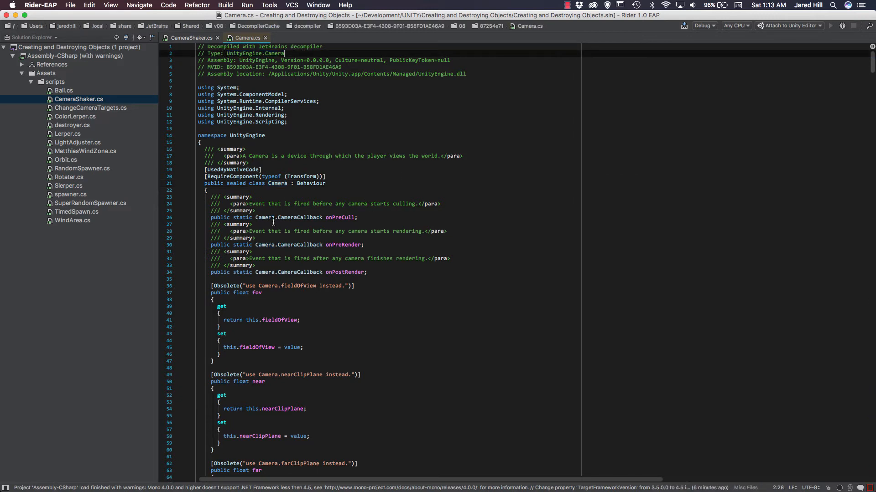
{"action": "scroll", "scroll_direction": "down", "scroll_amount": 3}
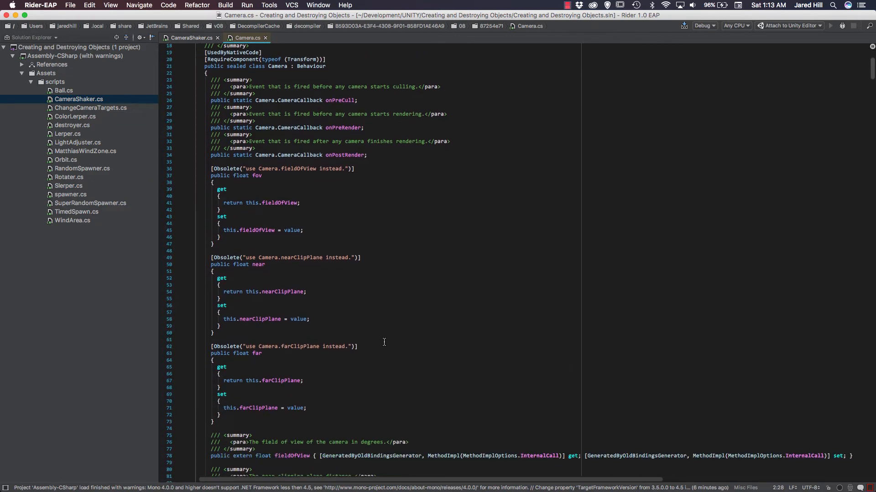
{"action": "scroll", "scroll_direction": "down", "scroll_amount": 3}
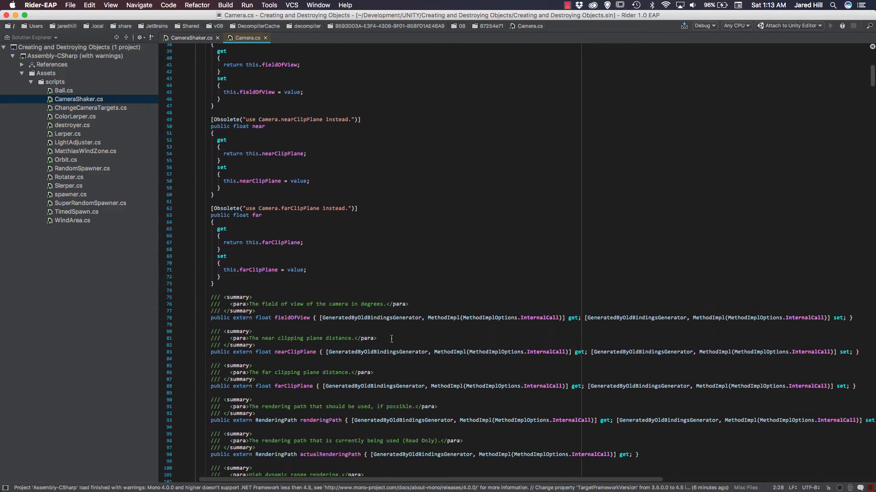
{"action": "scroll", "scroll_direction": "down", "scroll_amount": 3}
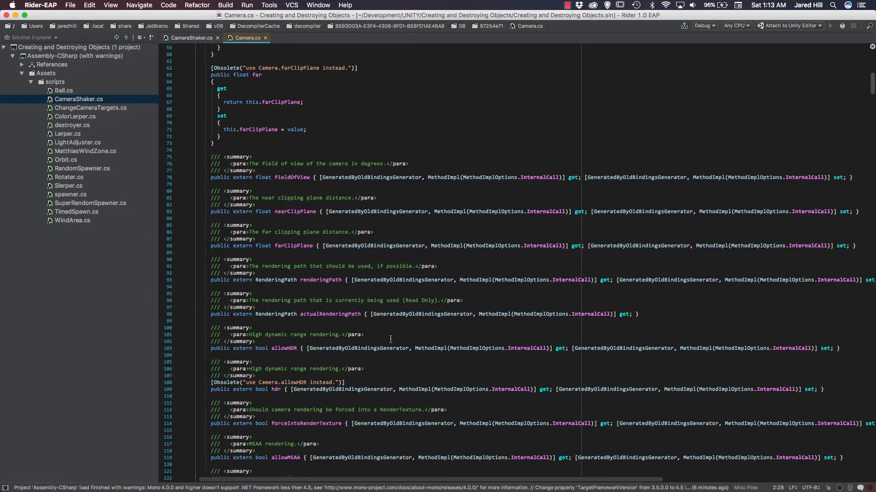
{"action": "scroll", "scroll_direction": "down", "scroll_amount": 3}
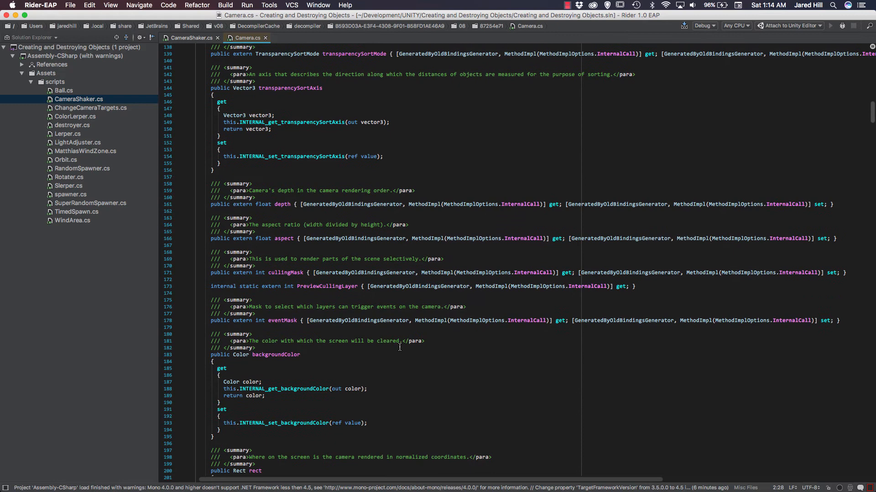
{"action": "scroll", "scroll_direction": "down", "scroll_amount": 3}
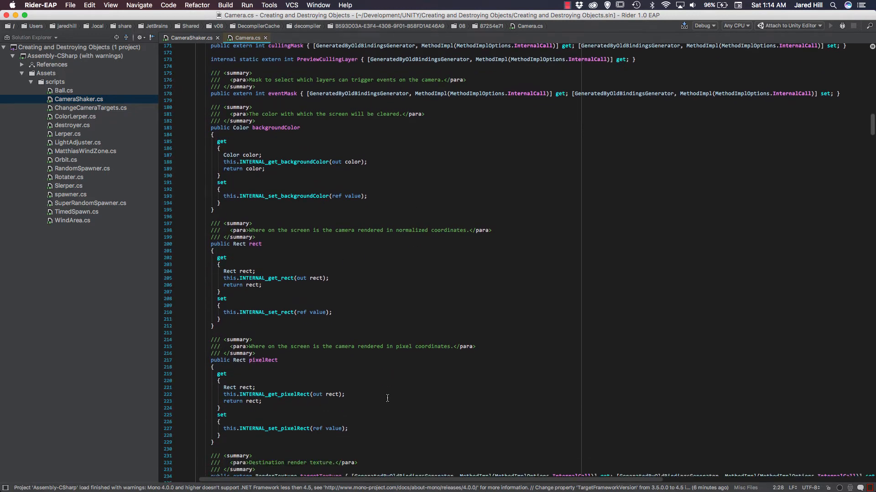
{"action": "scroll", "scroll_direction": "down", "scroll_amount": 3}
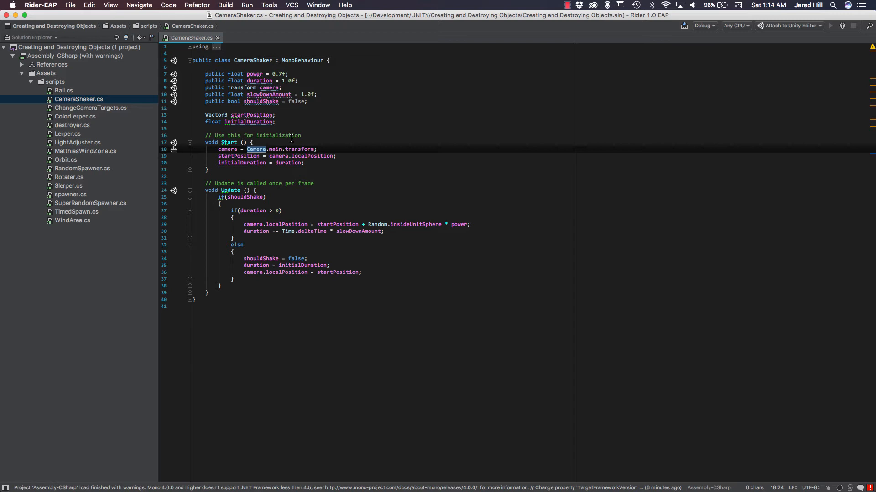
Bring up Rider Preferences on Appearance & Behavior > Appearance, showing the Darcula theme.
{"action": "left_click", "coordinate": [40, 6]}
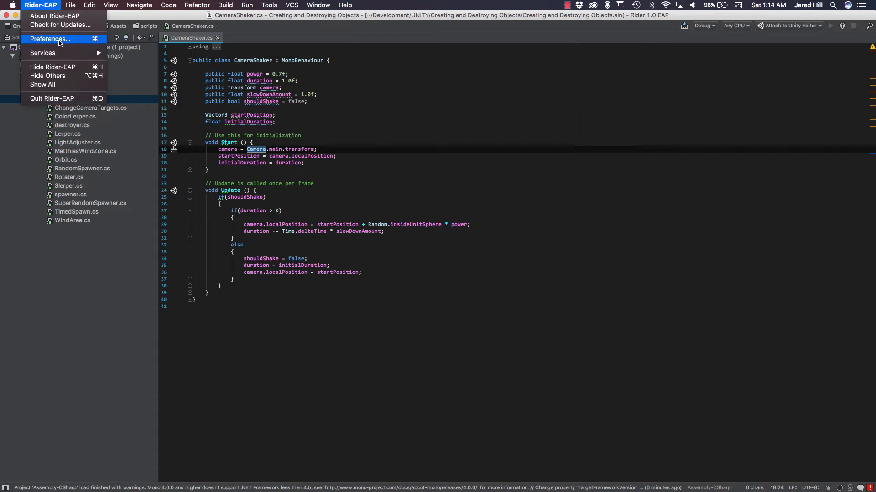
{"action": "left_click", "coordinate": [50, 38]}
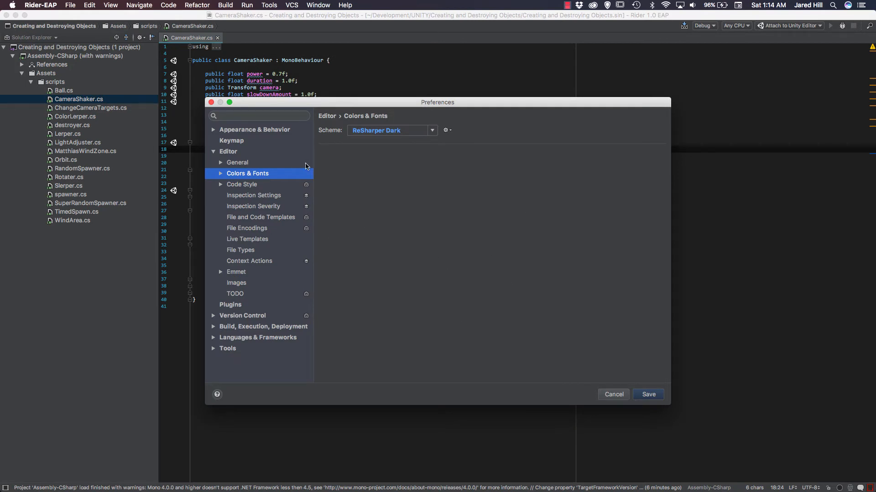
{"action": "left_click", "coordinate": [255, 129]}
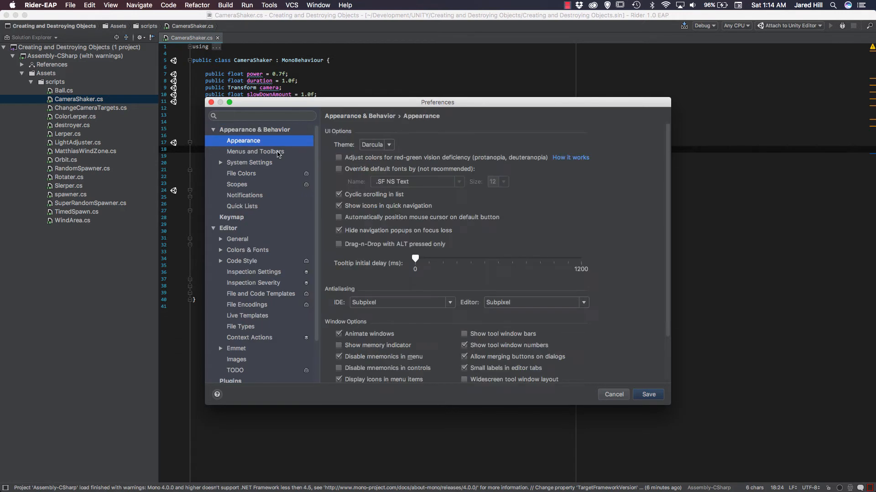
{"action": "left_click", "coordinate": [375, 145]}
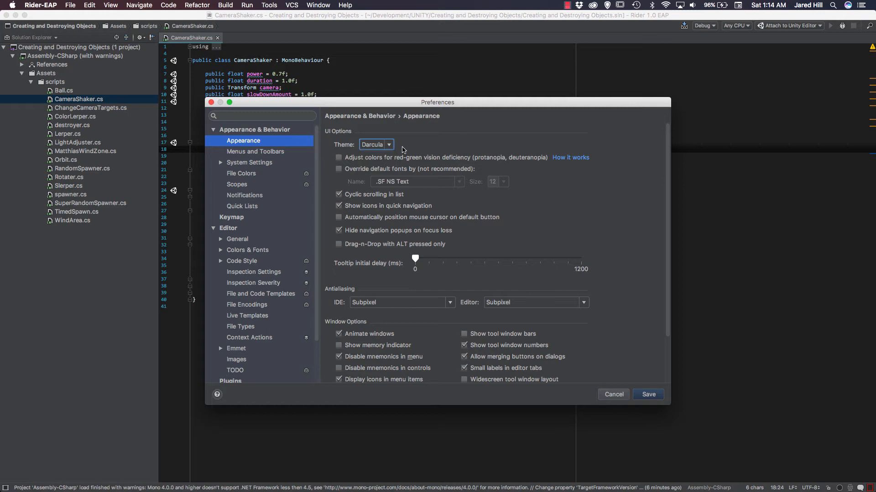
{"action": "mouse_move", "coordinate": [389, 153]}
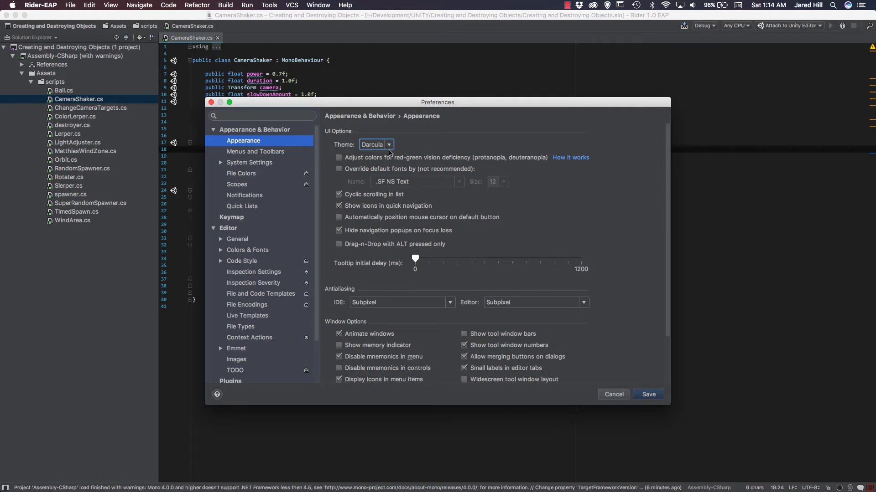
{"action": "mouse_move", "coordinate": [416, 155]}
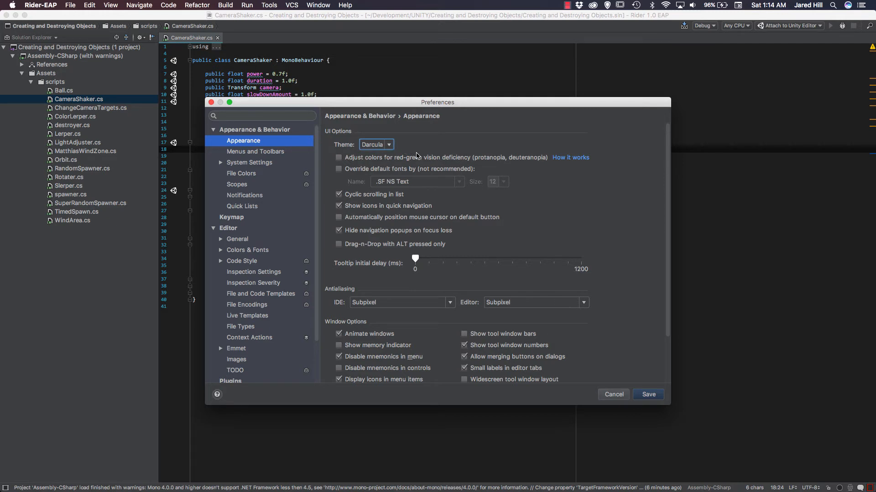
{"action": "mouse_move", "coordinate": [368, 185]}
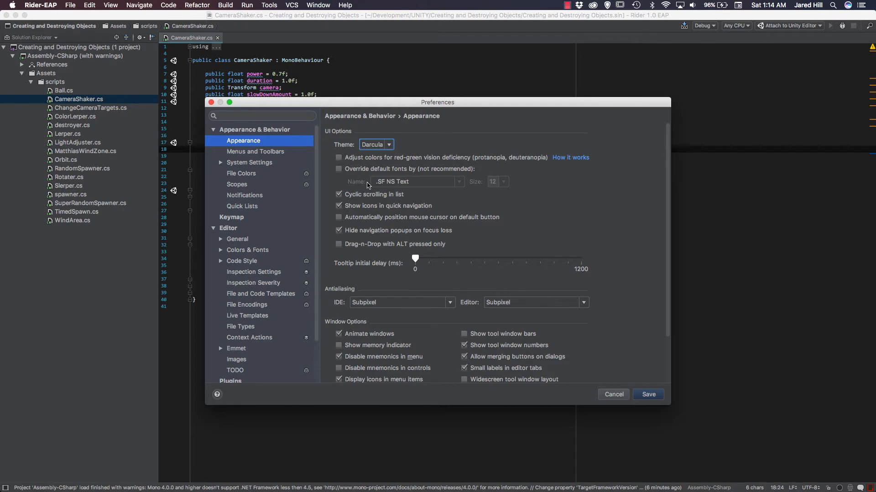
{"action": "mouse_move", "coordinate": [431, 165]}
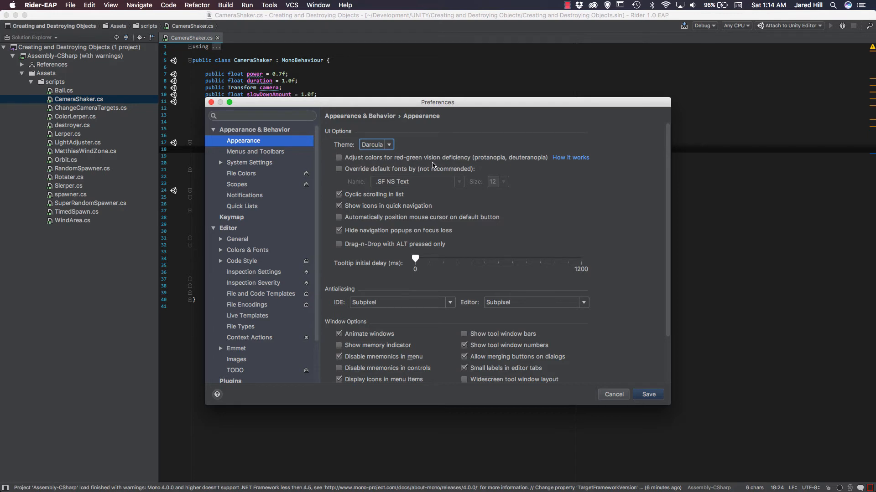
{"action": "mouse_move", "coordinate": [417, 290]}
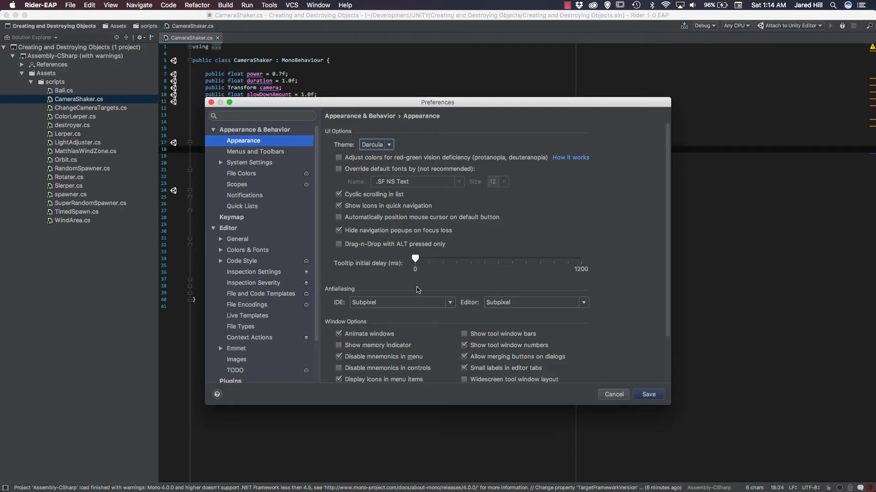
{"action": "scroll", "scroll_direction": "down", "scroll_amount": 3}
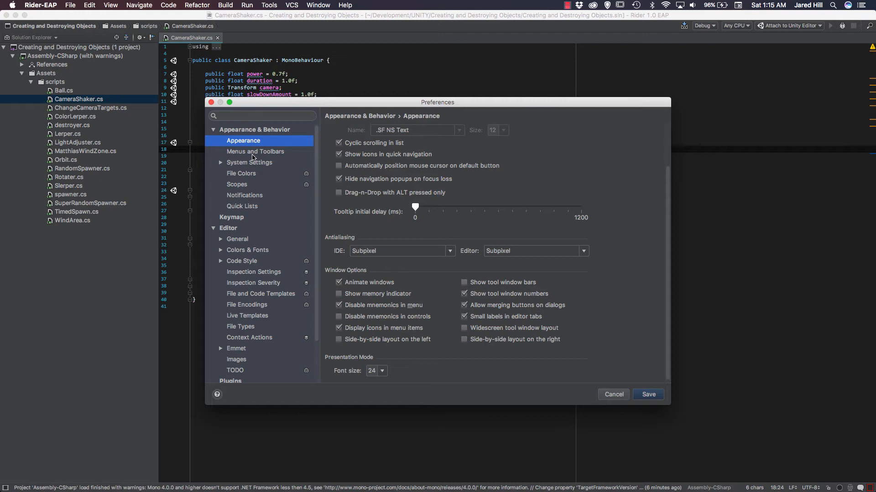
Browse Menus and Toolbars, expanding the Main menu structure down to the Refactor Move action.
{"action": "left_click", "coordinate": [255, 151]}
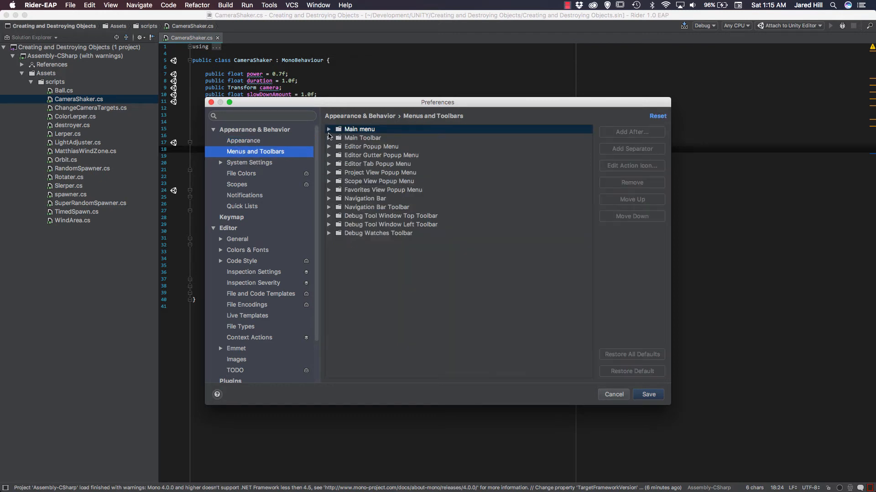
{"action": "left_click", "coordinate": [329, 129]}
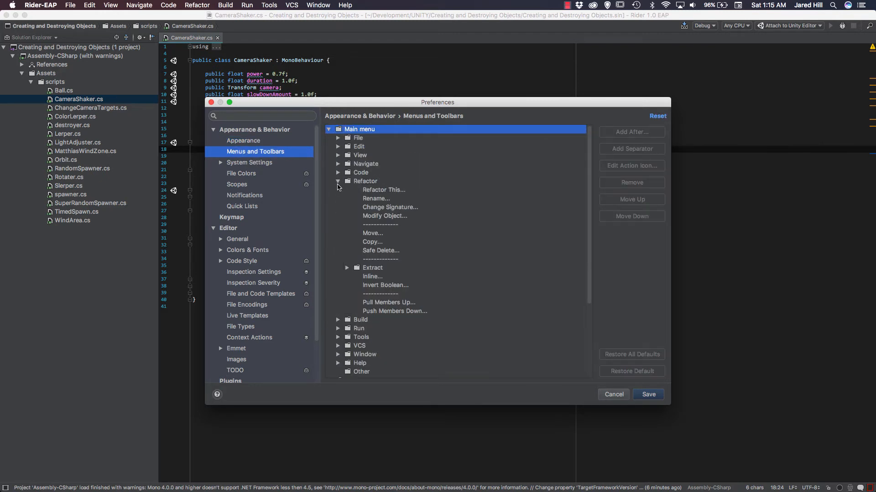
{"action": "left_click", "coordinate": [372, 233]}
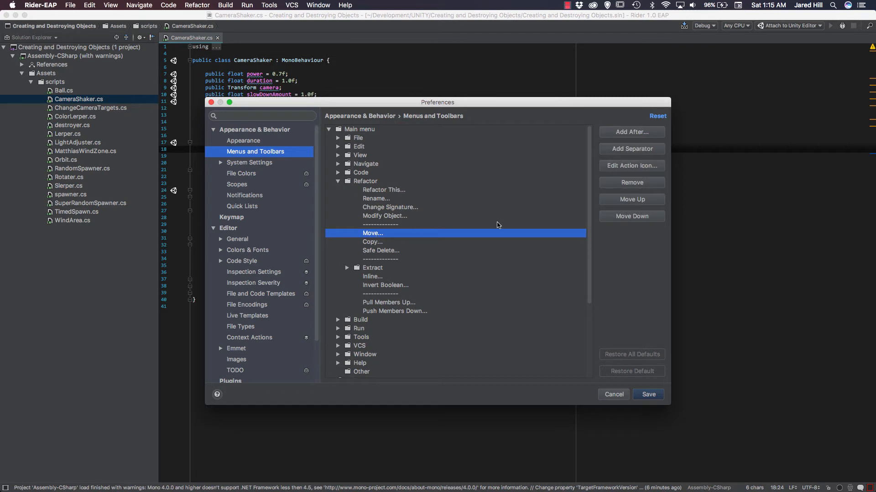
{"action": "mouse_move", "coordinate": [614, 156]}
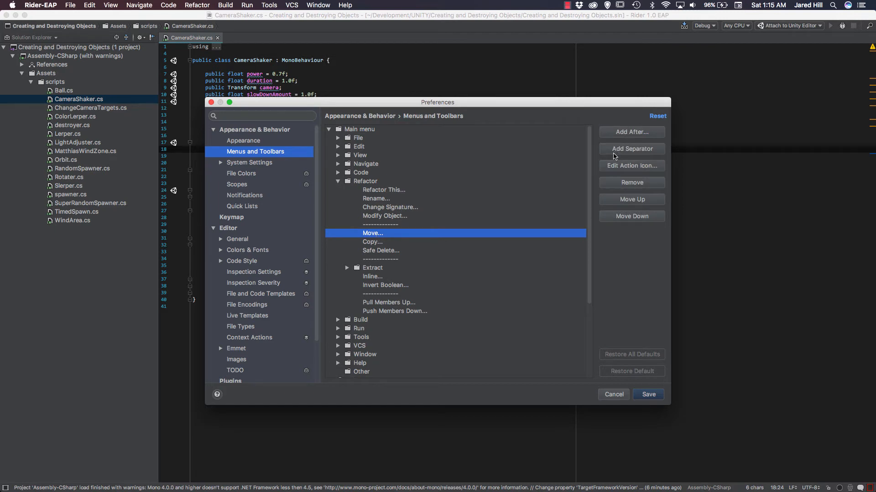
{"action": "mouse_move", "coordinate": [355, 219]}
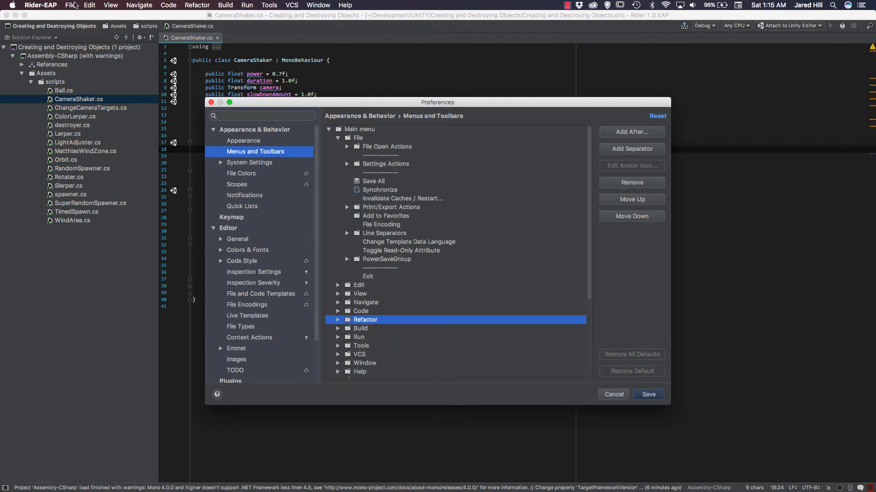
Review the main menu bar entries, then move to the Editor settings overview.
{"action": "left_click", "coordinate": [70, 6]}
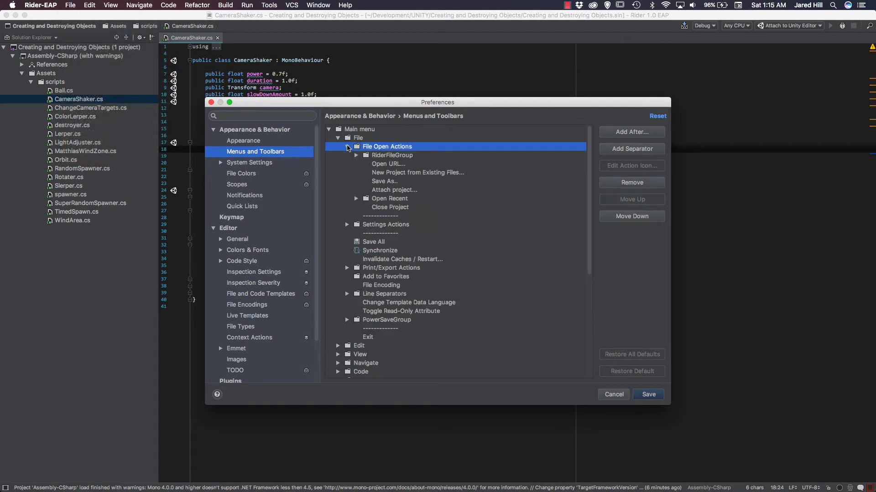
{"action": "left_click", "coordinate": [337, 138]}
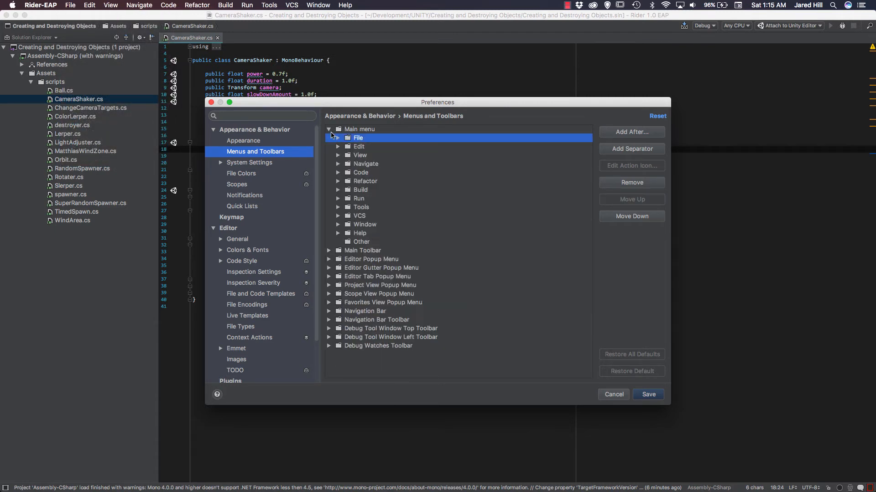
{"action": "left_click", "coordinate": [228, 228]}
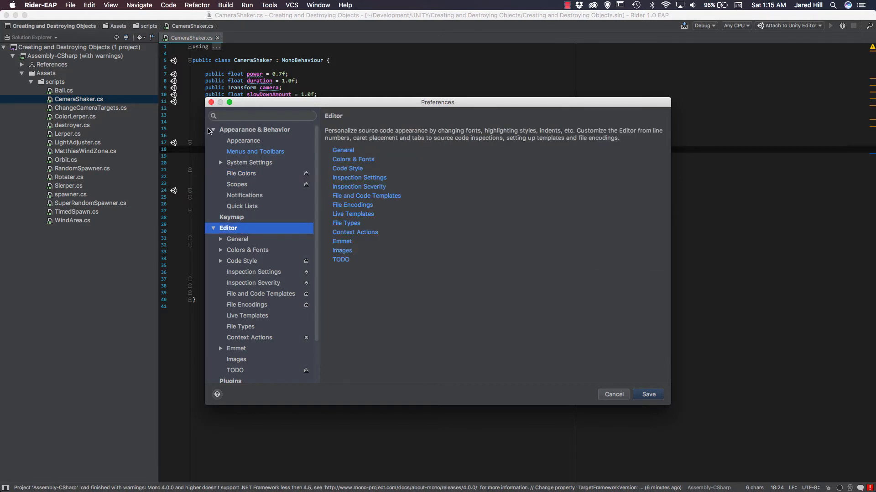
Scroll through Editor > General options (mouse, soft wraps, scrolling, refactorings) and reach Colors & Fonts.
{"action": "left_click", "coordinate": [237, 161]}
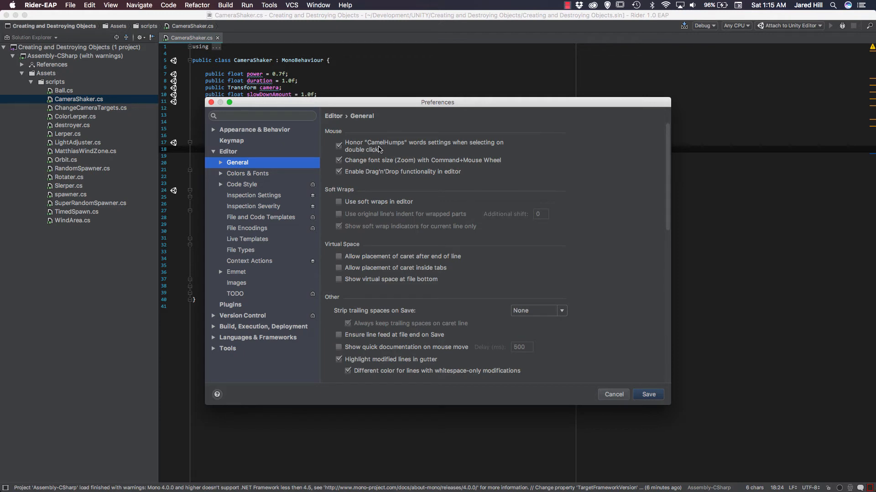
{"action": "mouse_move", "coordinate": [391, 159]}
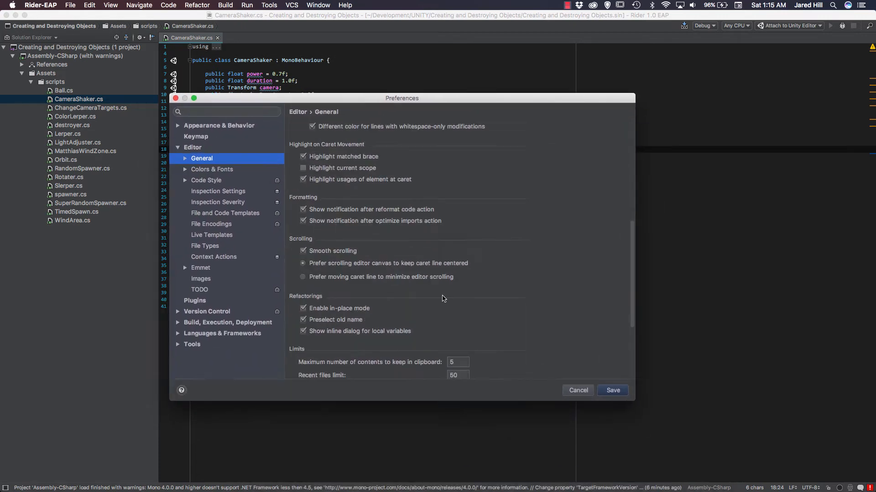
{"action": "scroll", "scroll_direction": "down", "scroll_amount": 3}
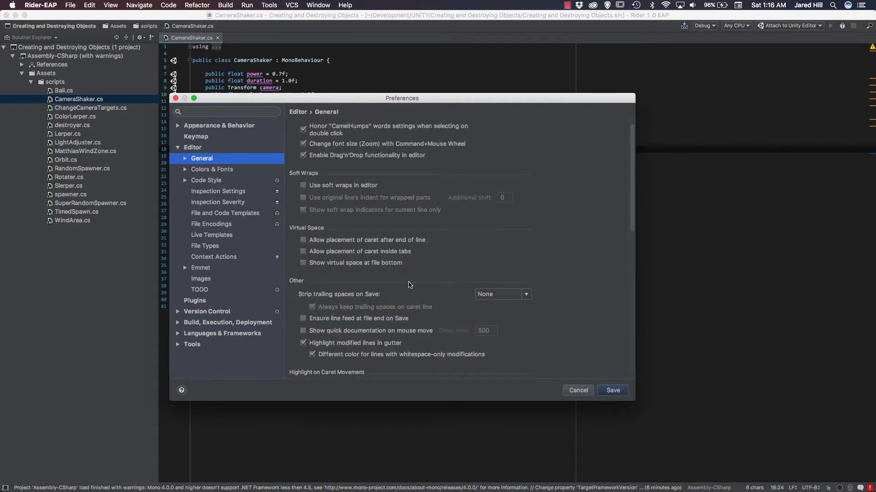
{"action": "left_click", "coordinate": [212, 170]}
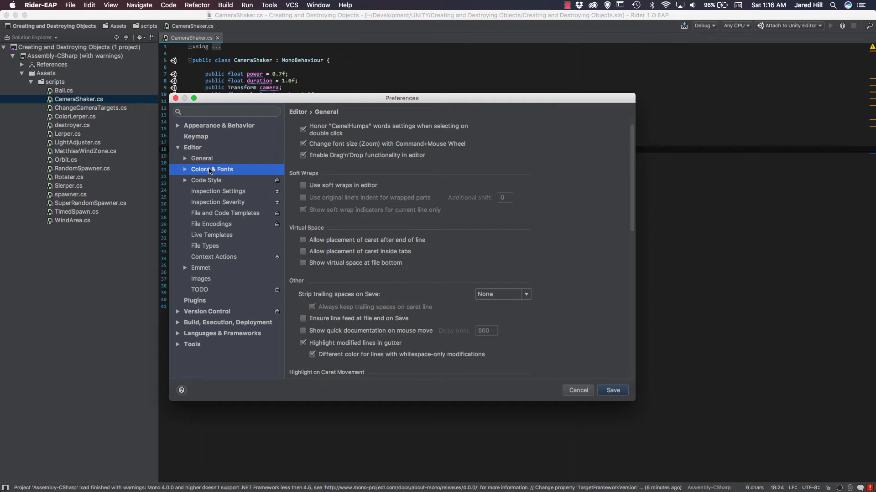
Switch the editor colour scheme to Darcula and save, closing Preferences.
{"action": "left_click", "coordinate": [212, 170]}
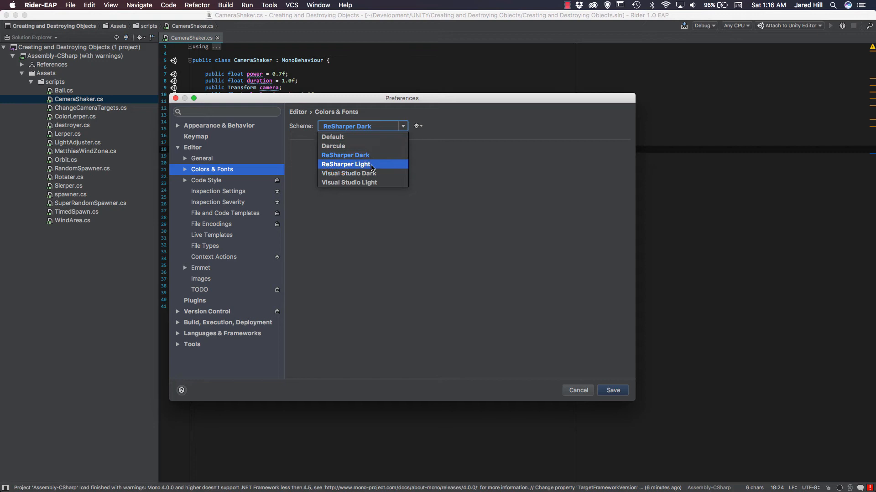
{"action": "left_click", "coordinate": [332, 146]}
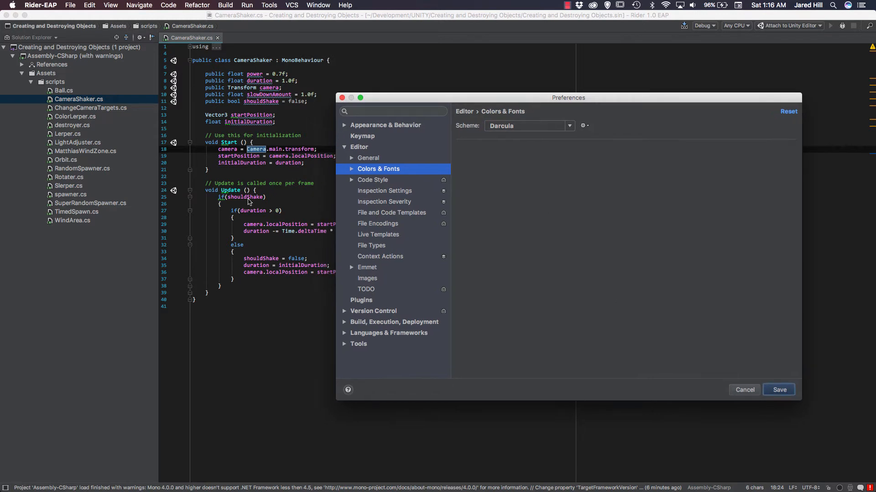
{"action": "left_click", "coordinate": [744, 389]}
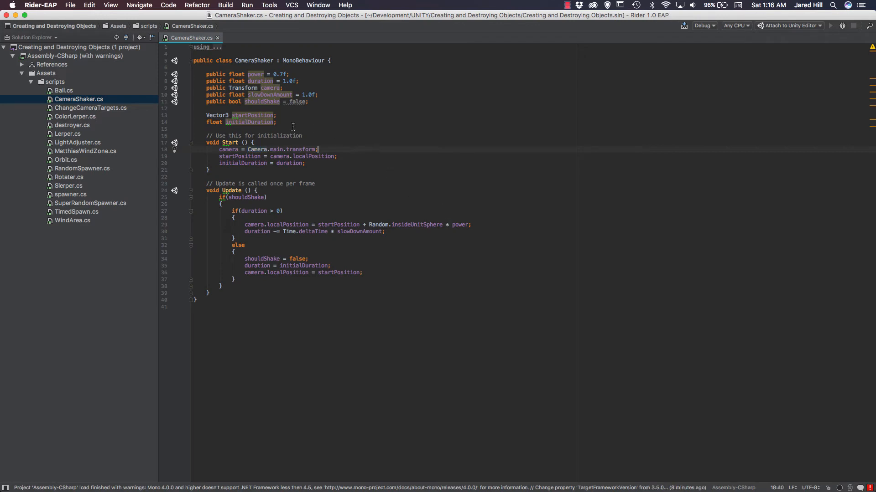
{"action": "mouse_move", "coordinate": [254, 115]}
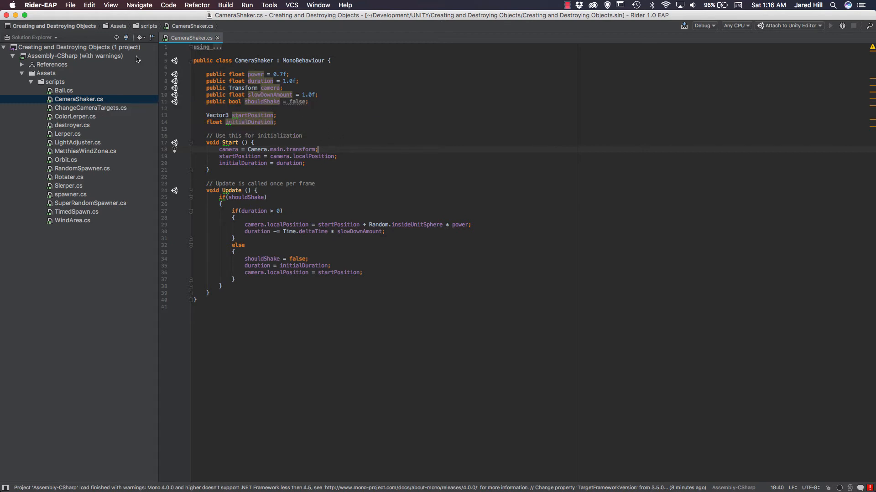
{"action": "left_click", "coordinate": [40, 5]}
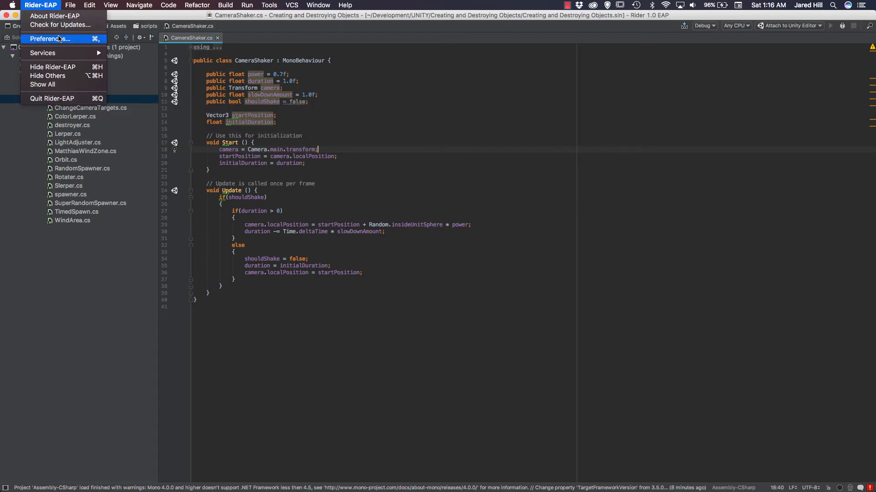
Reopen Preferences on Colors & Fonts, view the Font page, then the General colour settings.
{"action": "left_click", "coordinate": [51, 39]}
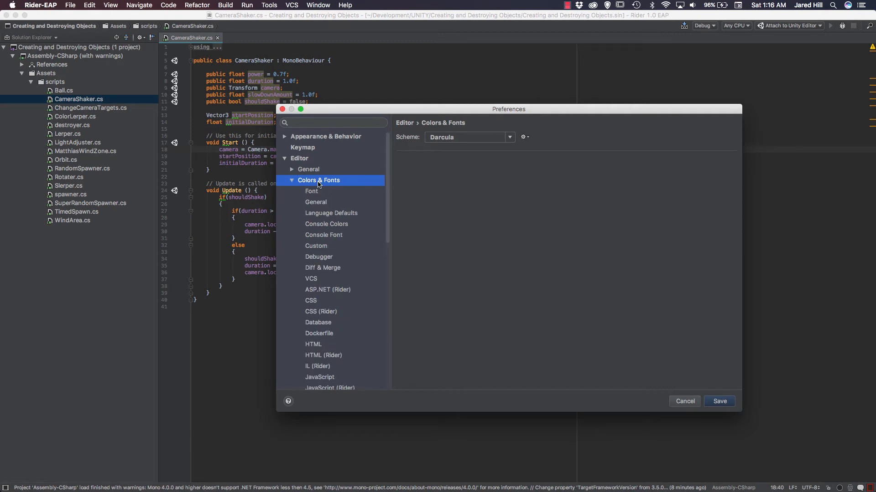
{"action": "mouse_move", "coordinate": [341, 362]}
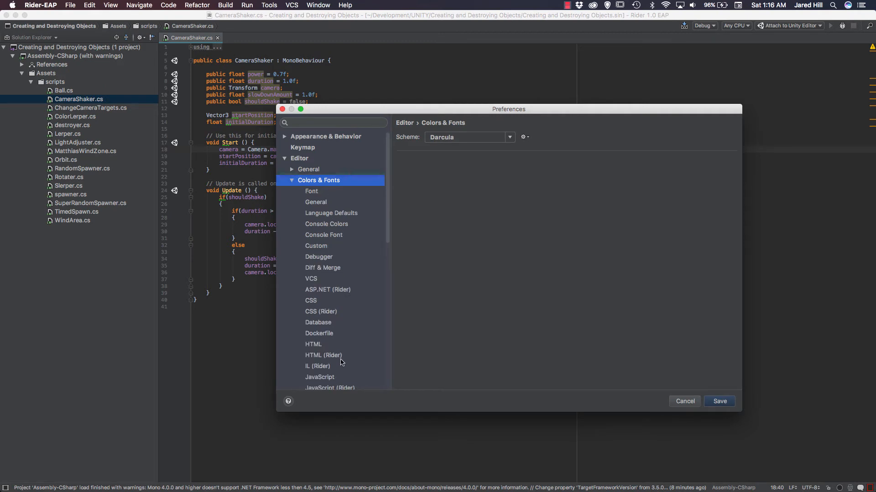
{"action": "left_click", "coordinate": [508, 137]}
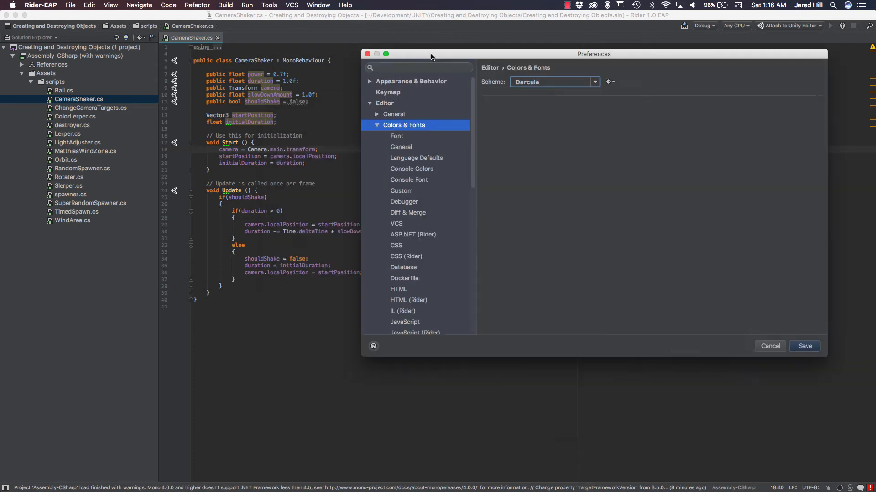
{"action": "left_click", "coordinate": [397, 136]}
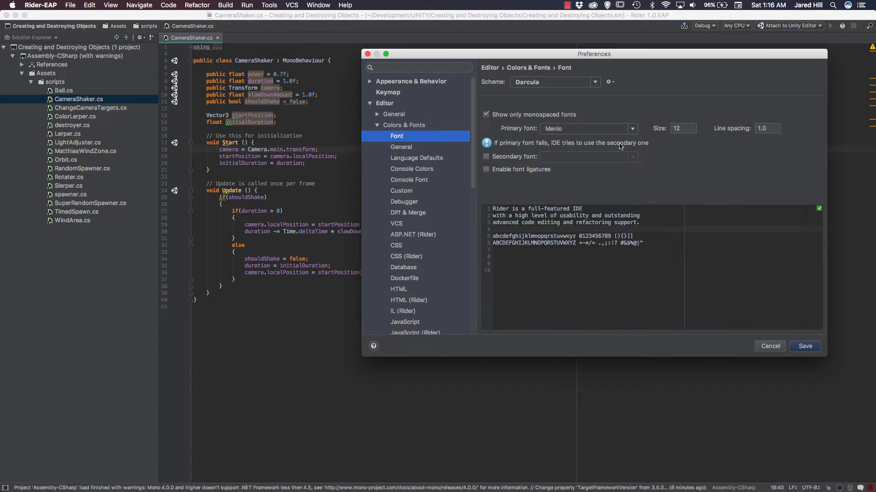
{"action": "mouse_move", "coordinate": [591, 177]}
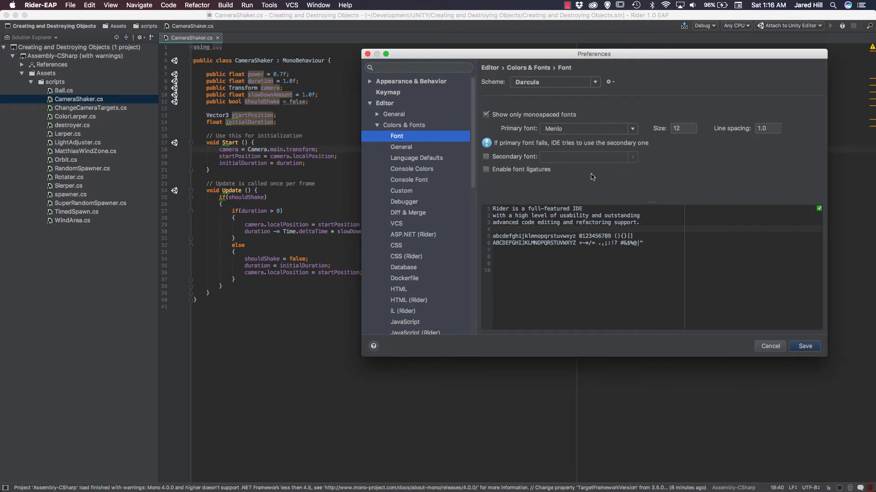
{"action": "mouse_move", "coordinate": [595, 173]}
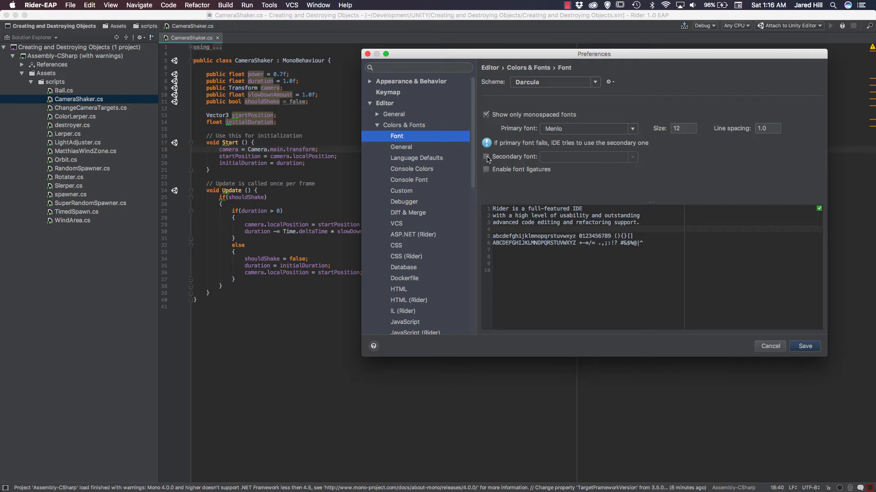
{"action": "left_click", "coordinate": [401, 146]}
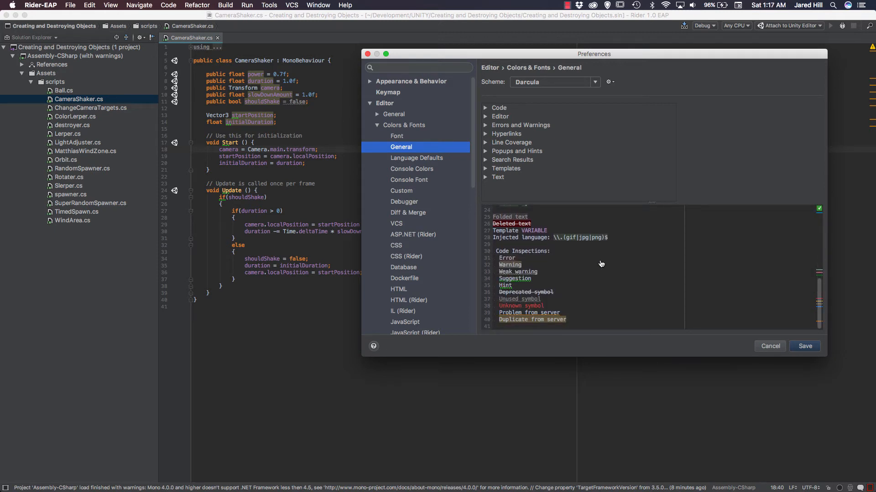
{"action": "mouse_move", "coordinate": [556, 264]}
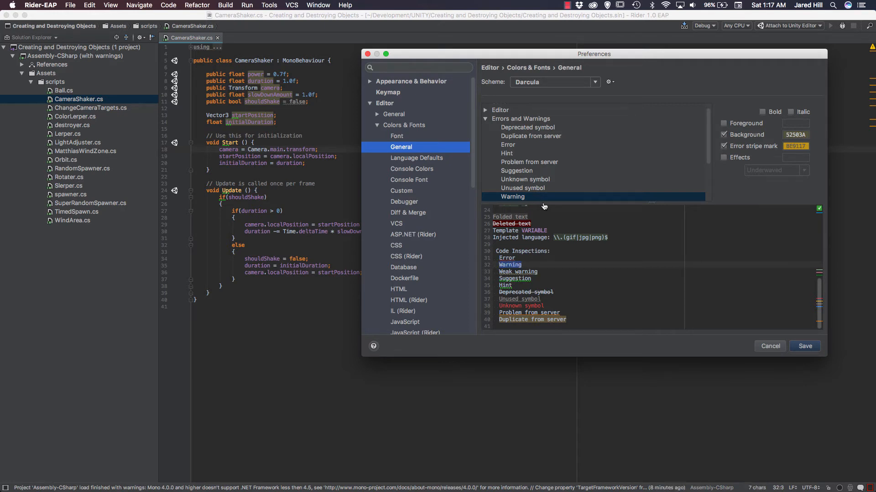
{"action": "mouse_move", "coordinate": [664, 274]}
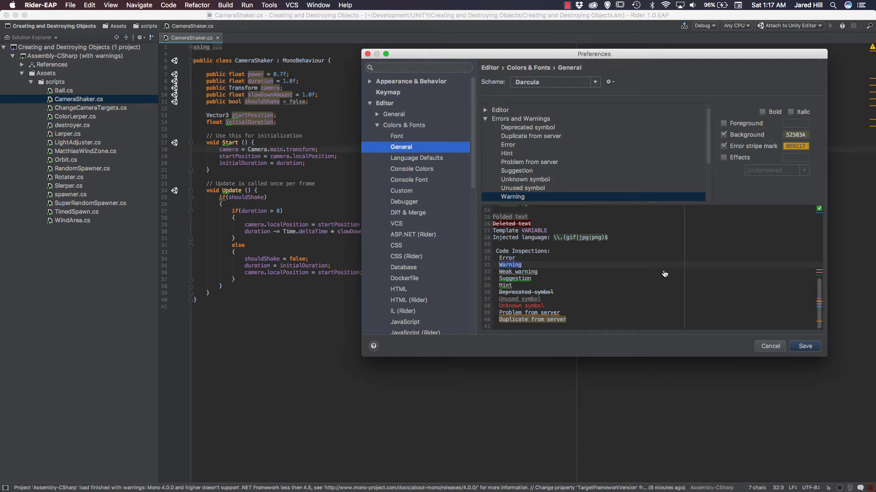
Turn off the background highlight for the Warning style, then view Unused symbol's colours.
{"action": "left_click", "coordinate": [723, 135]}
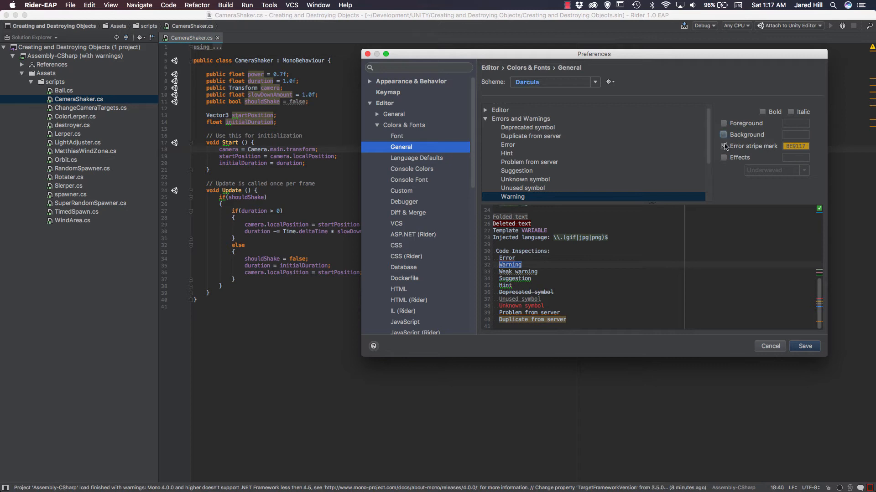
{"action": "left_click", "coordinate": [723, 146]}
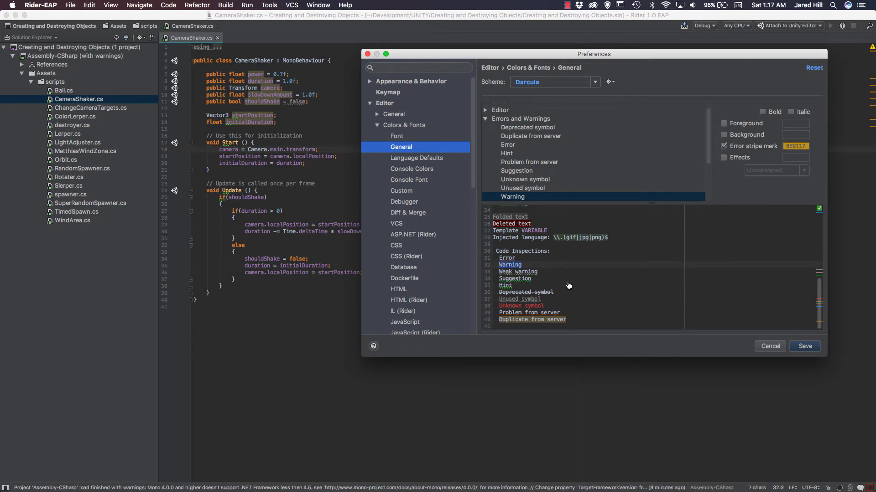
{"action": "left_click", "coordinate": [522, 188]}
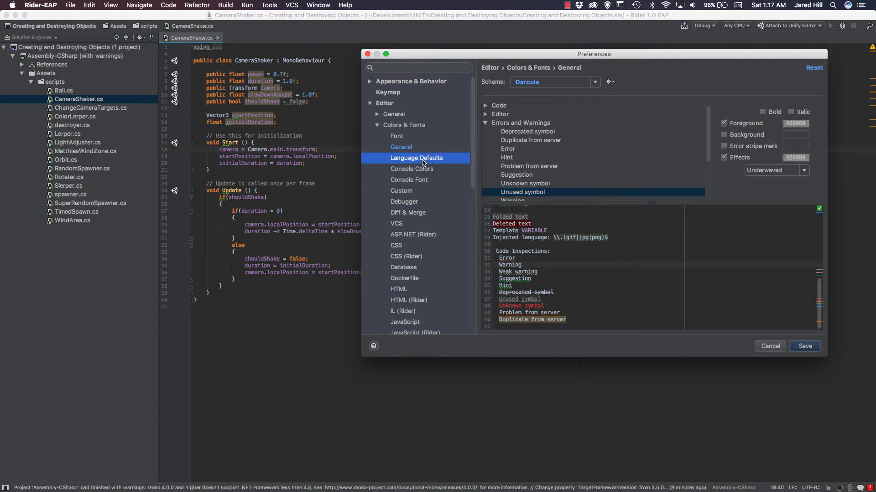
Review Language Defaults colours, then the Debugger page's Breakpoint line and Execution point styles.
{"action": "left_click", "coordinate": [416, 158]}
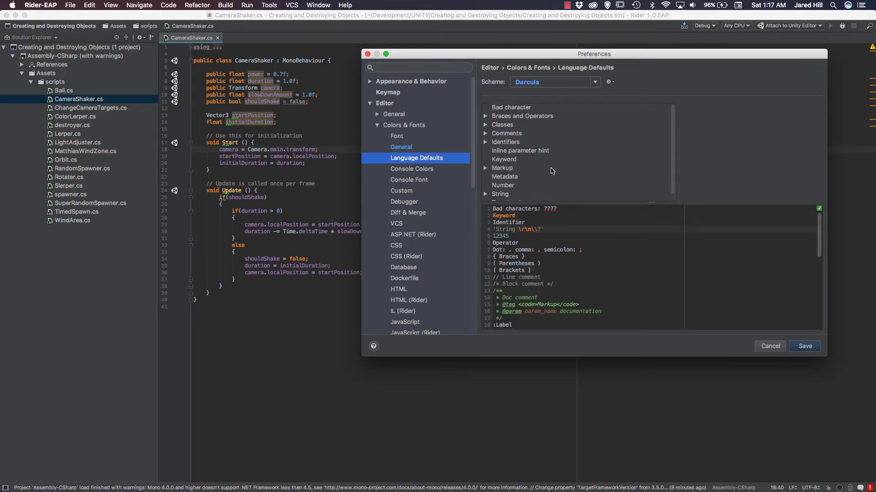
{"action": "scroll", "scroll_direction": "down", "scroll_amount": 3}
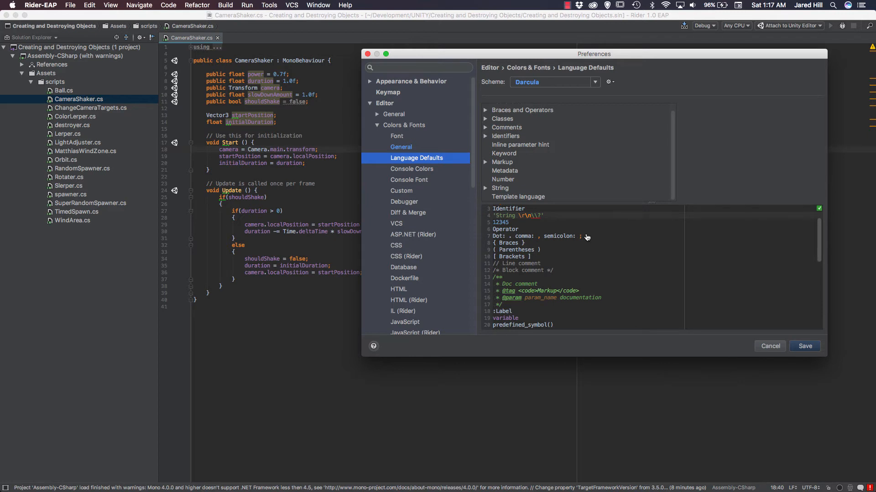
{"action": "left_click", "coordinate": [404, 202]}
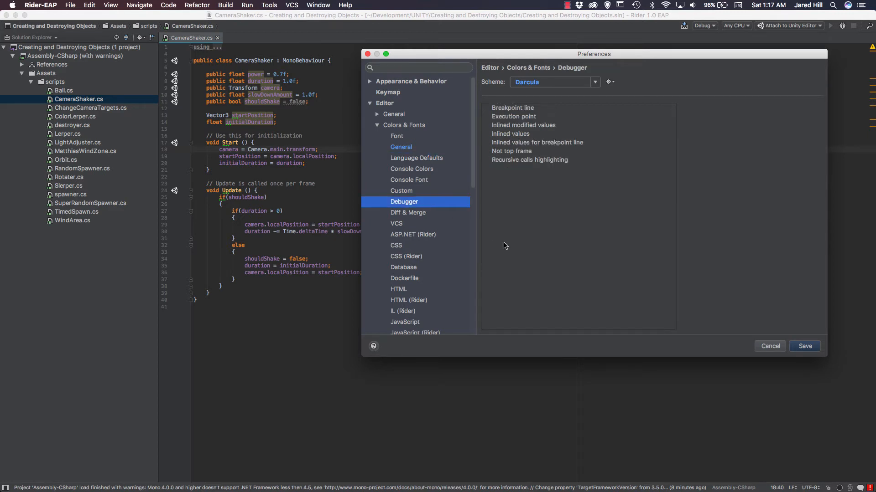
{"action": "left_click", "coordinate": [512, 107]}
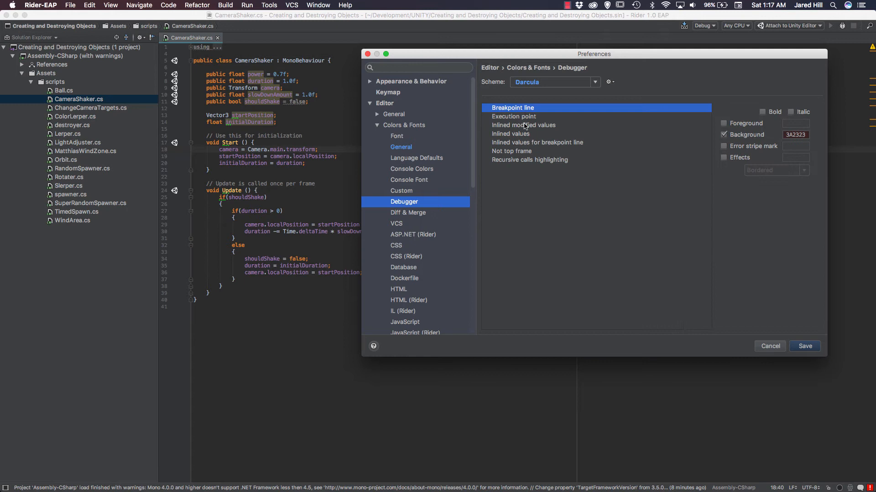
{"action": "left_click", "coordinate": [513, 115]}
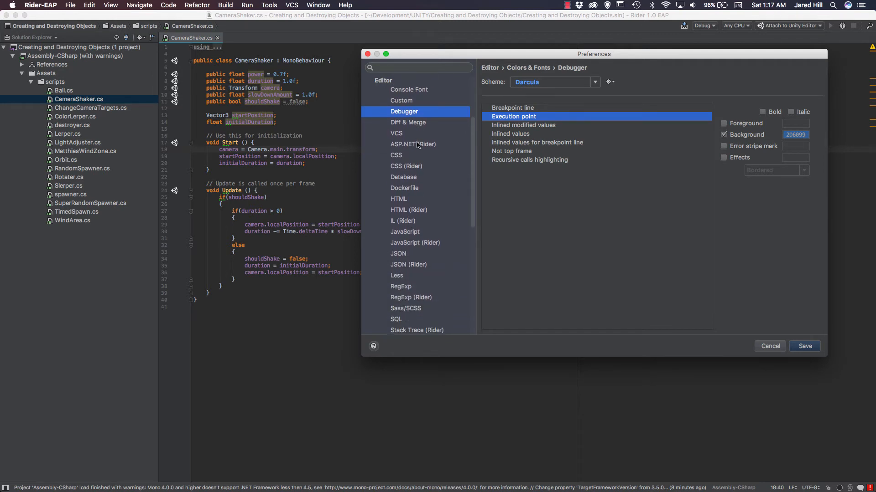
View and scroll the ASP.NET (Rider) colour settings.
{"action": "left_click", "coordinate": [413, 144]}
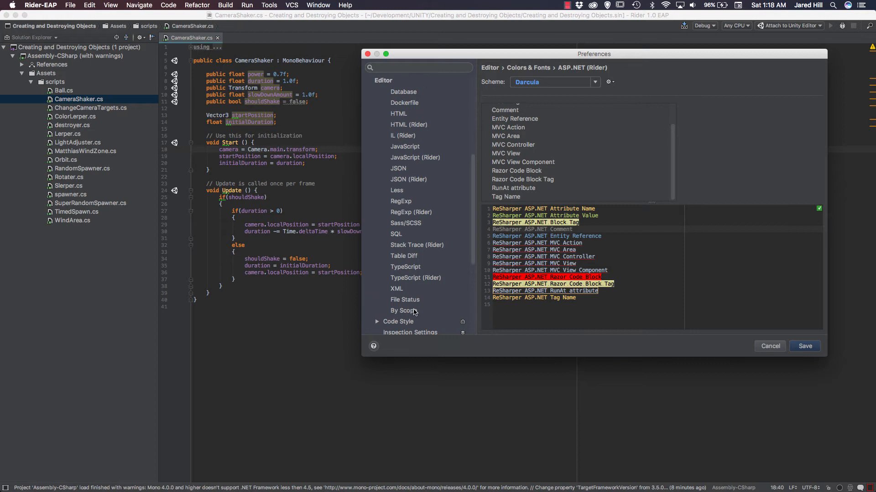
{"action": "scroll", "scroll_direction": "down", "scroll_amount": 3}
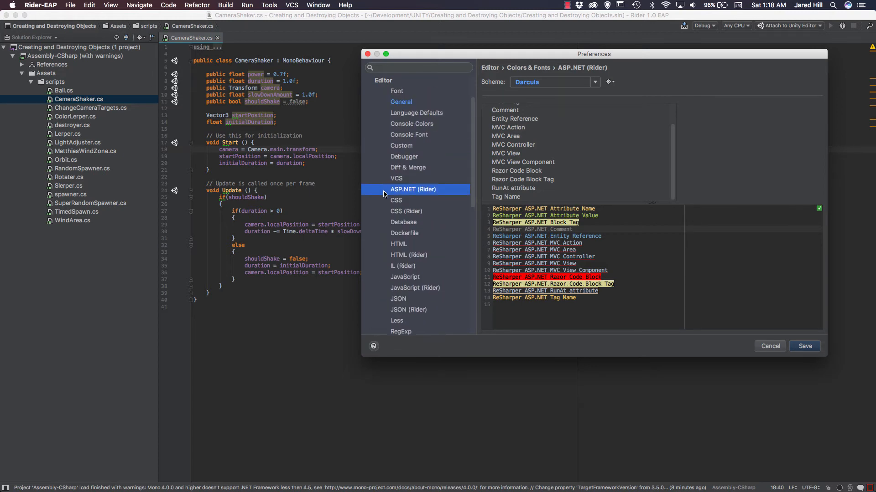
Revisit the Unused symbol and Warning colour settings, returning to the Colors & Fonts overview.
{"action": "left_click", "coordinate": [401, 121]}
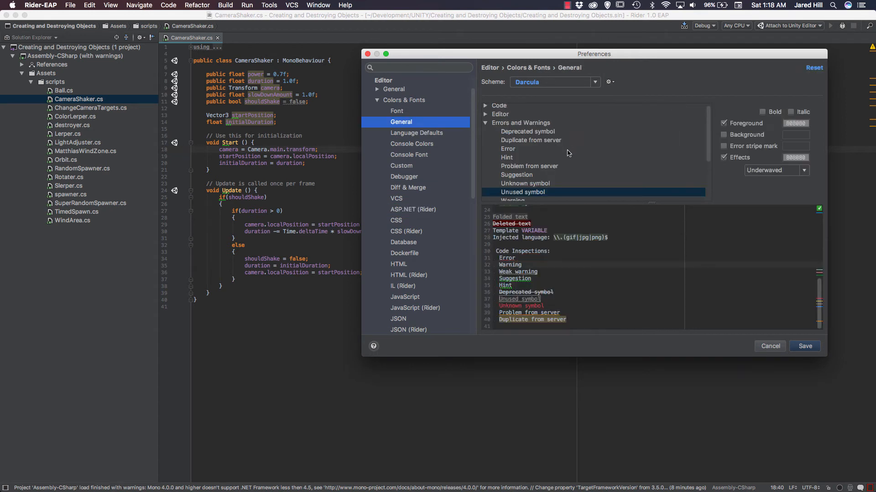
{"action": "left_click", "coordinate": [511, 184]}
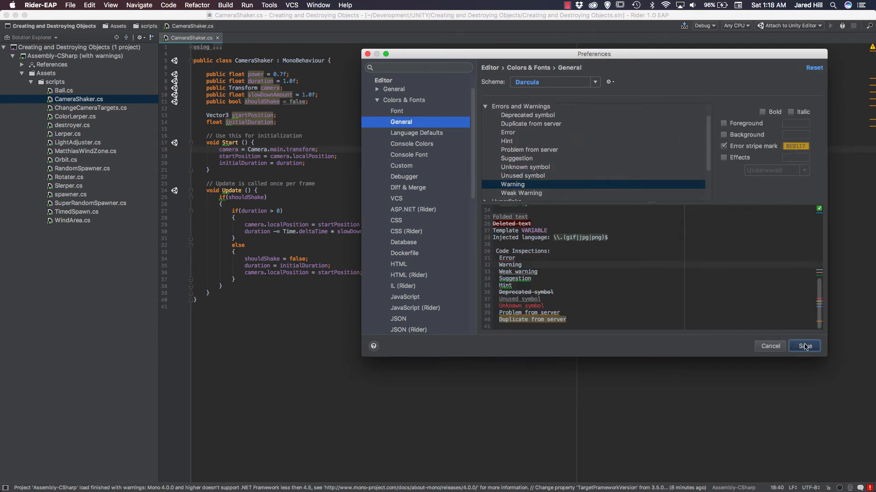
{"action": "left_click", "coordinate": [803, 346]}
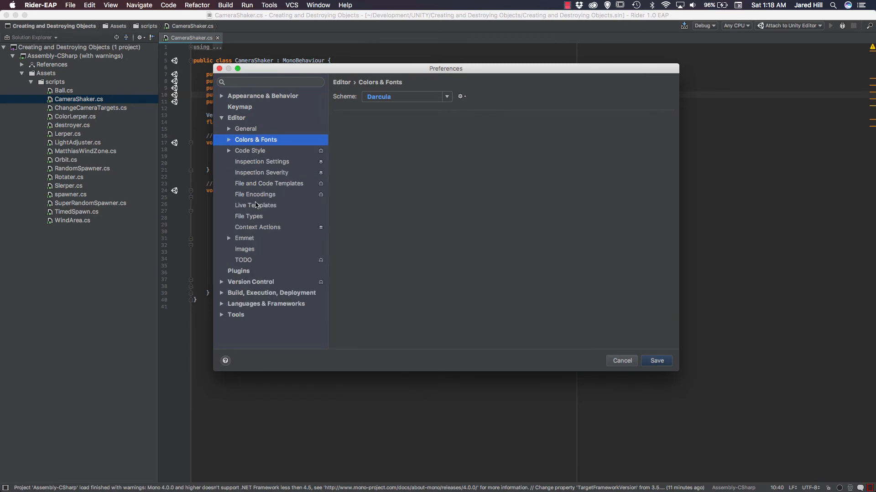
Collapse Editor, browse the installed Plugins list, then show Version Control settings.
{"action": "left_click", "coordinate": [222, 117]}
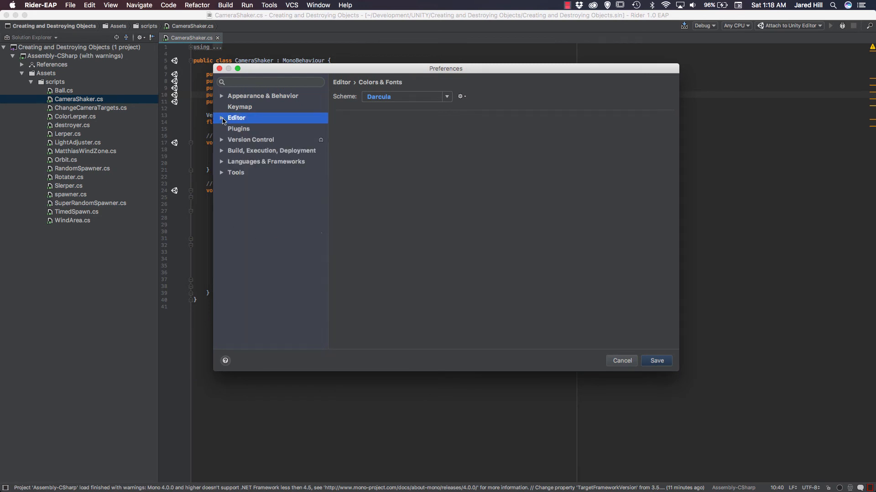
{"action": "left_click", "coordinate": [238, 128]}
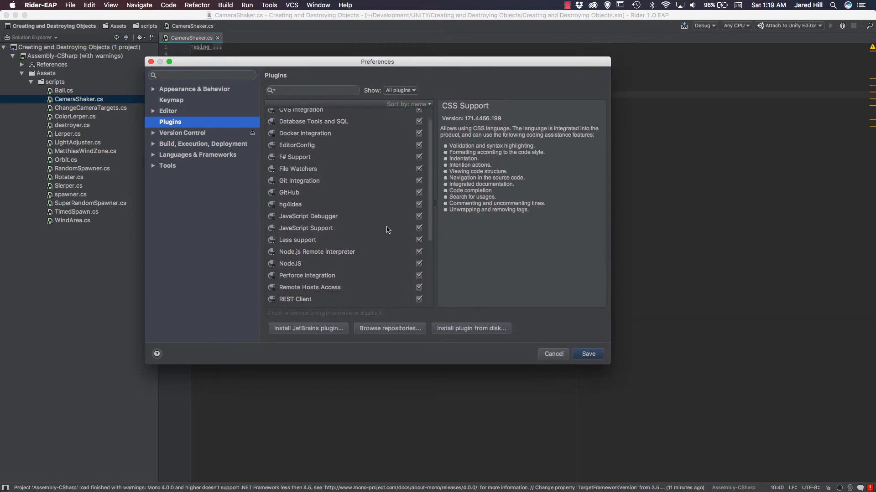
{"action": "scroll", "scroll_direction": "down", "scroll_amount": 3}
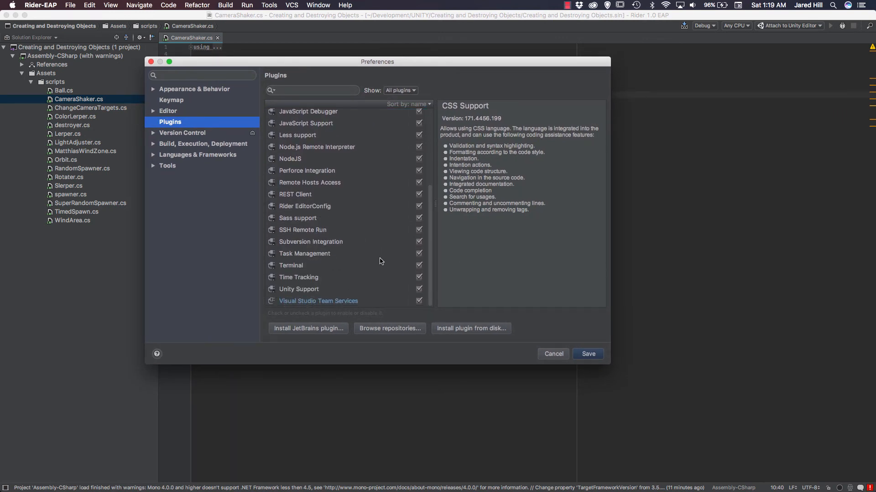
{"action": "mouse_move", "coordinate": [318, 295]}
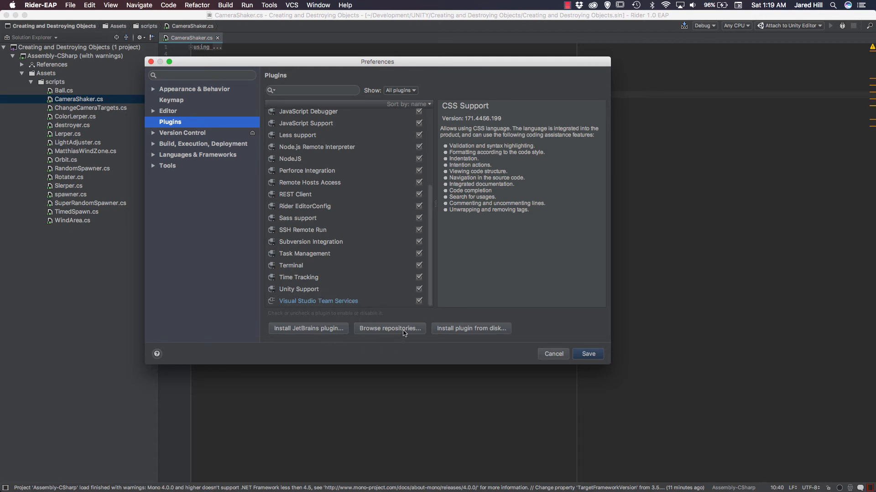
{"action": "mouse_move", "coordinate": [476, 334]}
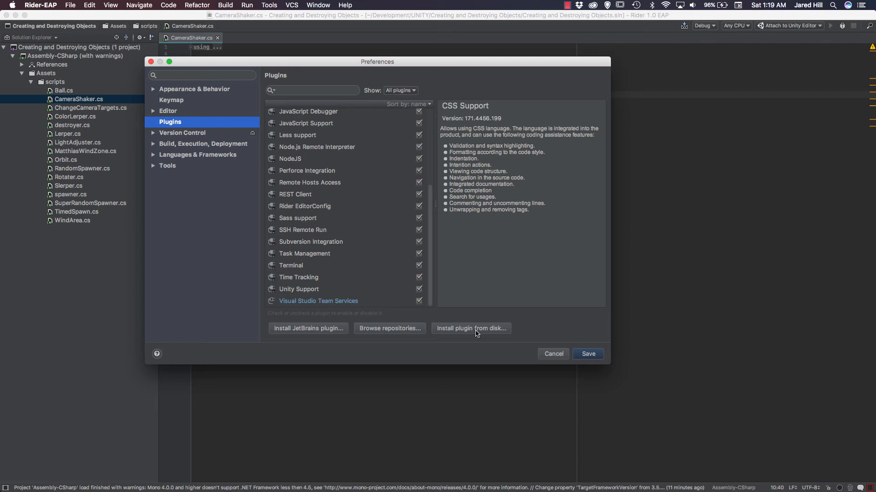
{"action": "left_click", "coordinate": [183, 133]}
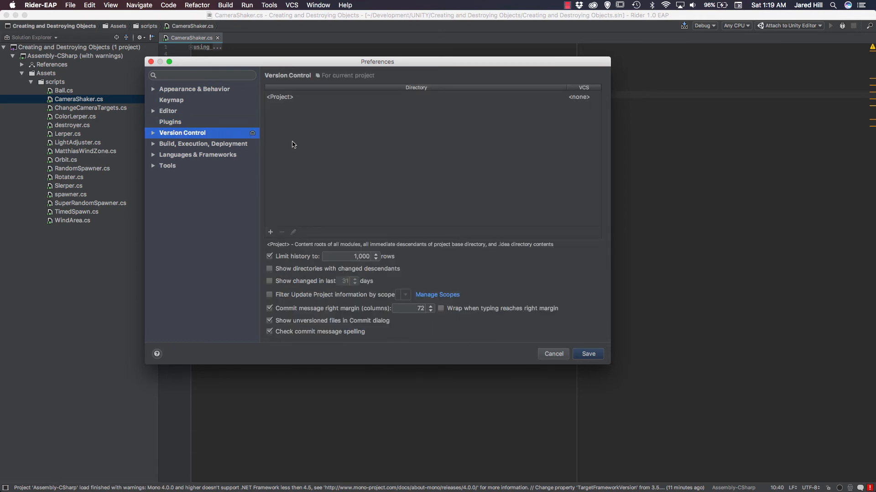
{"action": "mouse_move", "coordinate": [290, 98]}
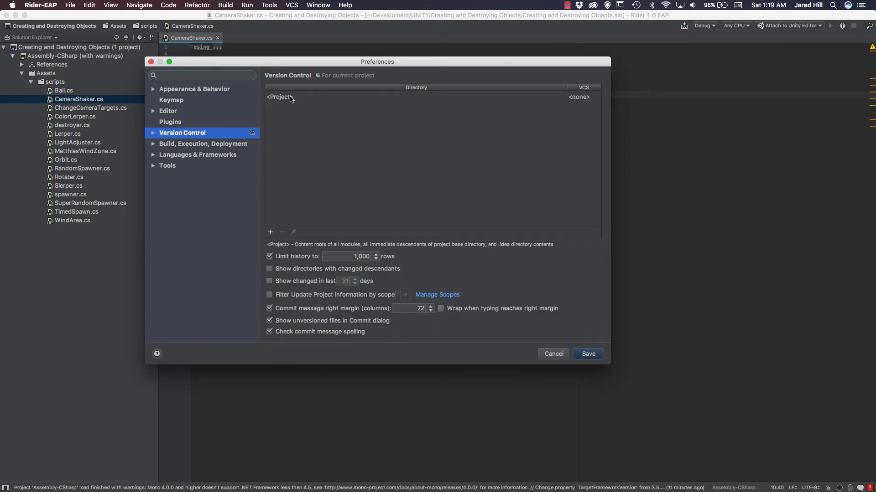
Browse Build, Execution, Deployment and Tools > Web Browsers, then close Preferences back to CameraShaker.cs.
{"action": "left_click", "coordinate": [289, 97]}
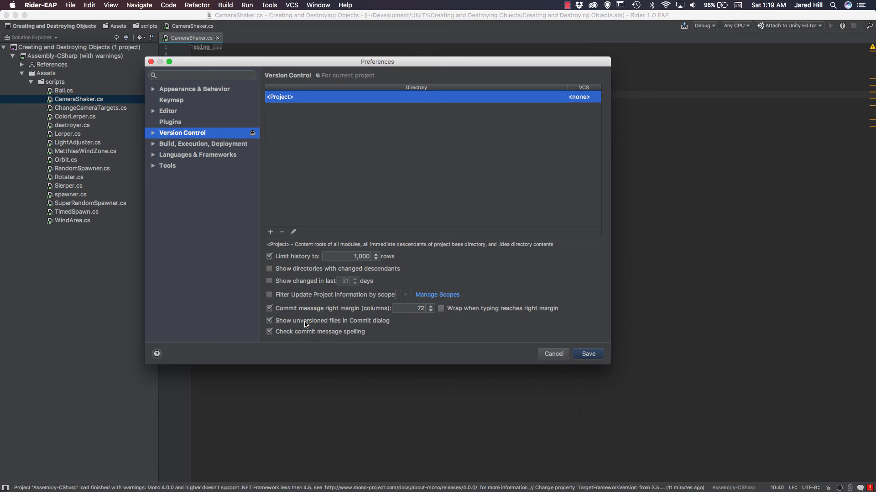
{"action": "left_click", "coordinate": [202, 143]}
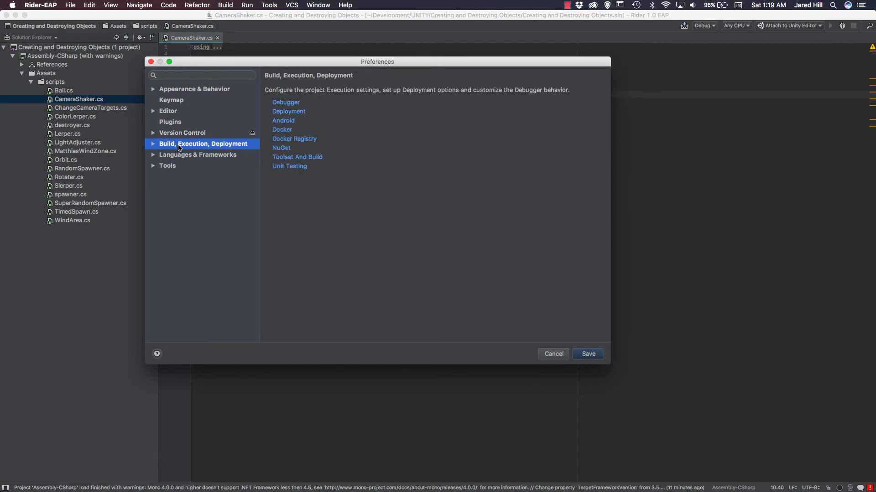
{"action": "left_click", "coordinate": [167, 165]}
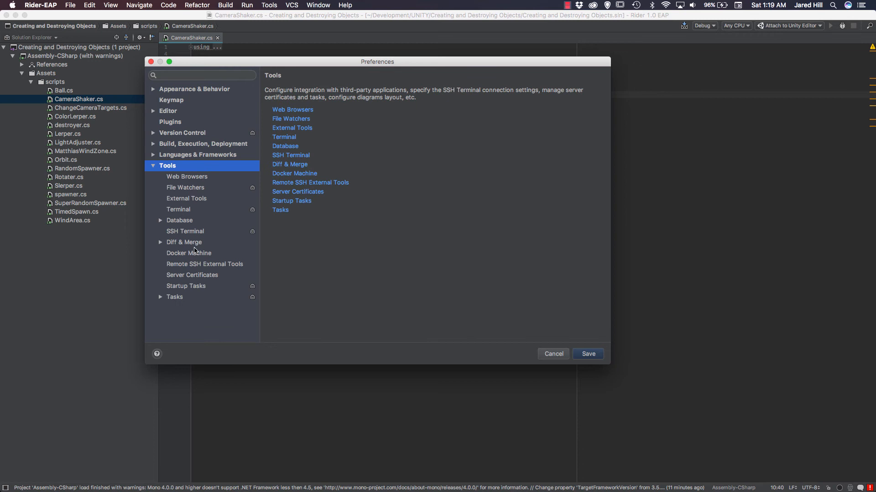
{"action": "left_click", "coordinate": [186, 176]}
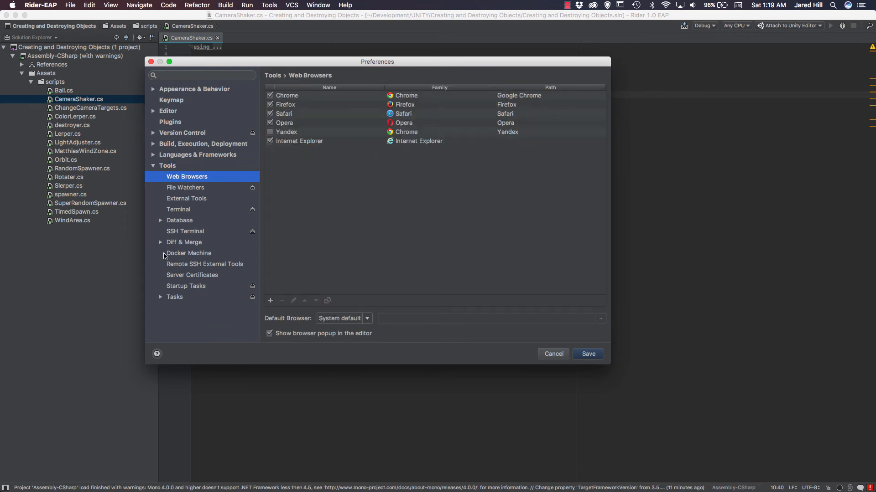
{"action": "left_click", "coordinate": [553, 354]}
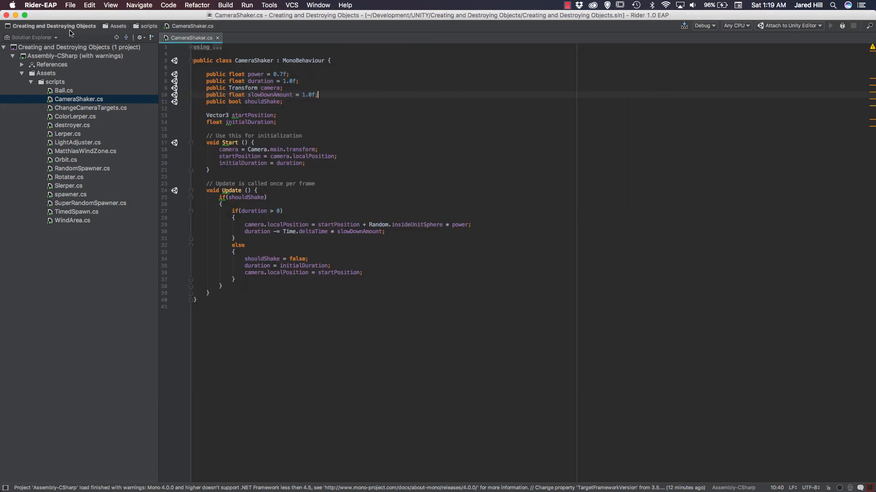
Browse the File, Edit and View menus, toggle Tool Buttons, and enable Show Whitespaces for CameraShaker.cs.
{"action": "left_click", "coordinate": [70, 5]}
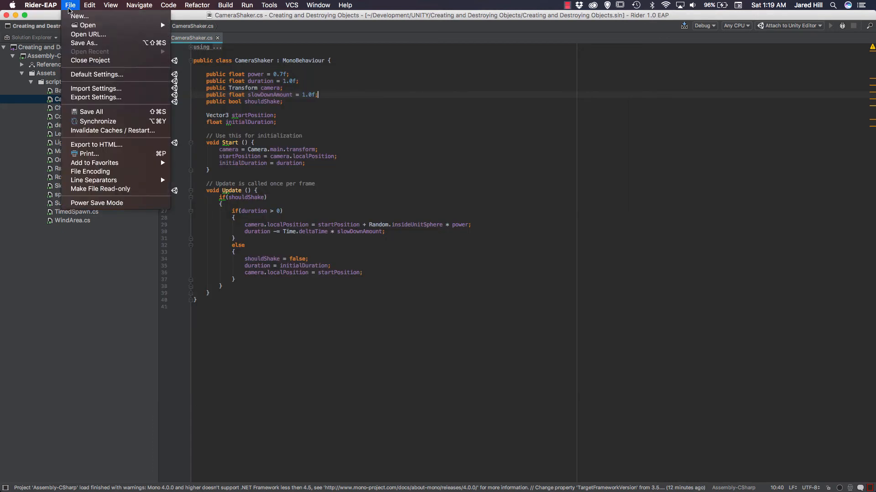
{"action": "left_click", "coordinate": [89, 5]}
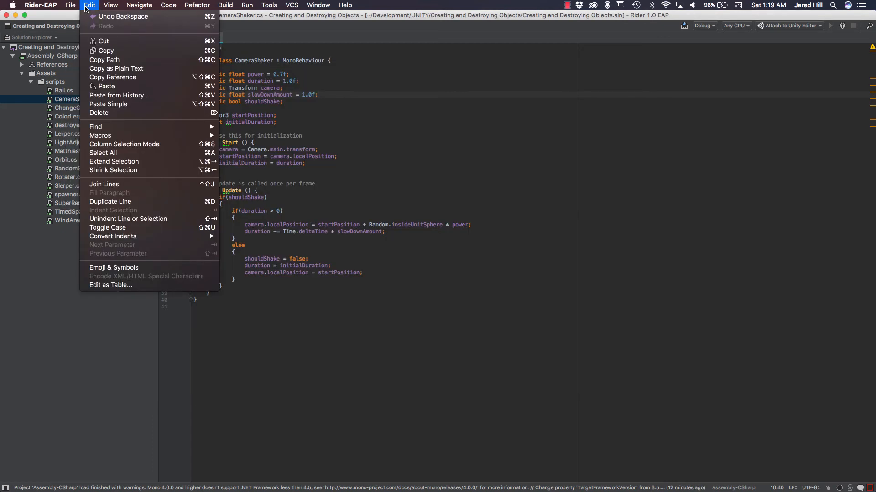
{"action": "left_click", "coordinate": [110, 5]}
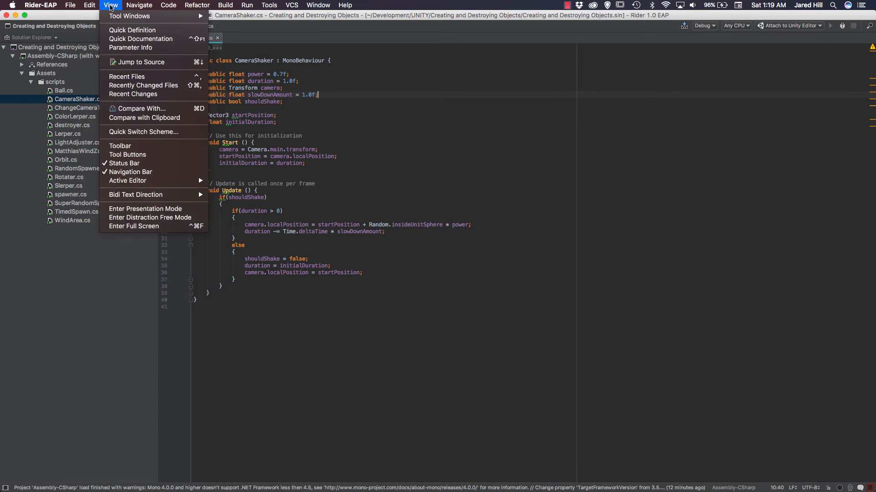
{"action": "left_click", "coordinate": [110, 6]}
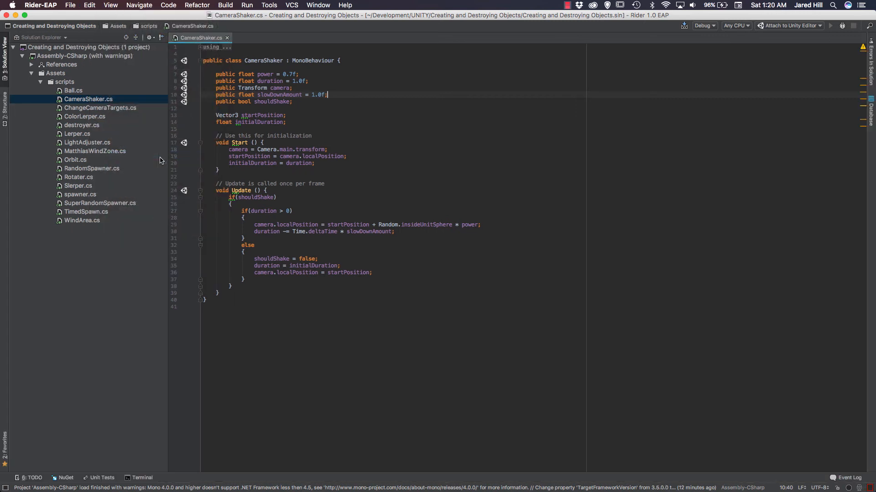
{"action": "mouse_move", "coordinate": [153, 466]}
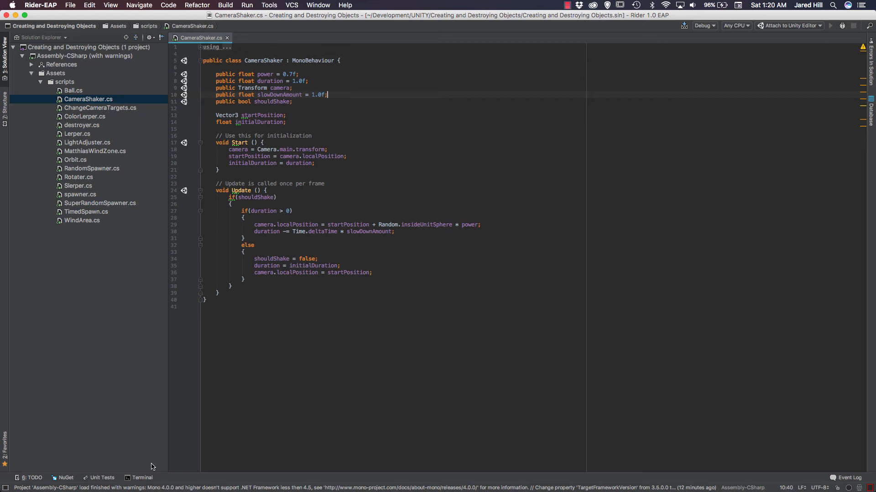
{"action": "left_click", "coordinate": [110, 6]}
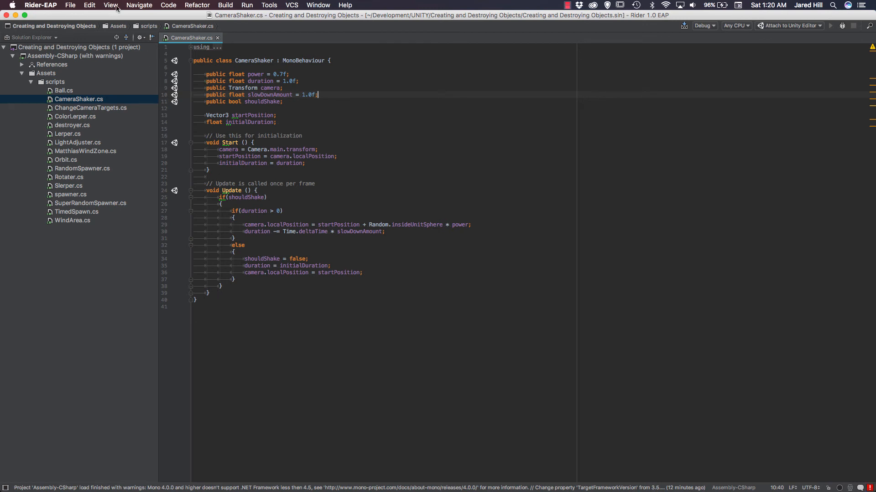
Turn Show Whitespaces back off and select the whole Start method before generating code.
{"action": "left_click", "coordinate": [110, 6]}
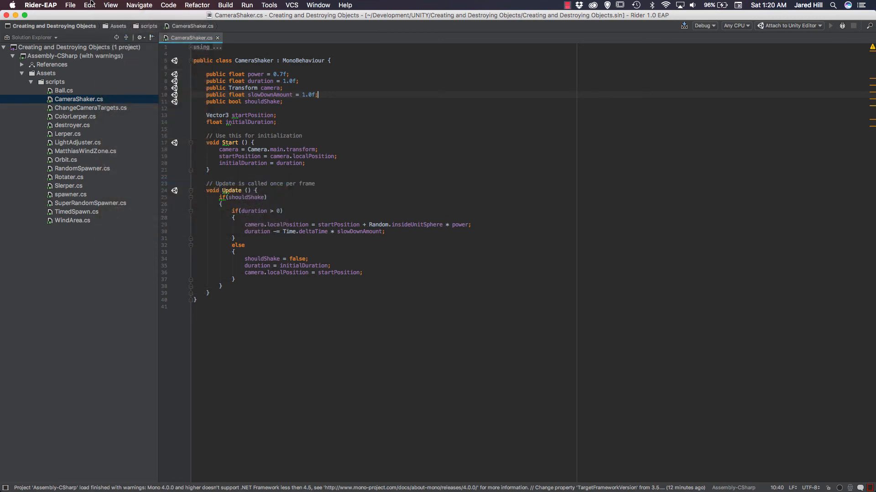
{"action": "left_click", "coordinate": [168, 6]}
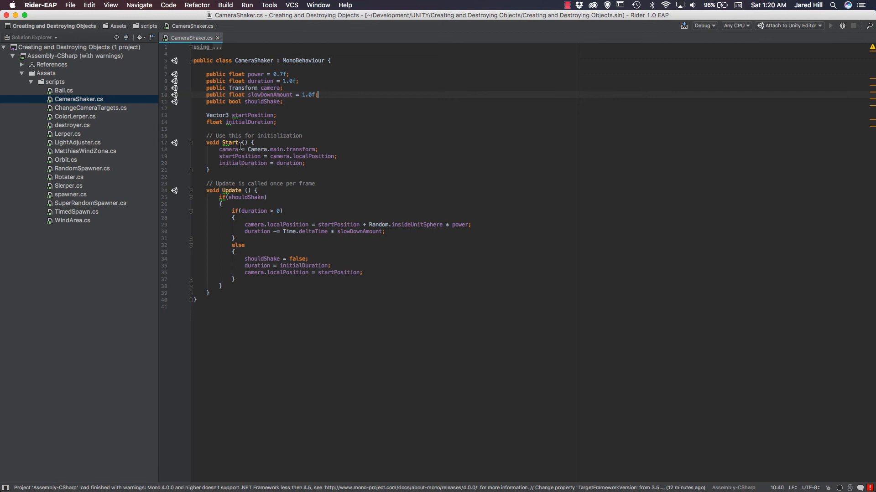
{"action": "left_click_drag", "start_coordinate": [205, 142], "coordinate": [208, 170]}
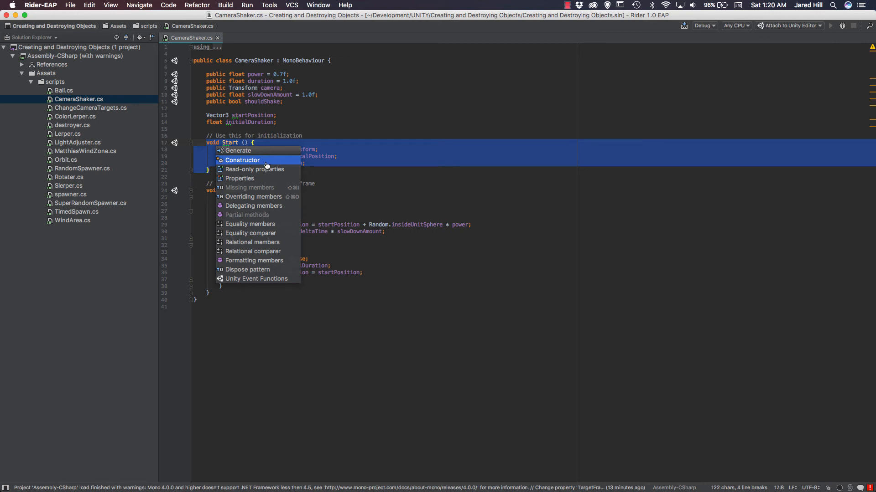
{"action": "mouse_move", "coordinate": [260, 178]}
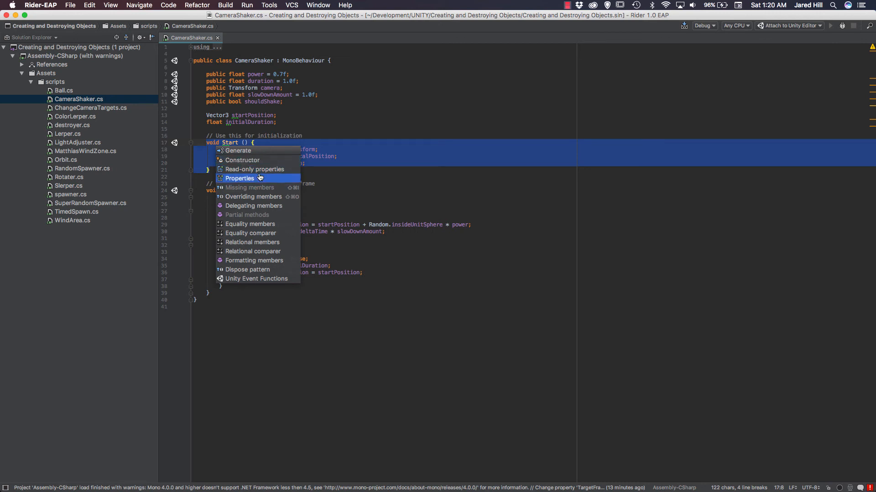
{"action": "mouse_move", "coordinate": [258, 197]}
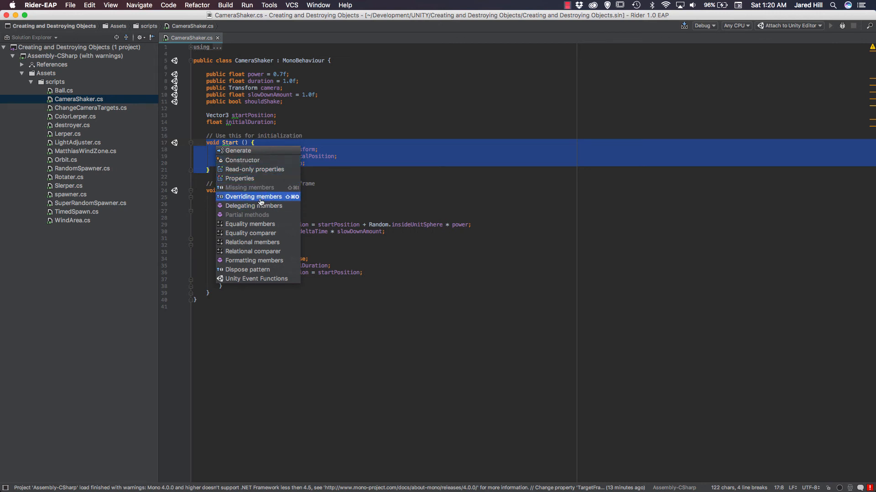
{"action": "mouse_move", "coordinate": [257, 279]}
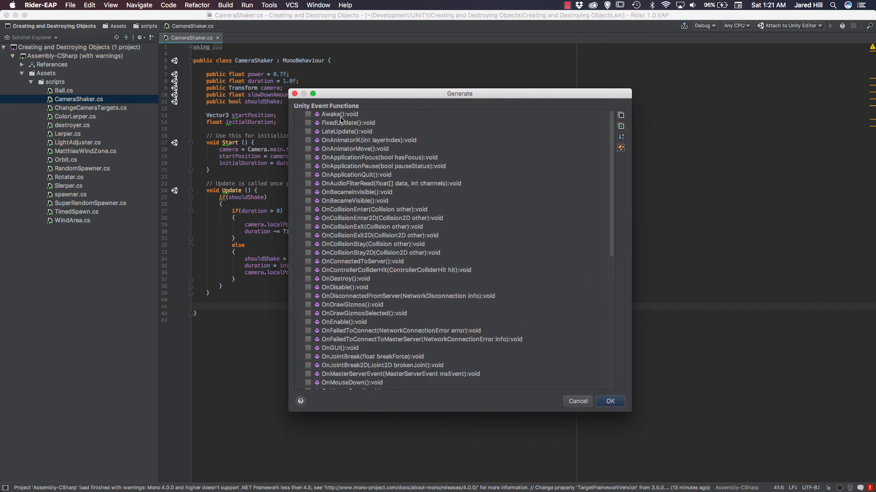
Generate Awake, FixedUpdate, LateUpdate, OnTriggerEnter, OnTriggerExit and OnTriggerStay stubs in CameraShaker.cs.
{"action": "scroll", "scroll_direction": "down", "scroll_amount": 3}
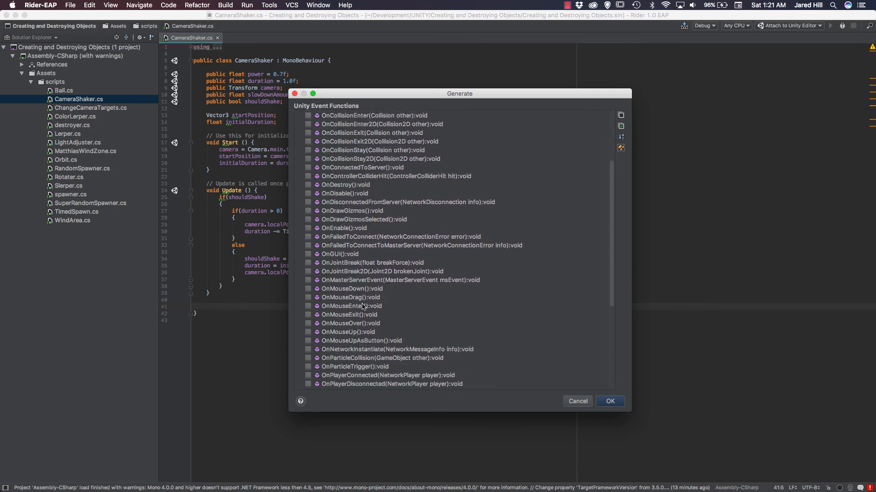
{"action": "scroll", "scroll_direction": "up", "scroll_amount": 3}
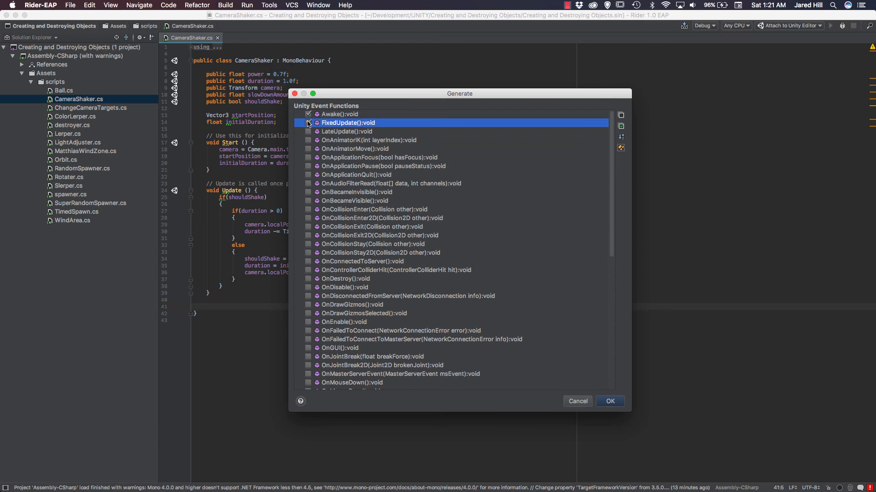
{"action": "left_click", "coordinate": [308, 123]}
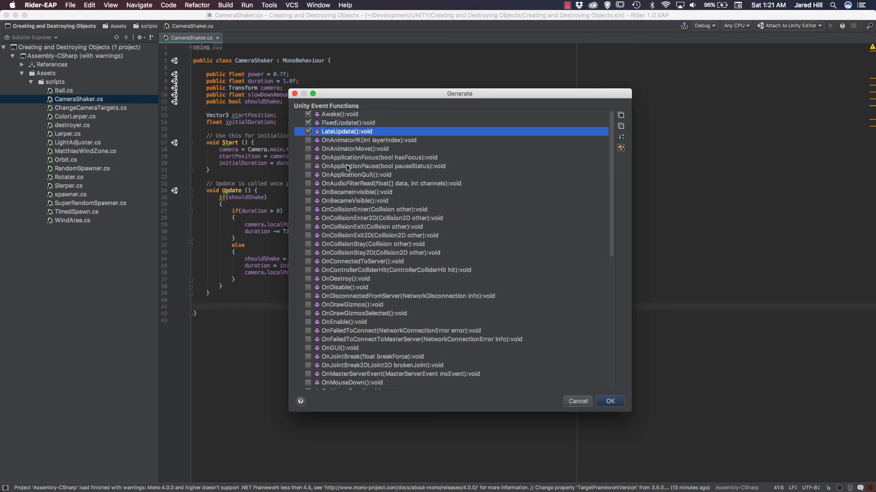
{"action": "mouse_move", "coordinate": [308, 226]}
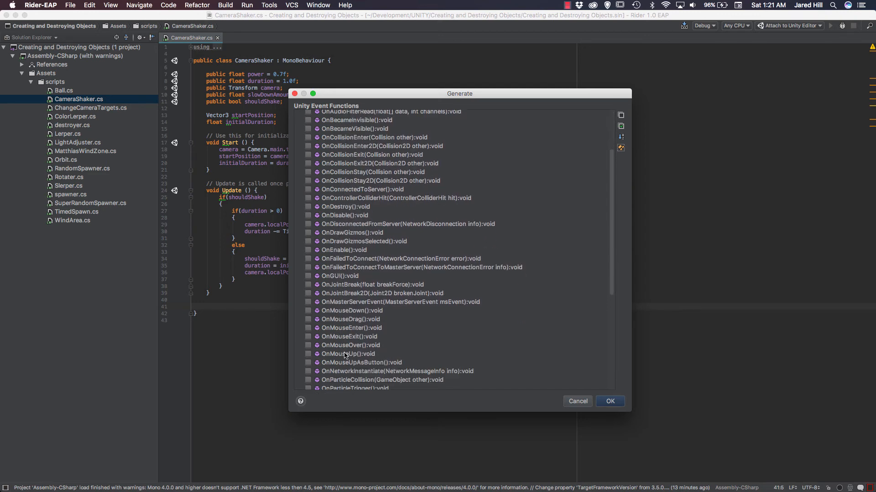
{"action": "scroll", "scroll_direction": "down", "scroll_amount": 3}
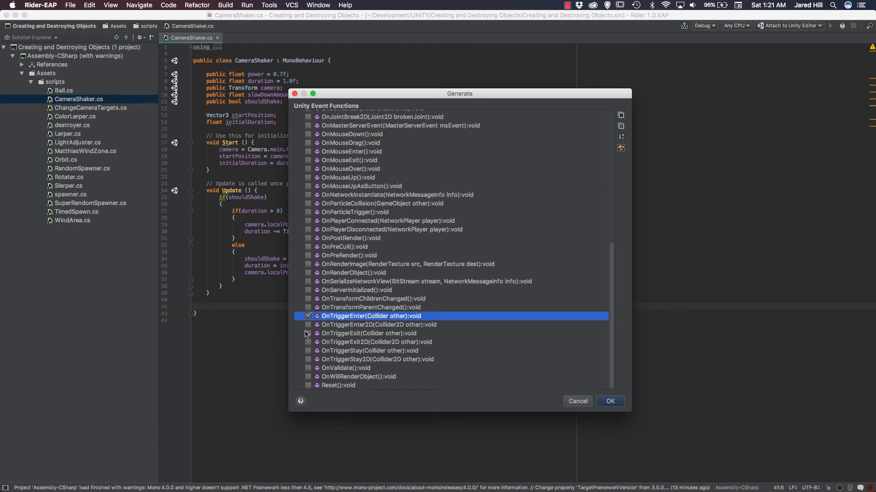
{"action": "left_click", "coordinate": [308, 334]}
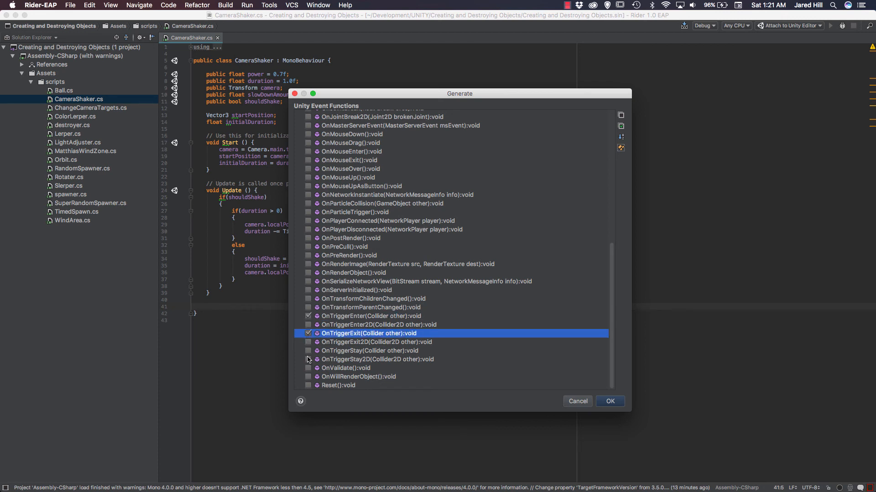
{"action": "left_click", "coordinate": [307, 350]}
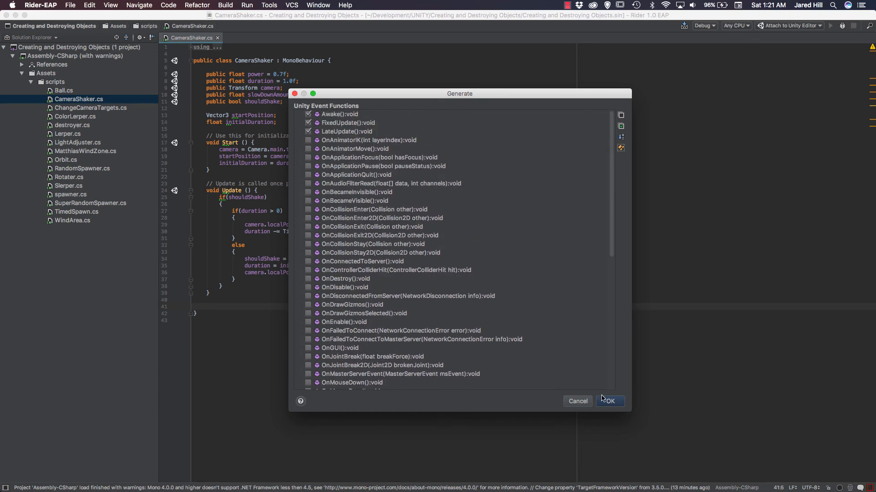
{"action": "left_click", "coordinate": [609, 401]}
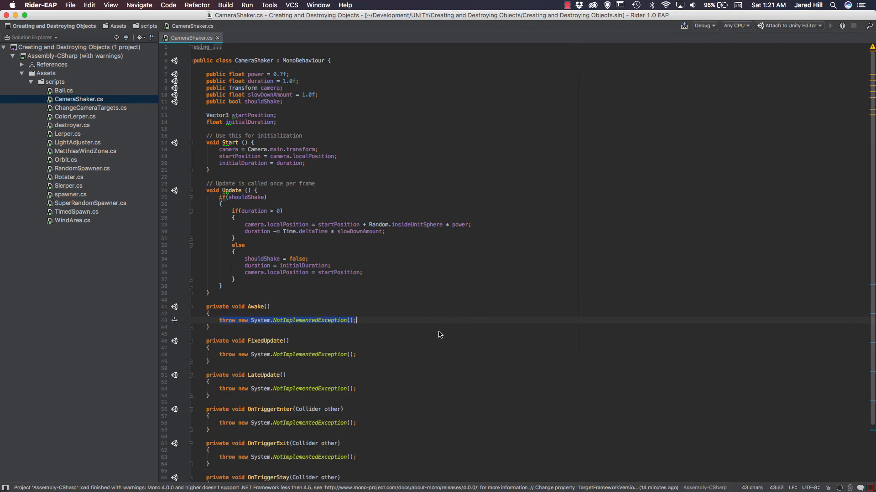
{"action": "scroll", "scroll_direction": "down", "scroll_amount": 3}
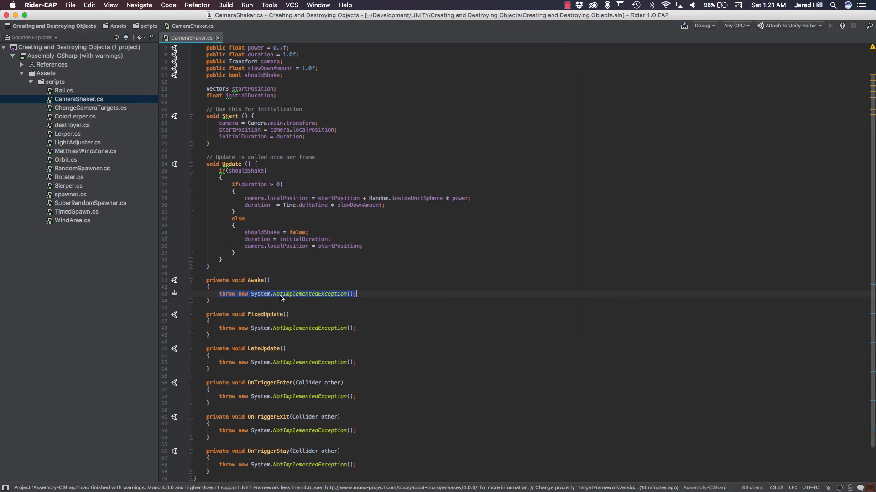
{"action": "mouse_move", "coordinate": [289, 298]}
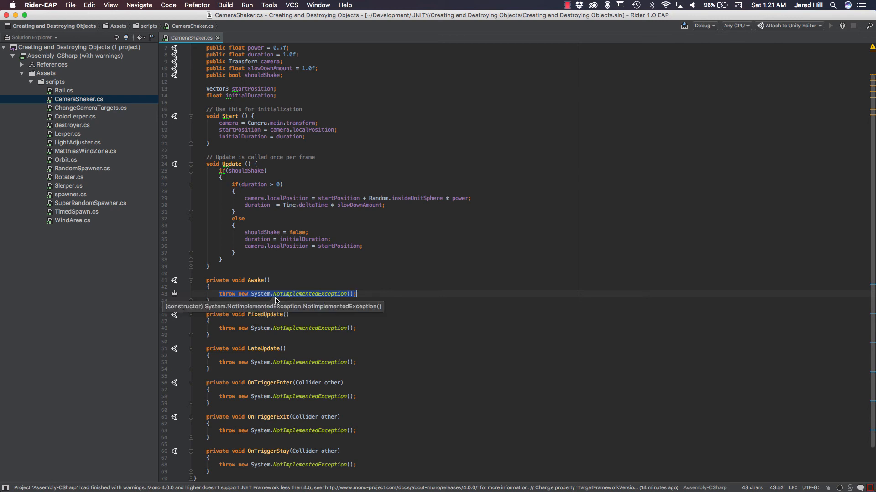
{"action": "scroll", "scroll_direction": "down", "scroll_amount": 3}
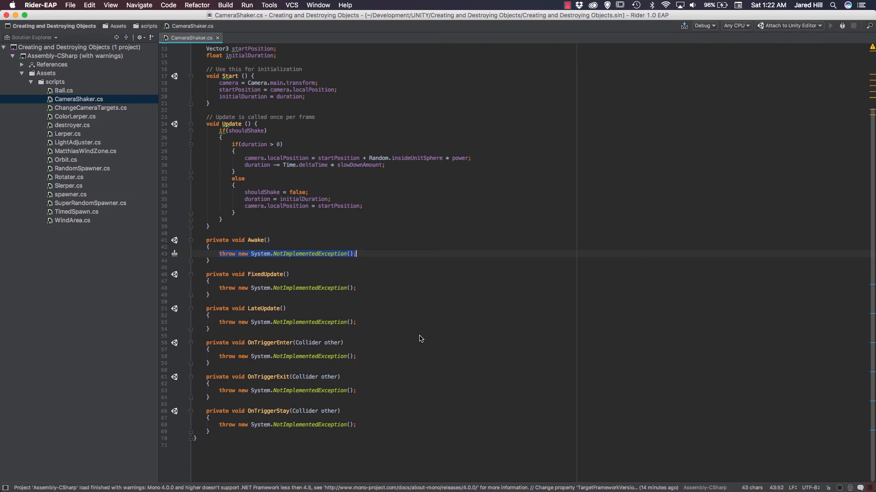
{"action": "mouse_move", "coordinate": [415, 317]}
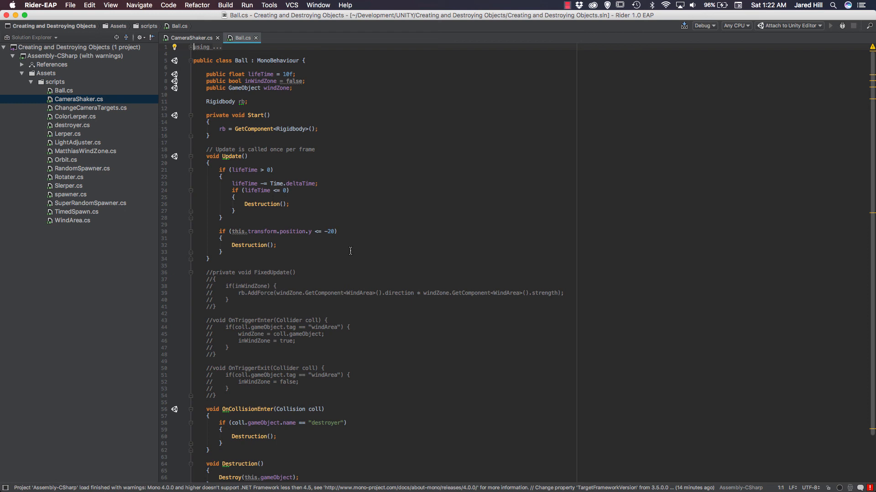
{"action": "mouse_move", "coordinate": [142, 282]}
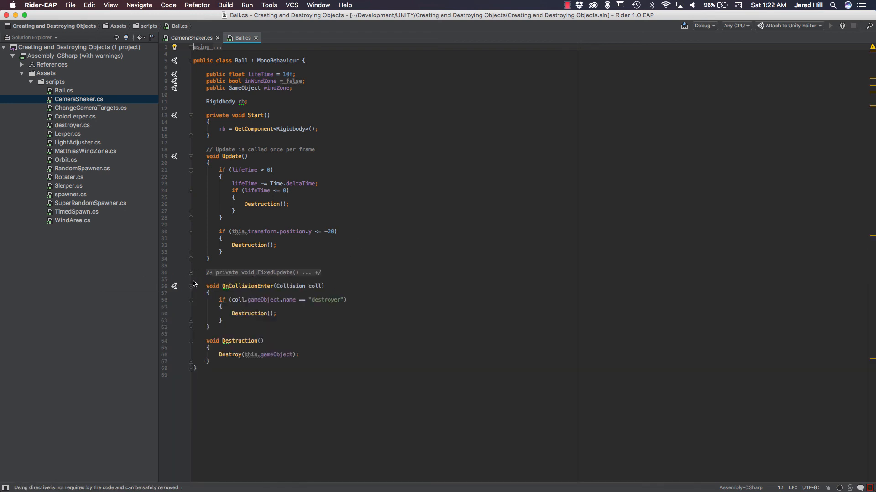
Expand and then fold away Ball.cs's commented-out FixedUpdate and trigger code block.
{"action": "left_click", "coordinate": [191, 273]}
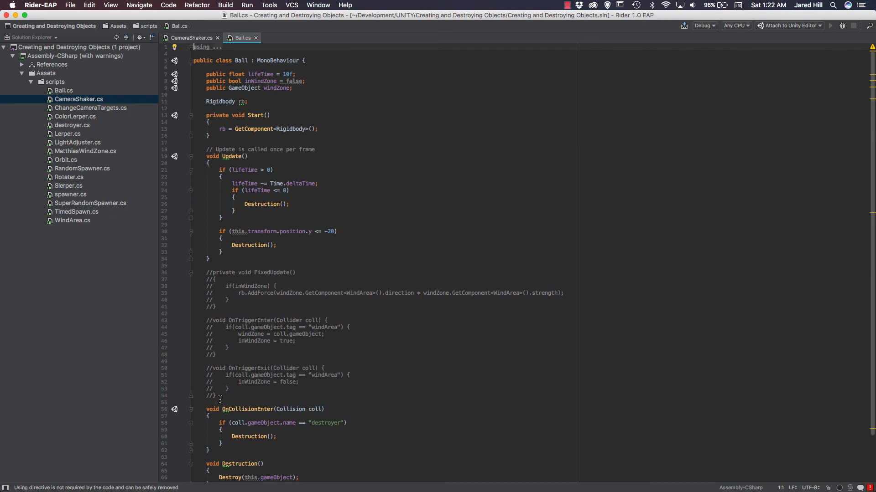
{"action": "mouse_move", "coordinate": [227, 287]}
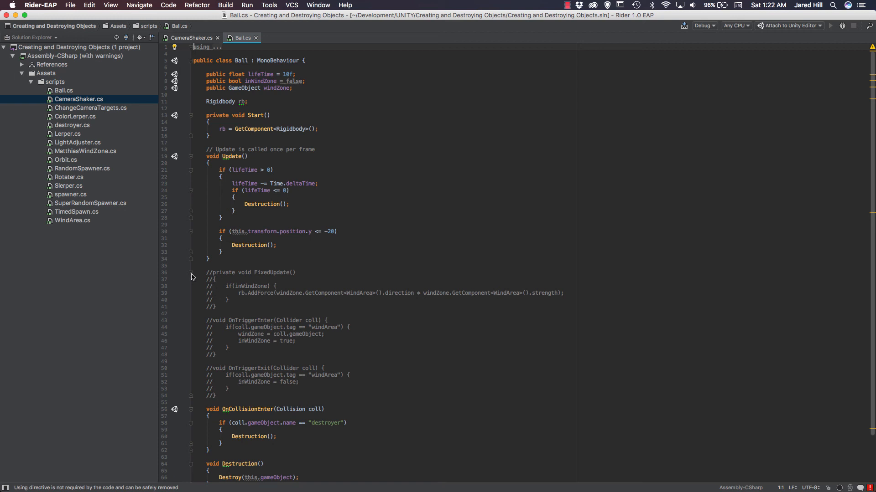
{"action": "left_click", "coordinate": [190, 273]}
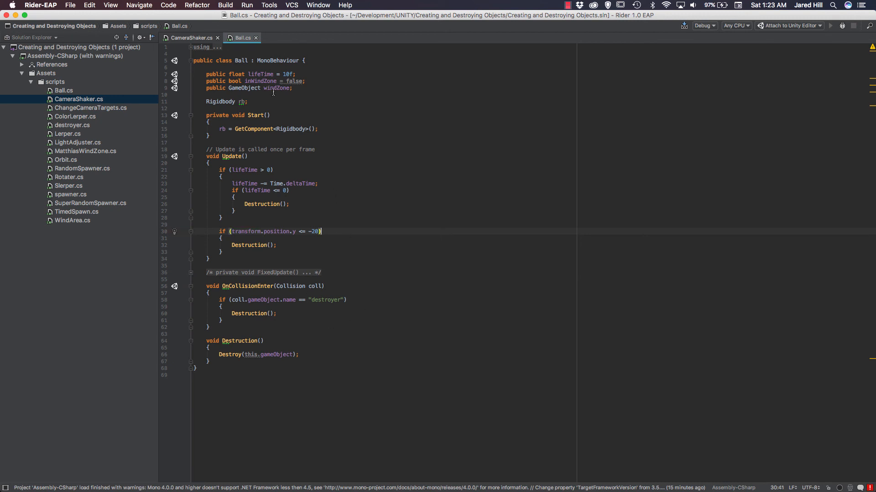
{"action": "mouse_move", "coordinate": [290, 81]}
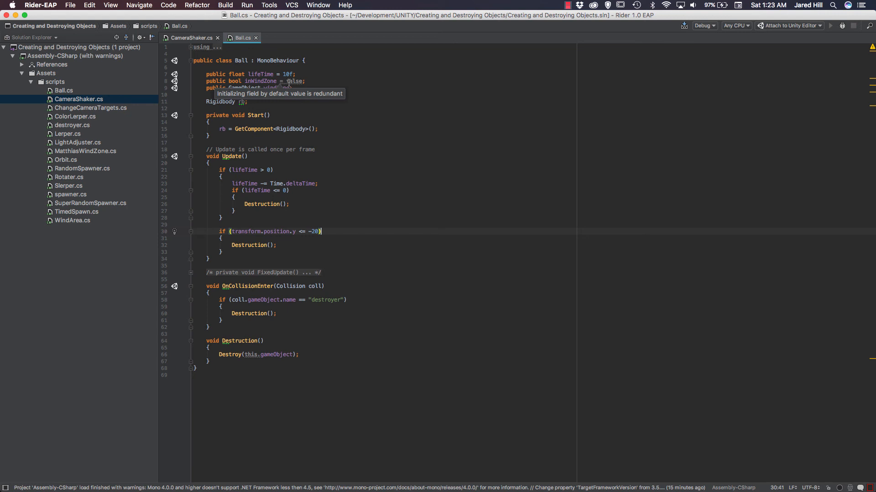
{"action": "mouse_move", "coordinate": [355, 86]}
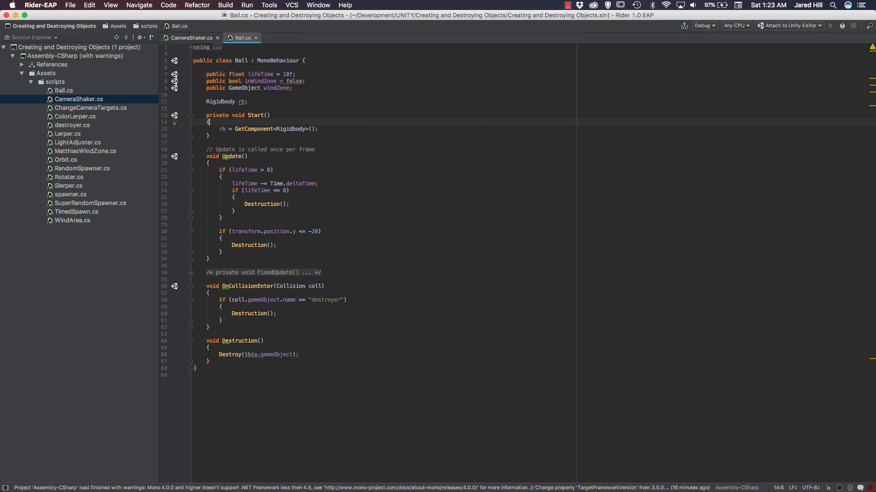
{"action": "mouse_move", "coordinate": [376, 203]}
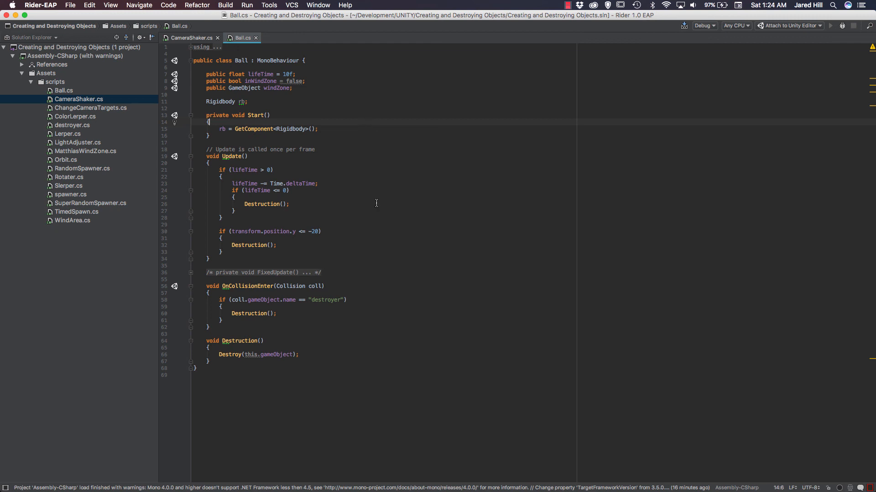
{"action": "mouse_move", "coordinate": [366, 206]}
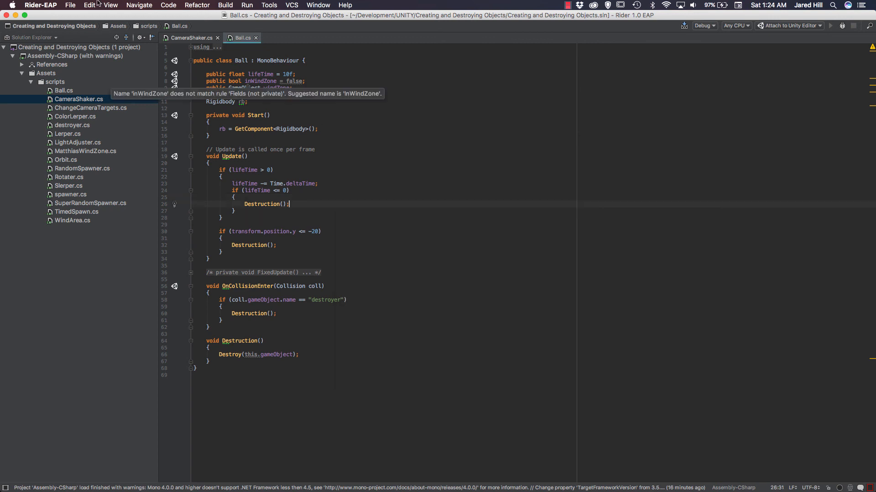
{"action": "left_click", "coordinate": [88, 5]}
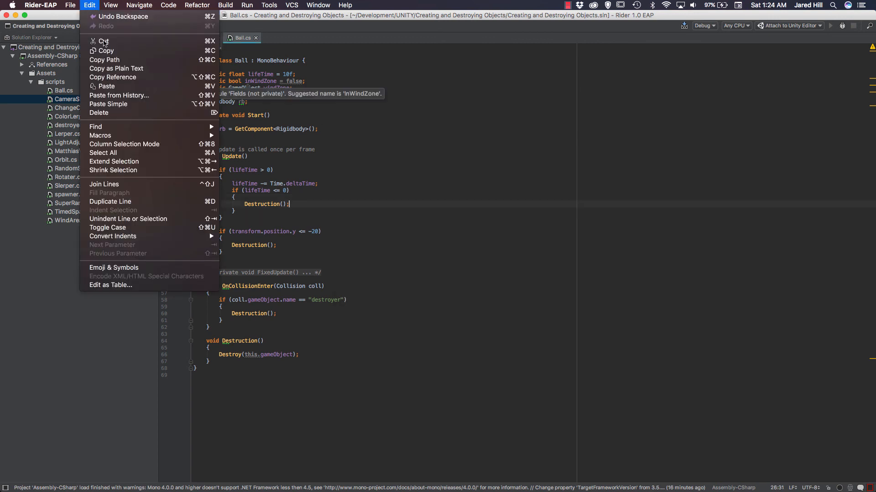
{"action": "mouse_move", "coordinate": [118, 95]}
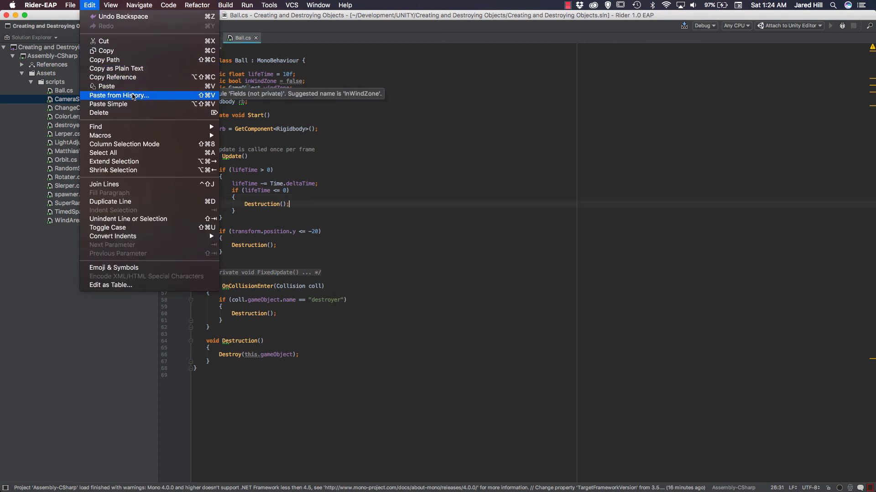
{"action": "mouse_move", "coordinate": [151, 171]}
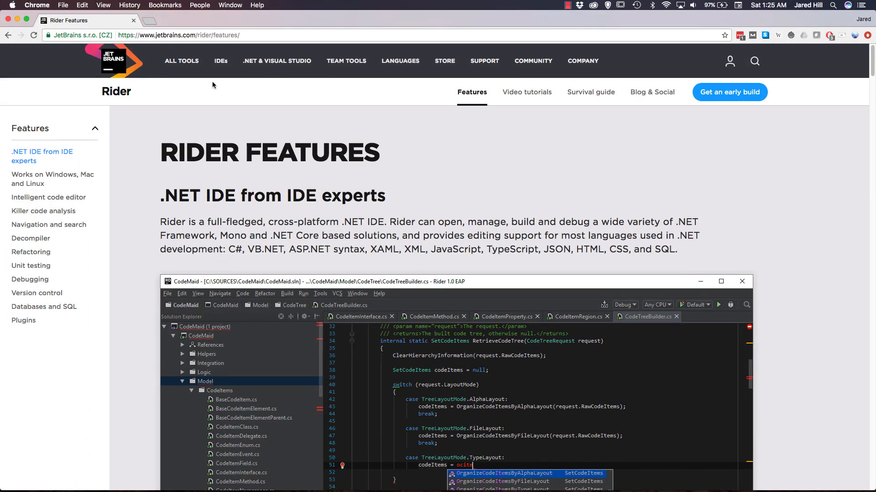
Show the JetBrains ALL TOOLS catalogue and scroll down to Kotlin, MPS and PyCharm Edu.
{"action": "left_click", "coordinate": [180, 61]}
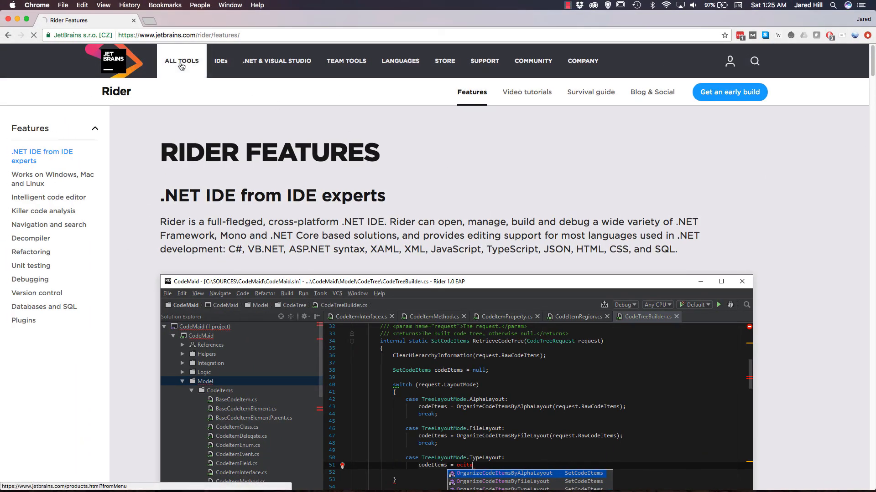
{"action": "left_click", "coordinate": [180, 61]}
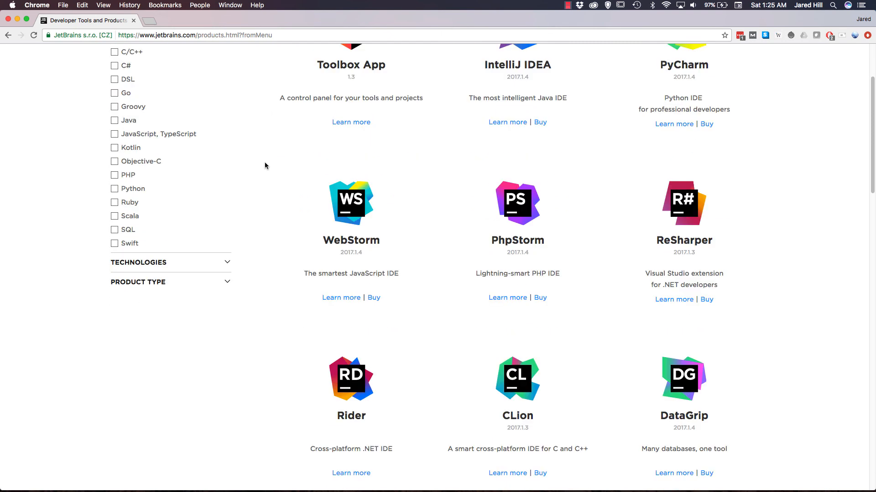
{"action": "scroll", "scroll_direction": "down", "scroll_amount": 3}
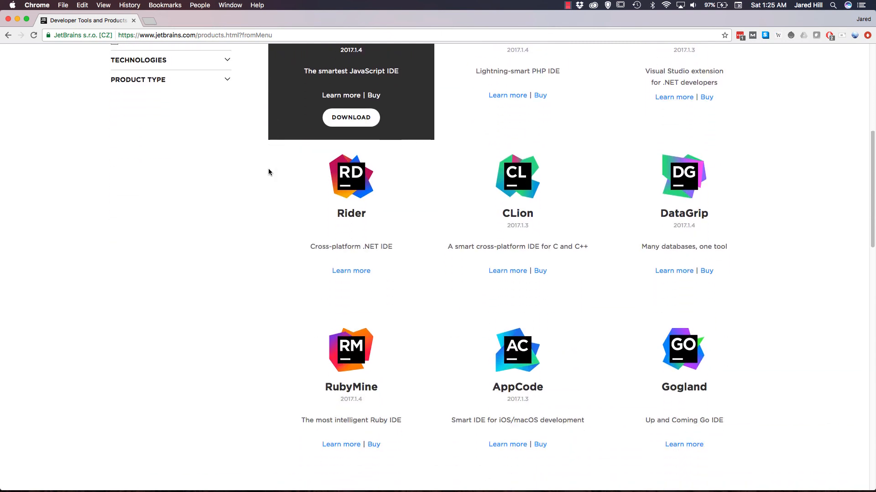
{"action": "scroll", "scroll_direction": "down", "scroll_amount": 3}
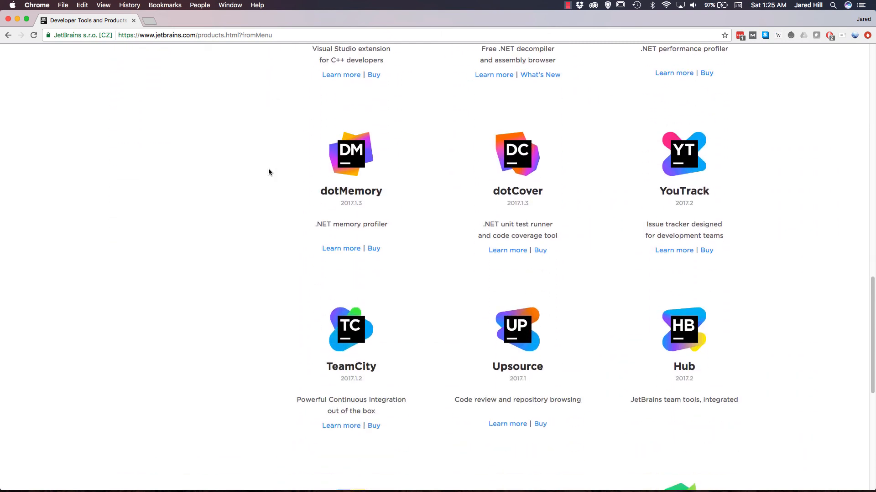
{"action": "scroll", "scroll_direction": "down", "scroll_amount": 3}
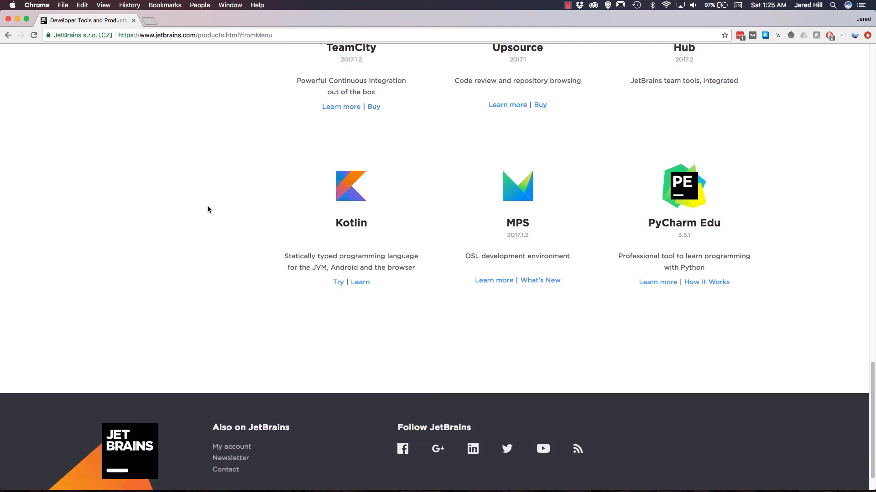